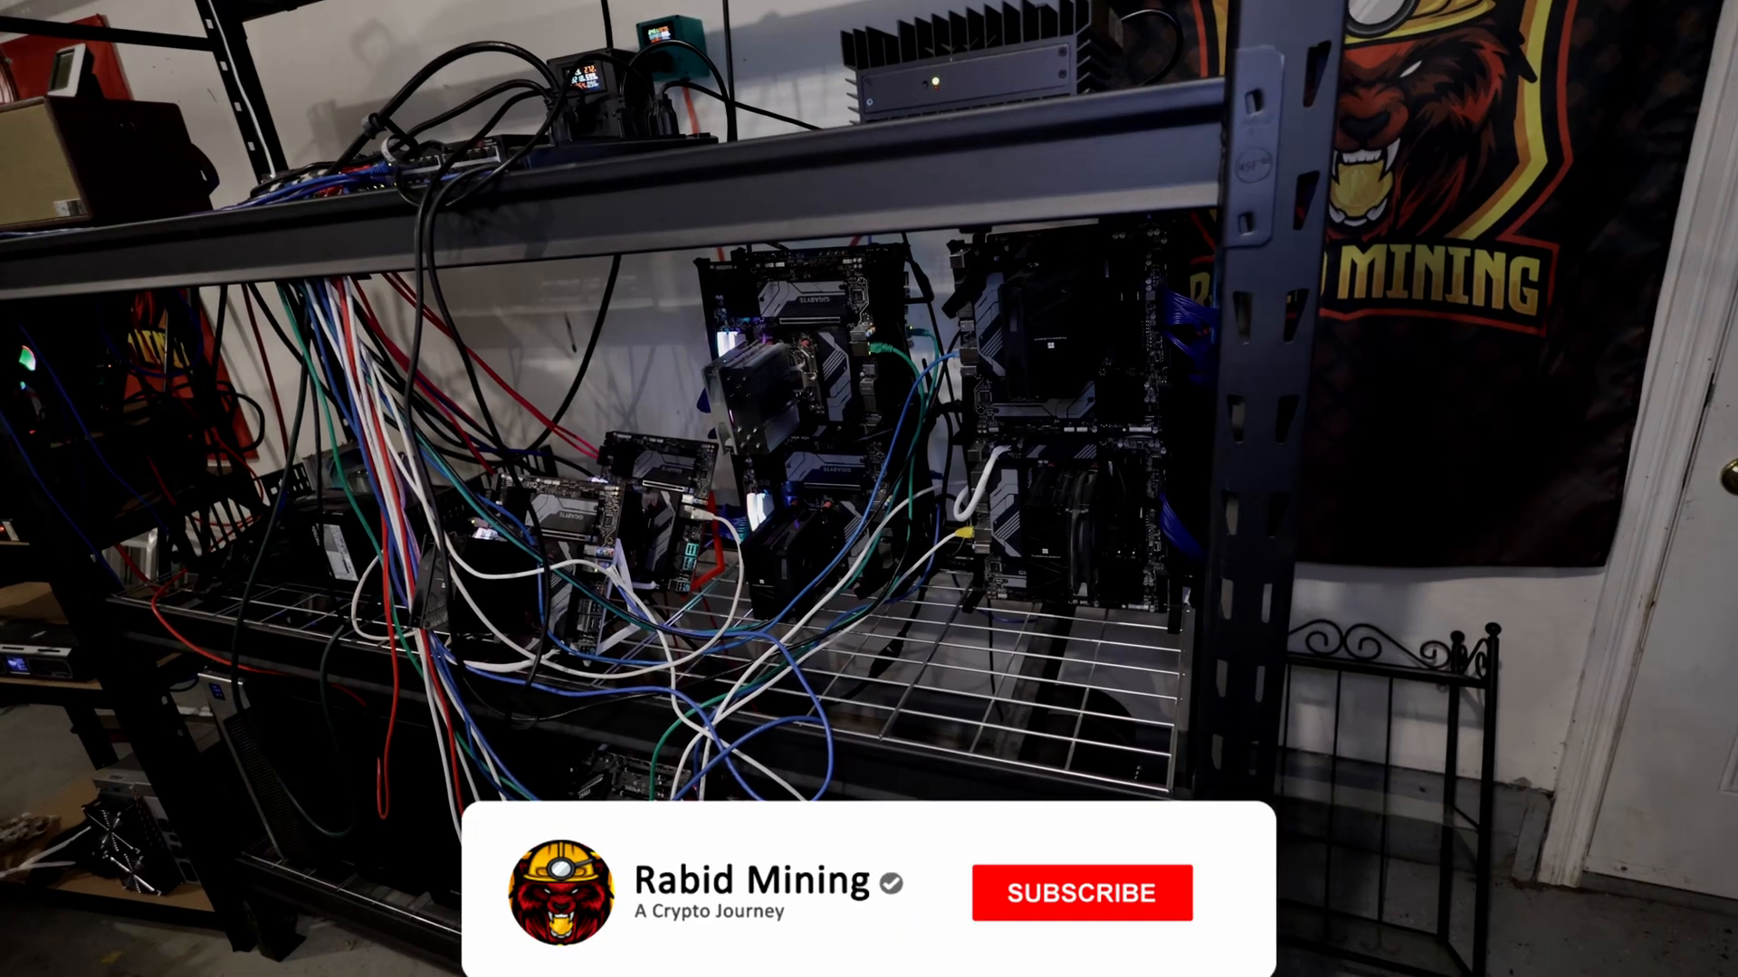
- Search the wallet address on the JetSki Qubic live dashboard to list its rigs
click(1070, 893)
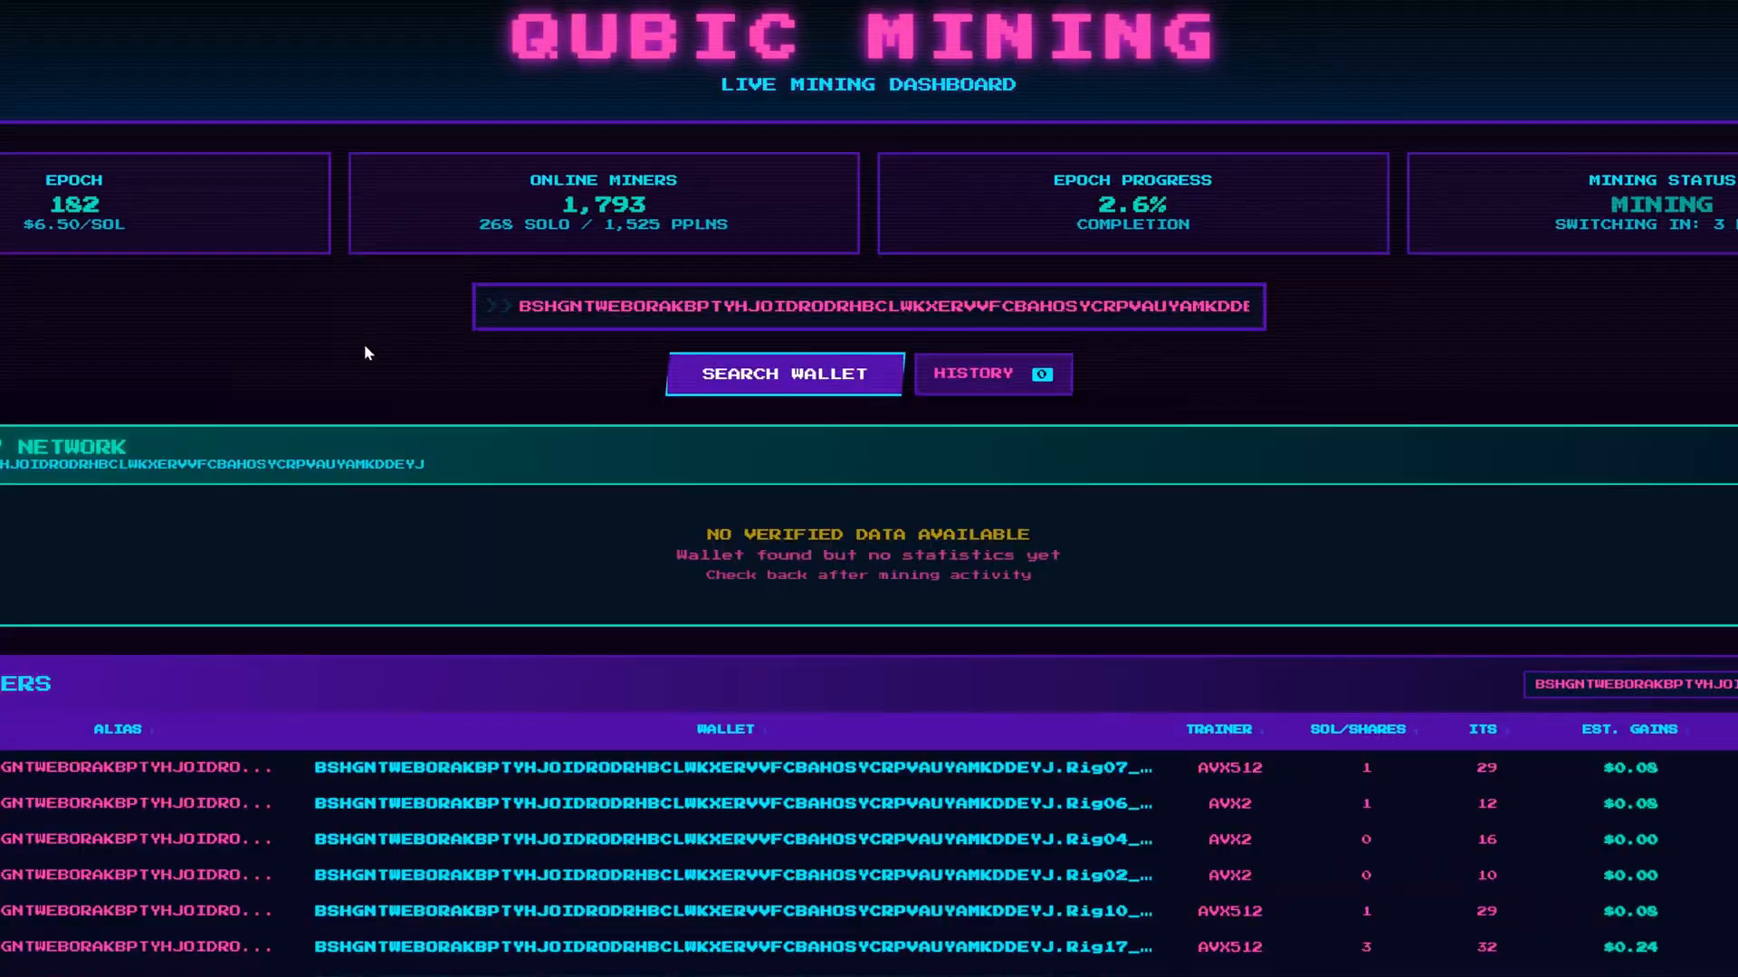
mouse_move(346, 147)
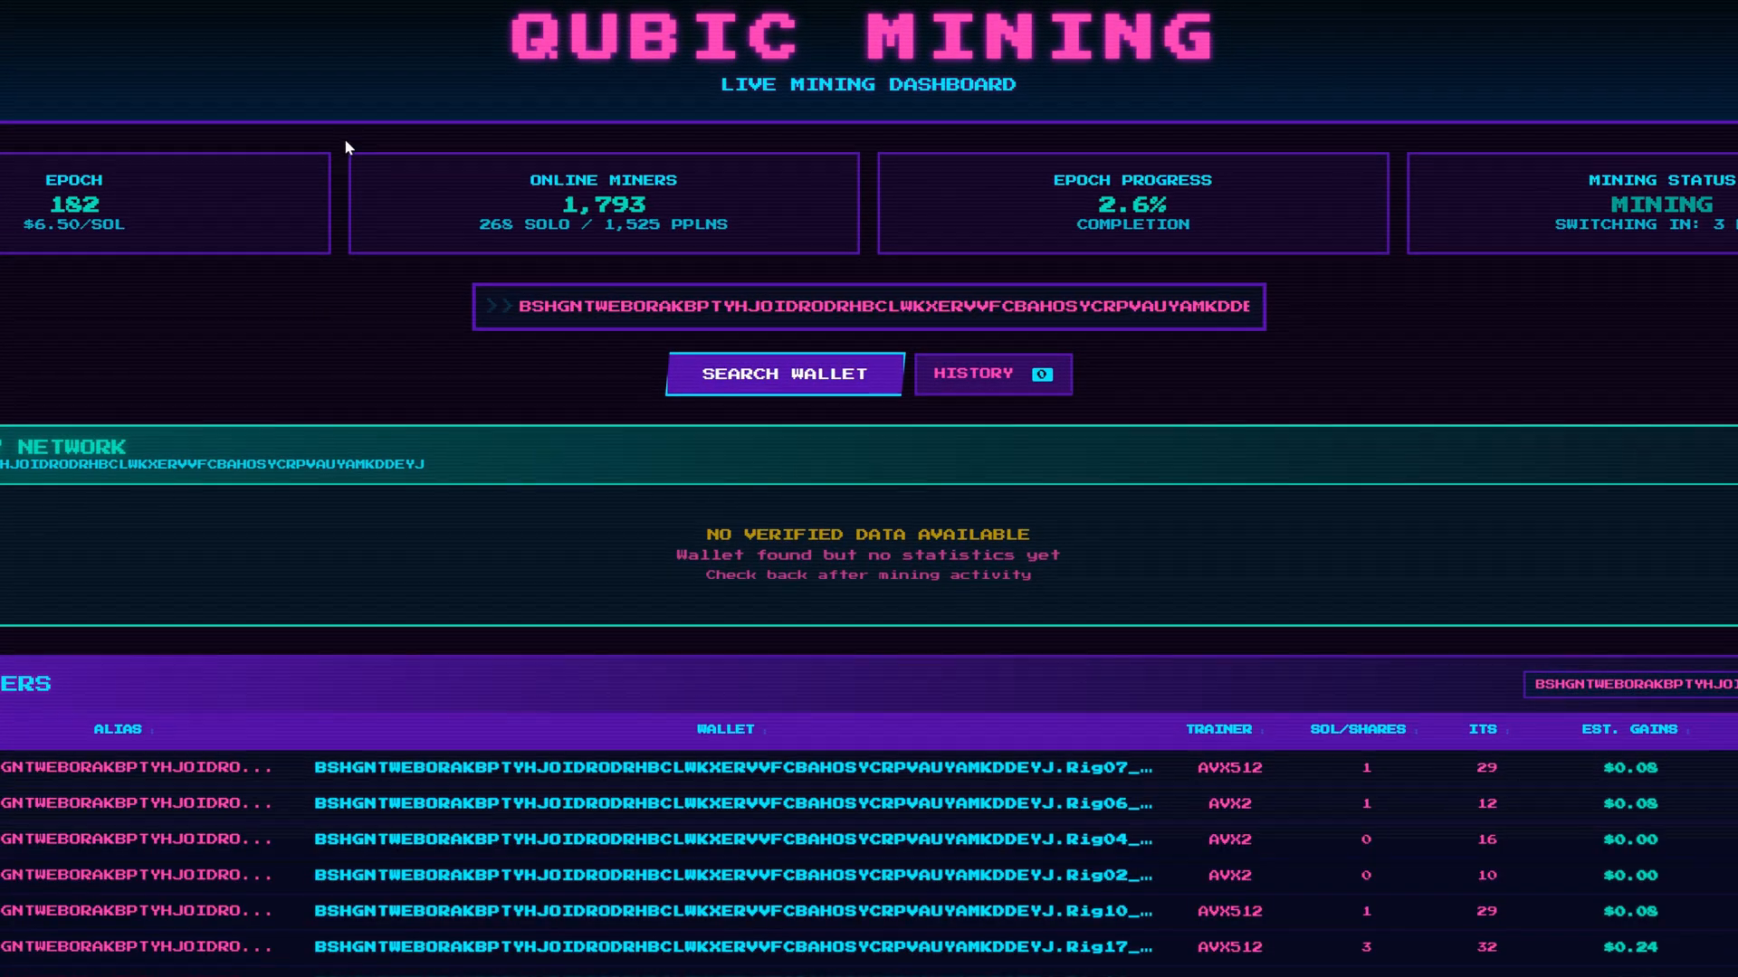
mouse_move(474, 68)
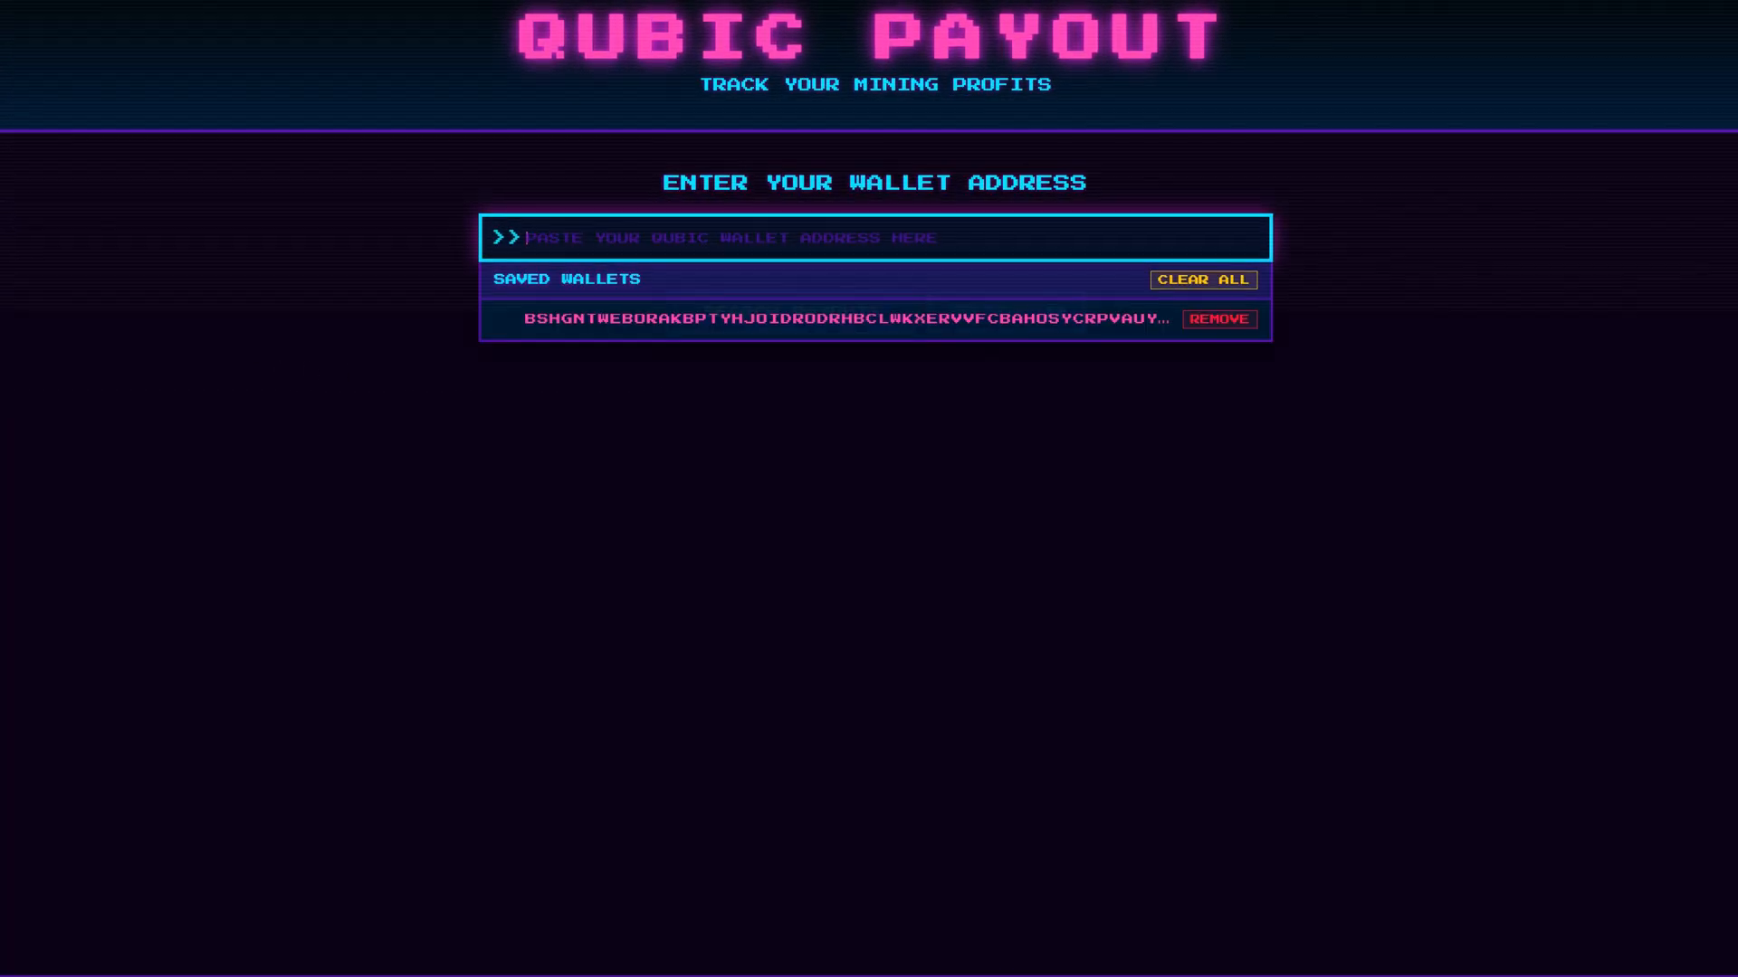
- Load the saved wallet's payout history and bring up the per-epoch payout cards
click(842, 319)
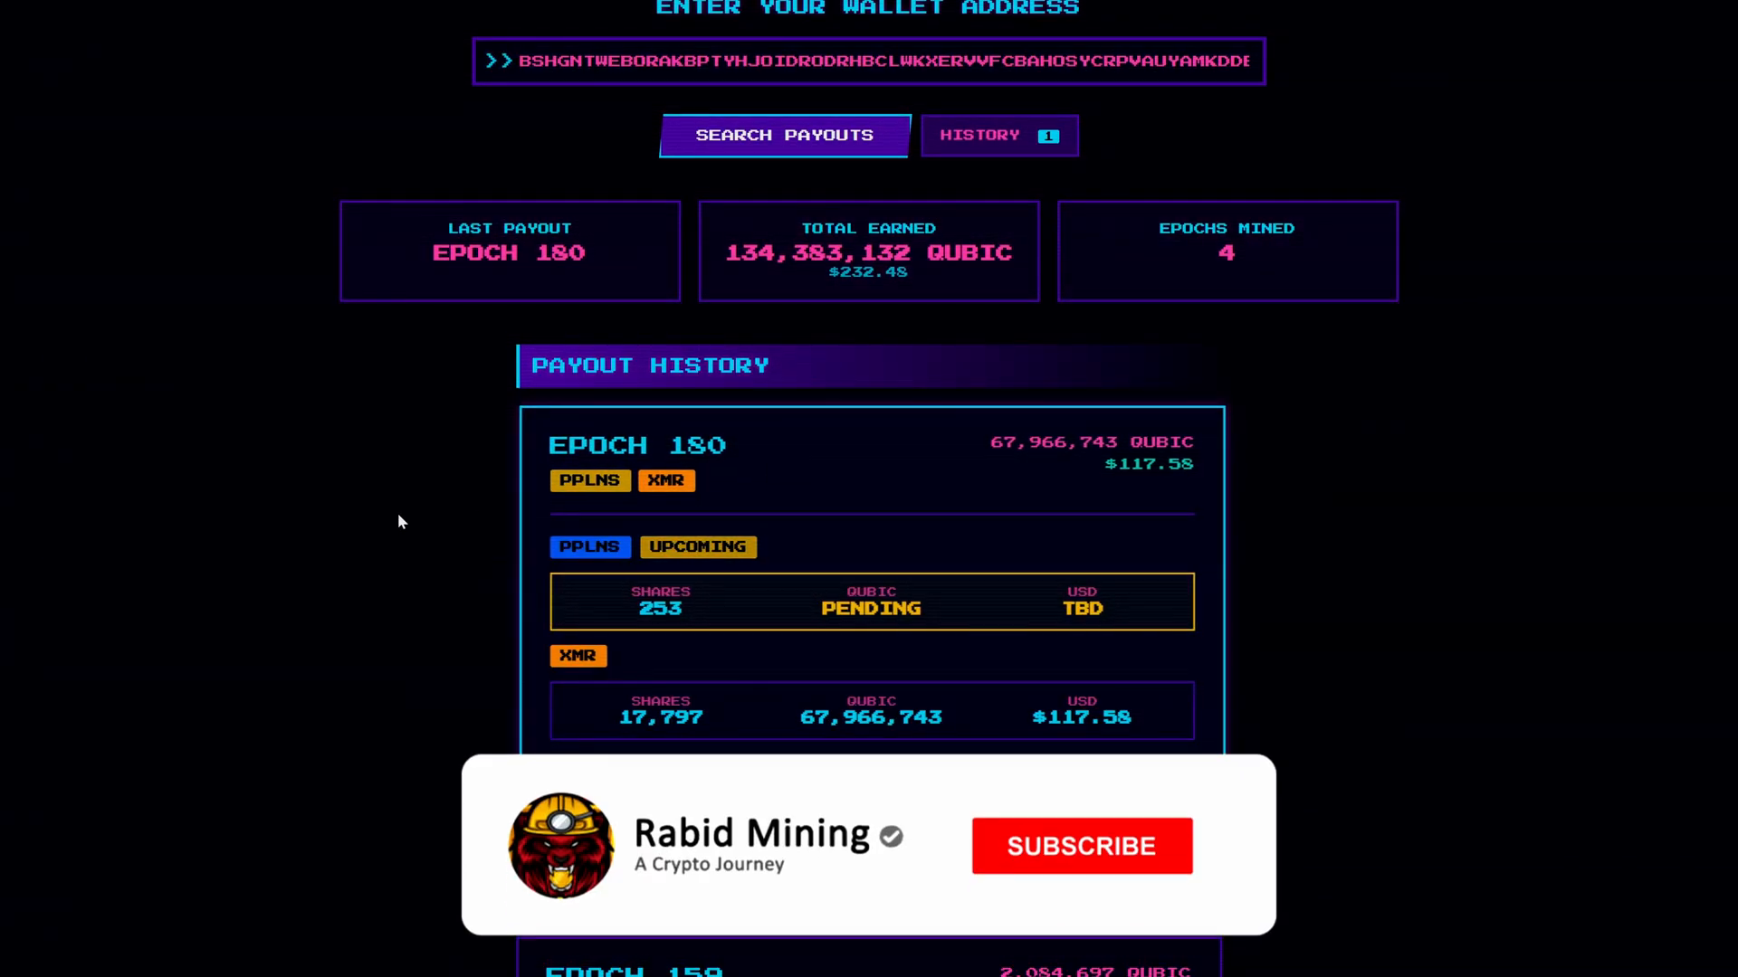
click(1081, 846)
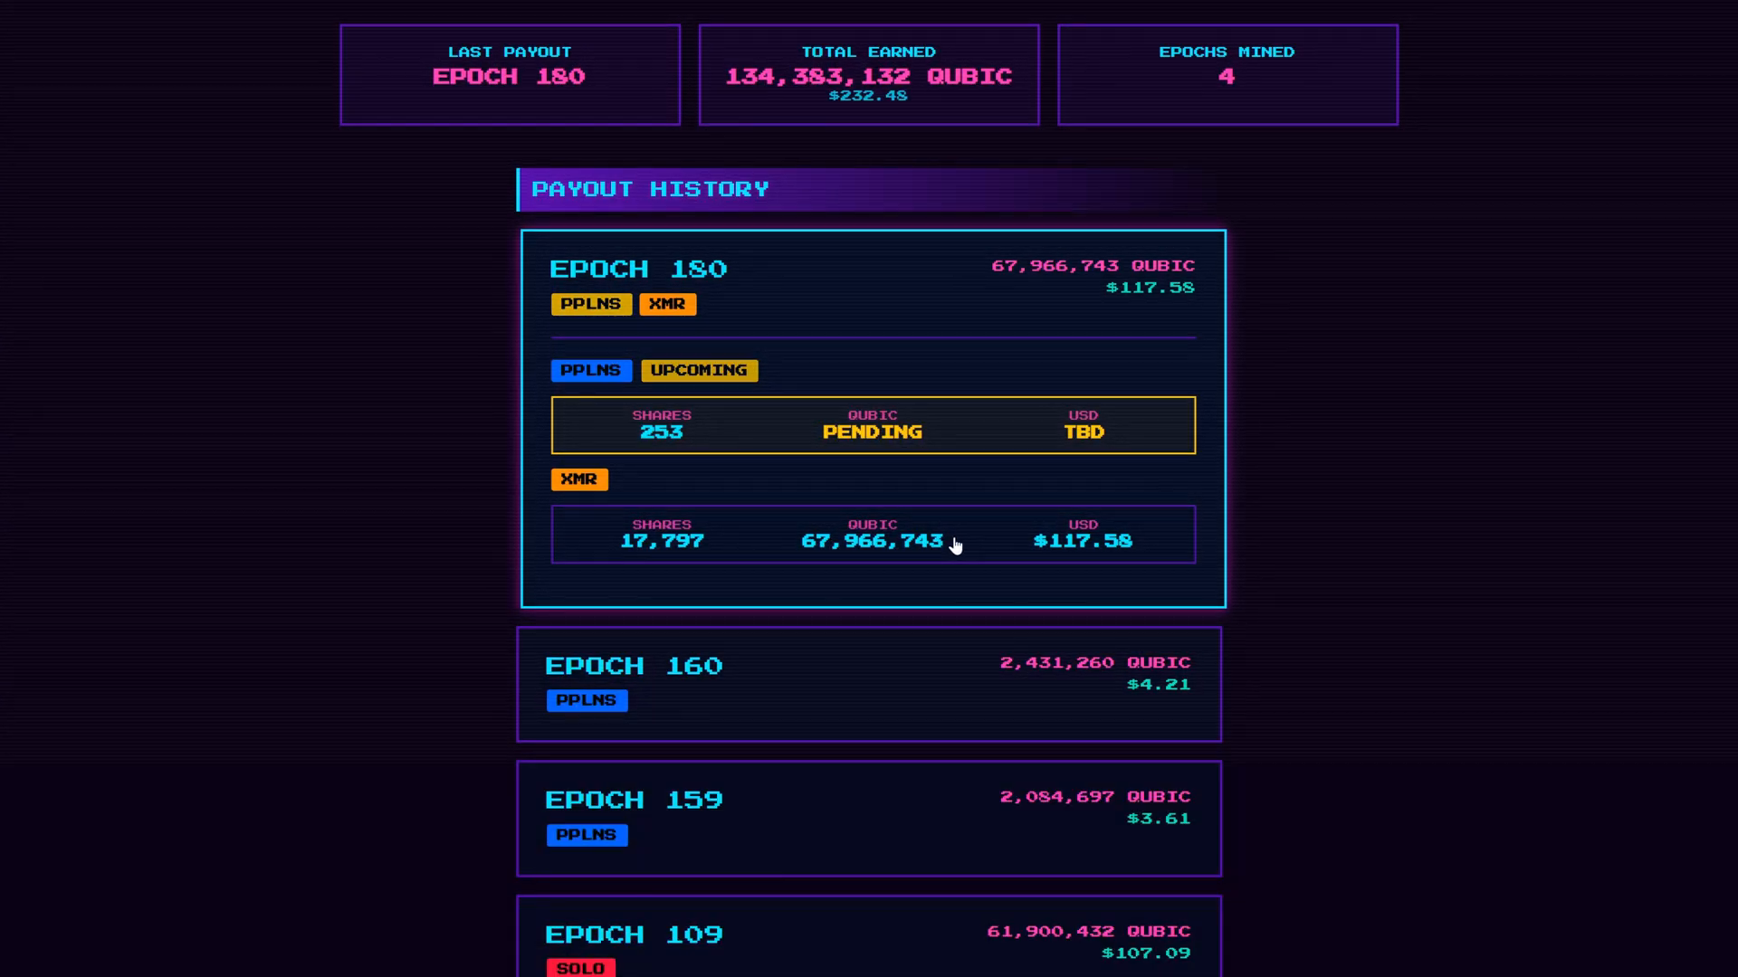
mouse_move(864, 544)
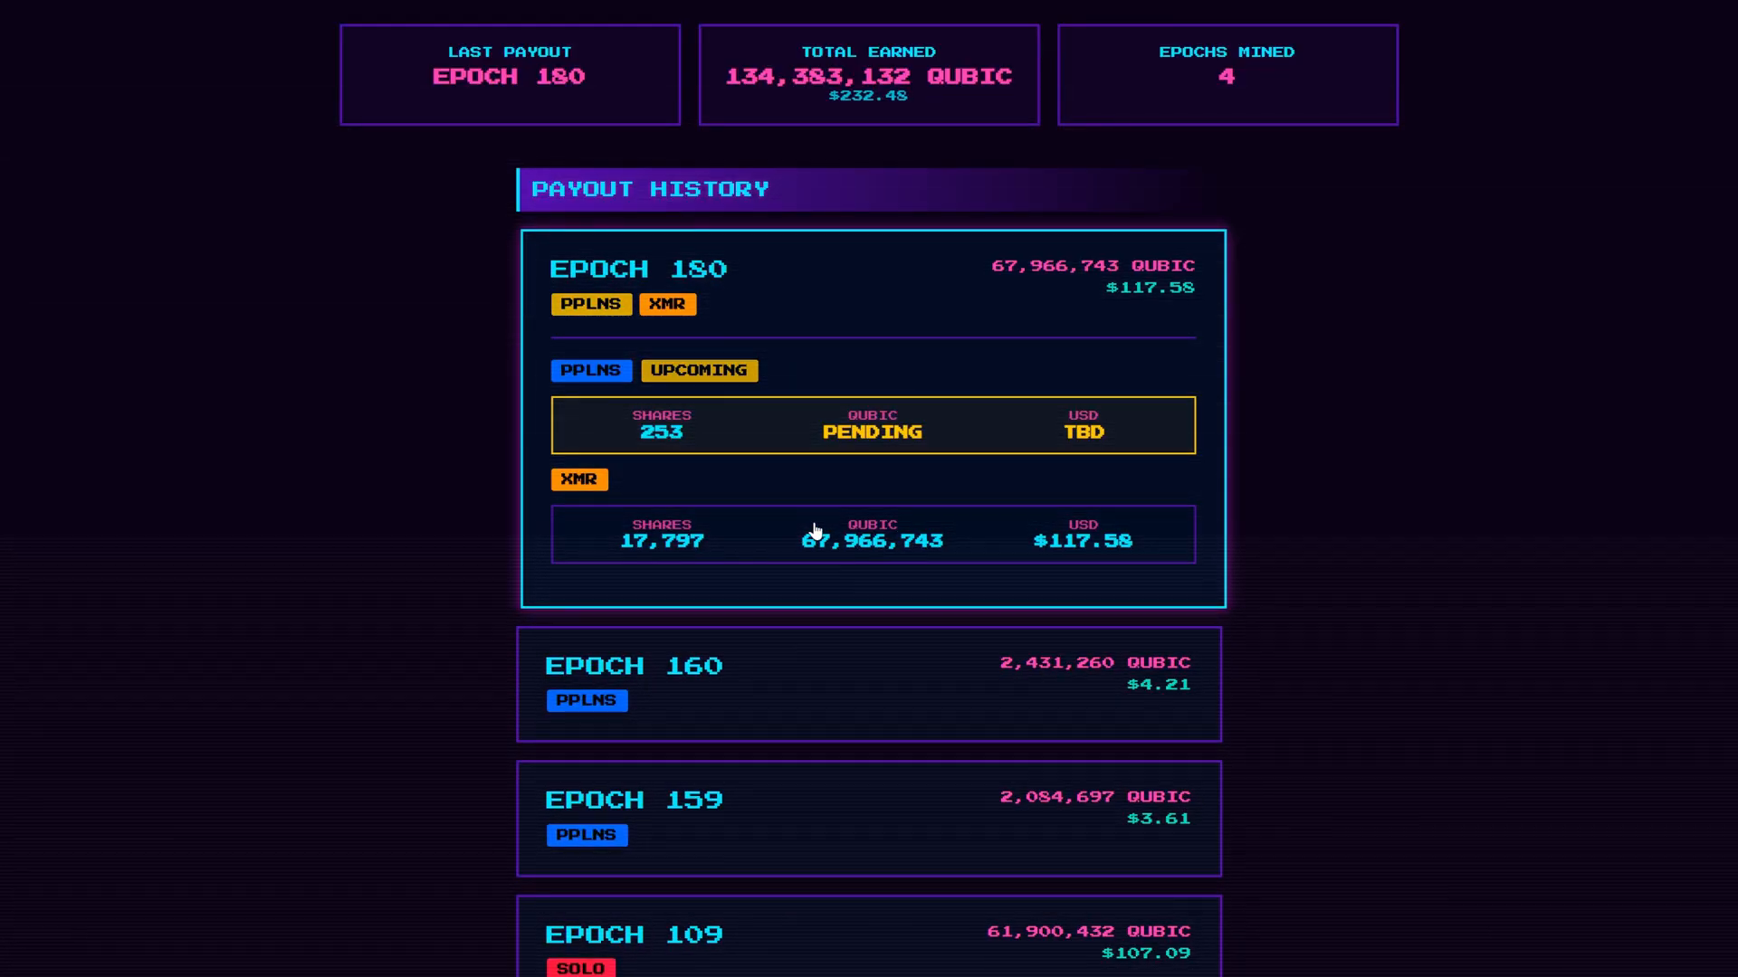
mouse_move(787, 464)
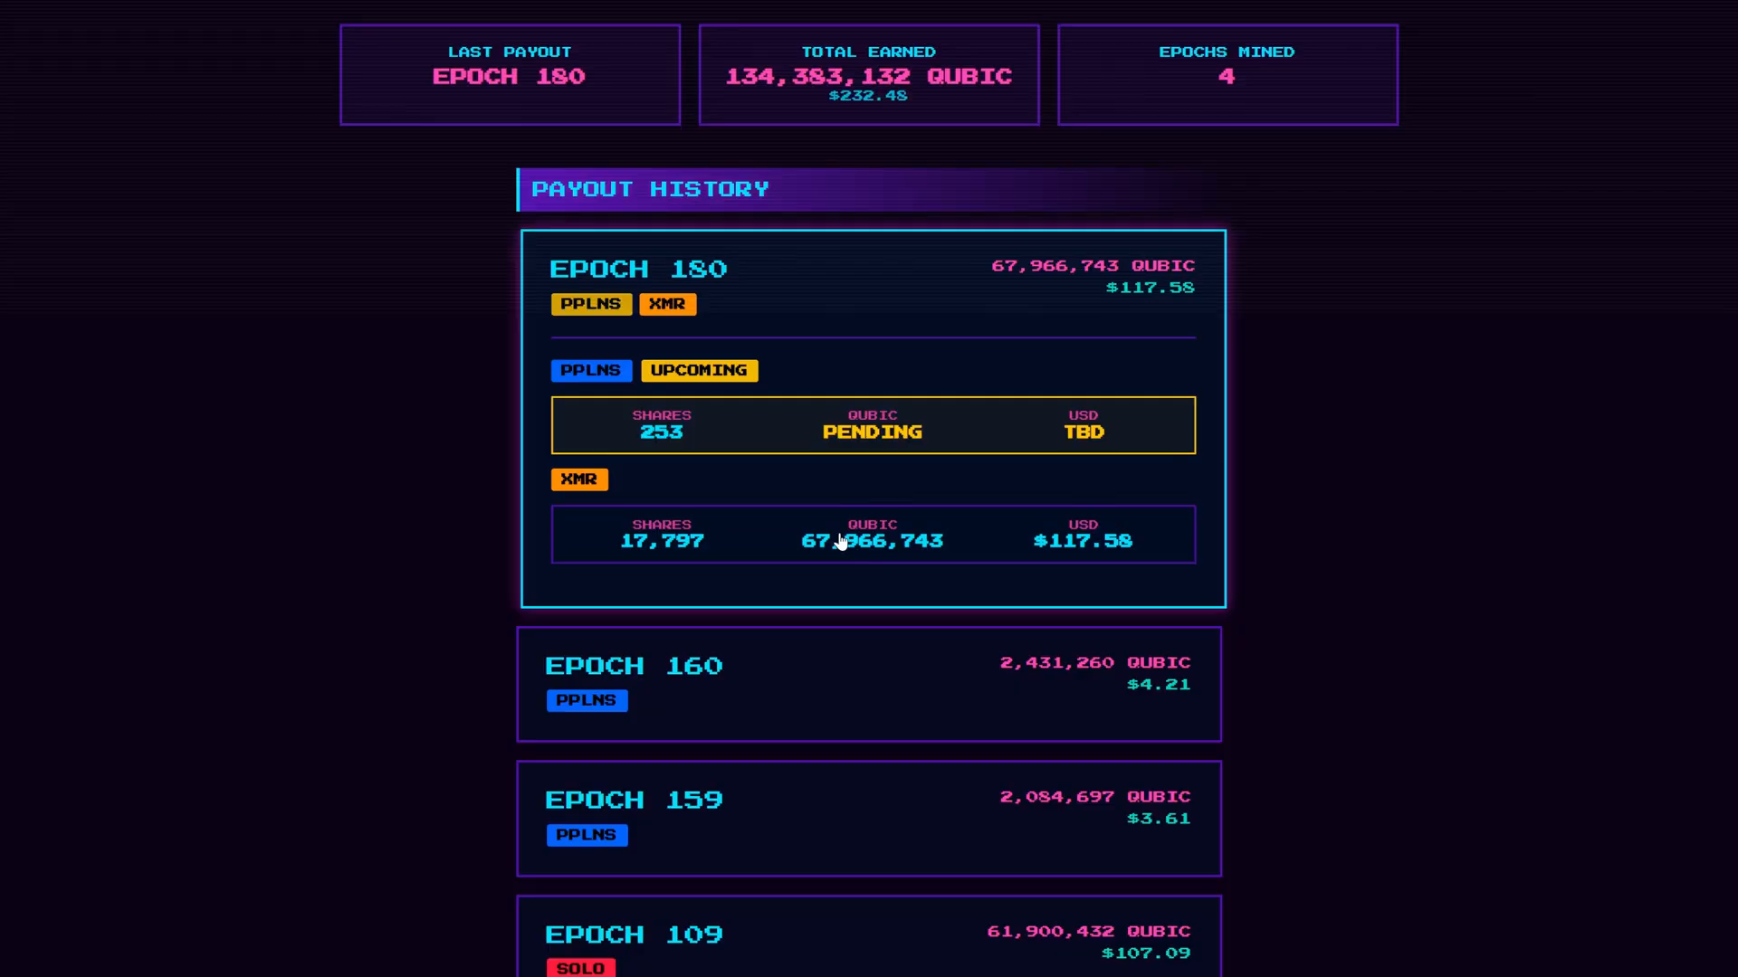
mouse_move(866, 552)
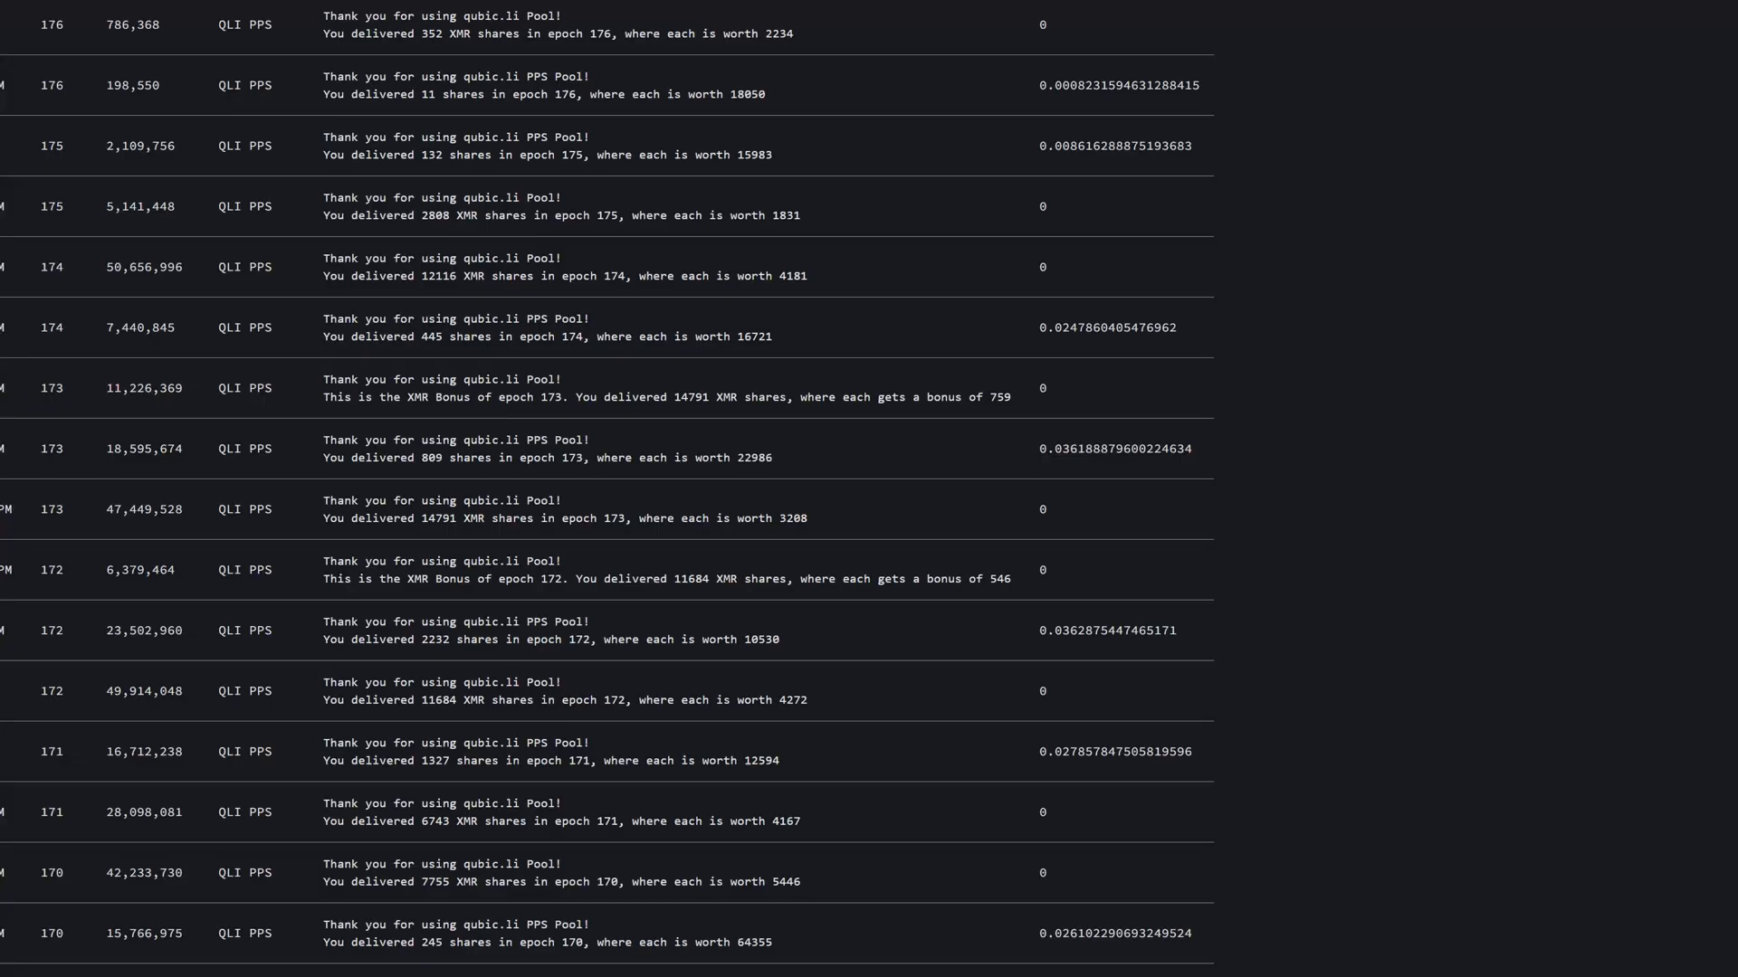
mouse_move(204, 493)
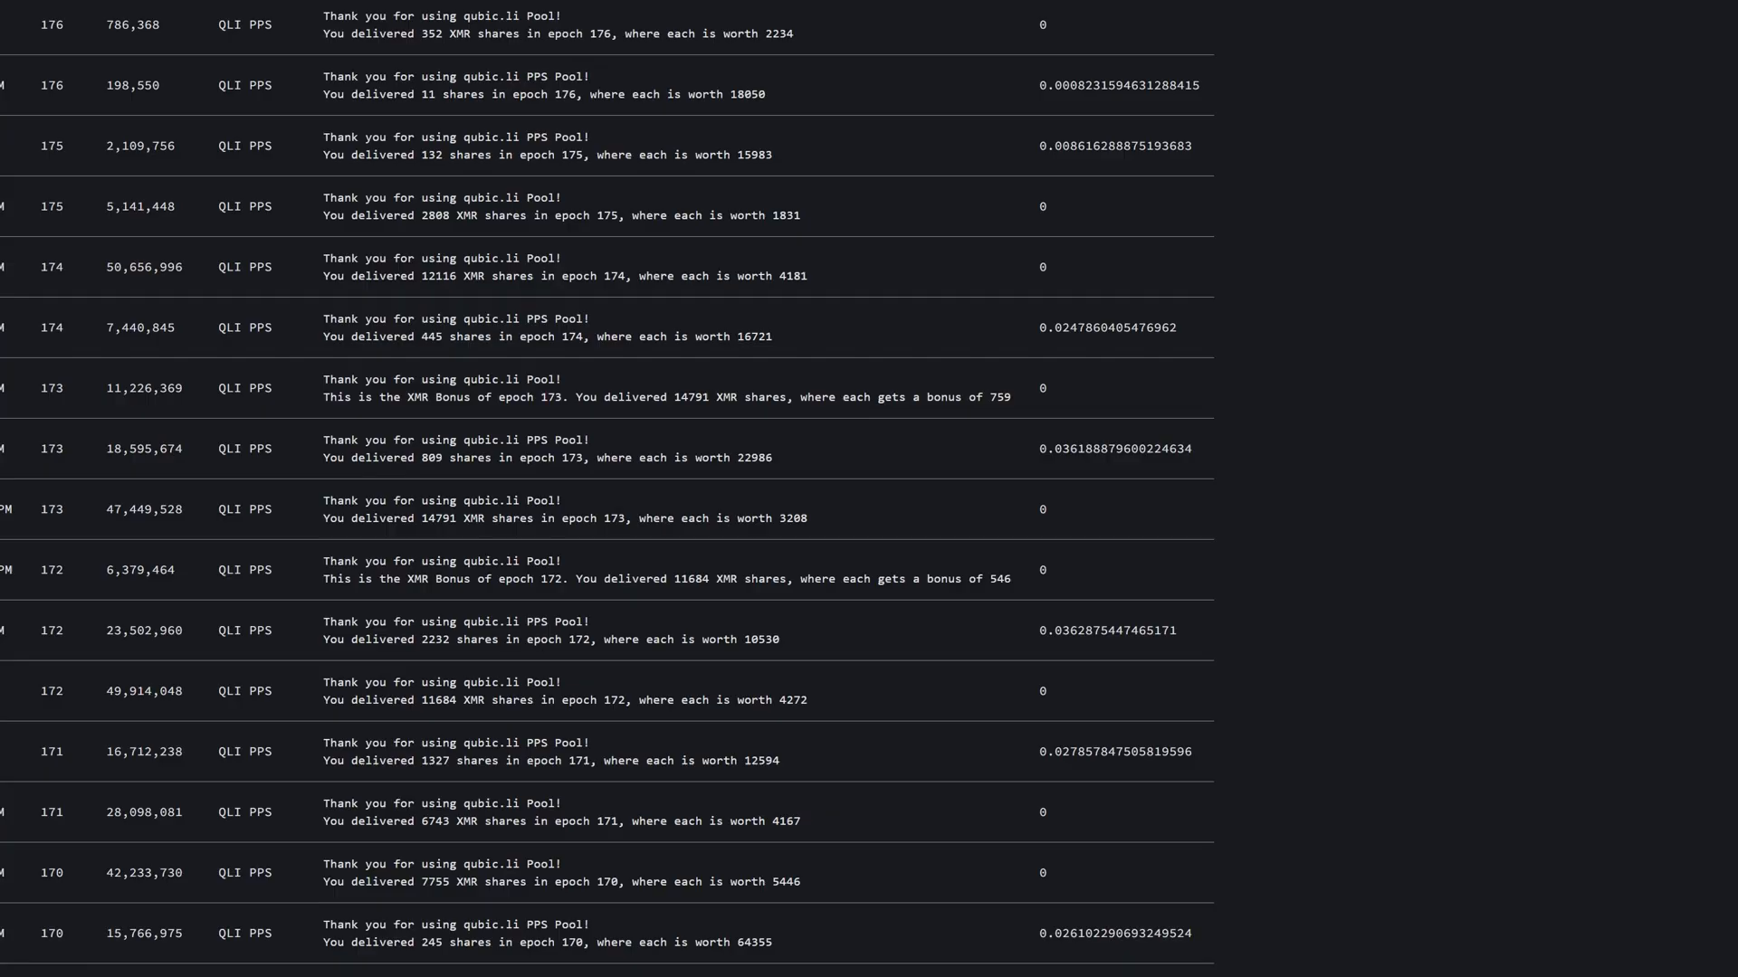
mouse_move(202, 516)
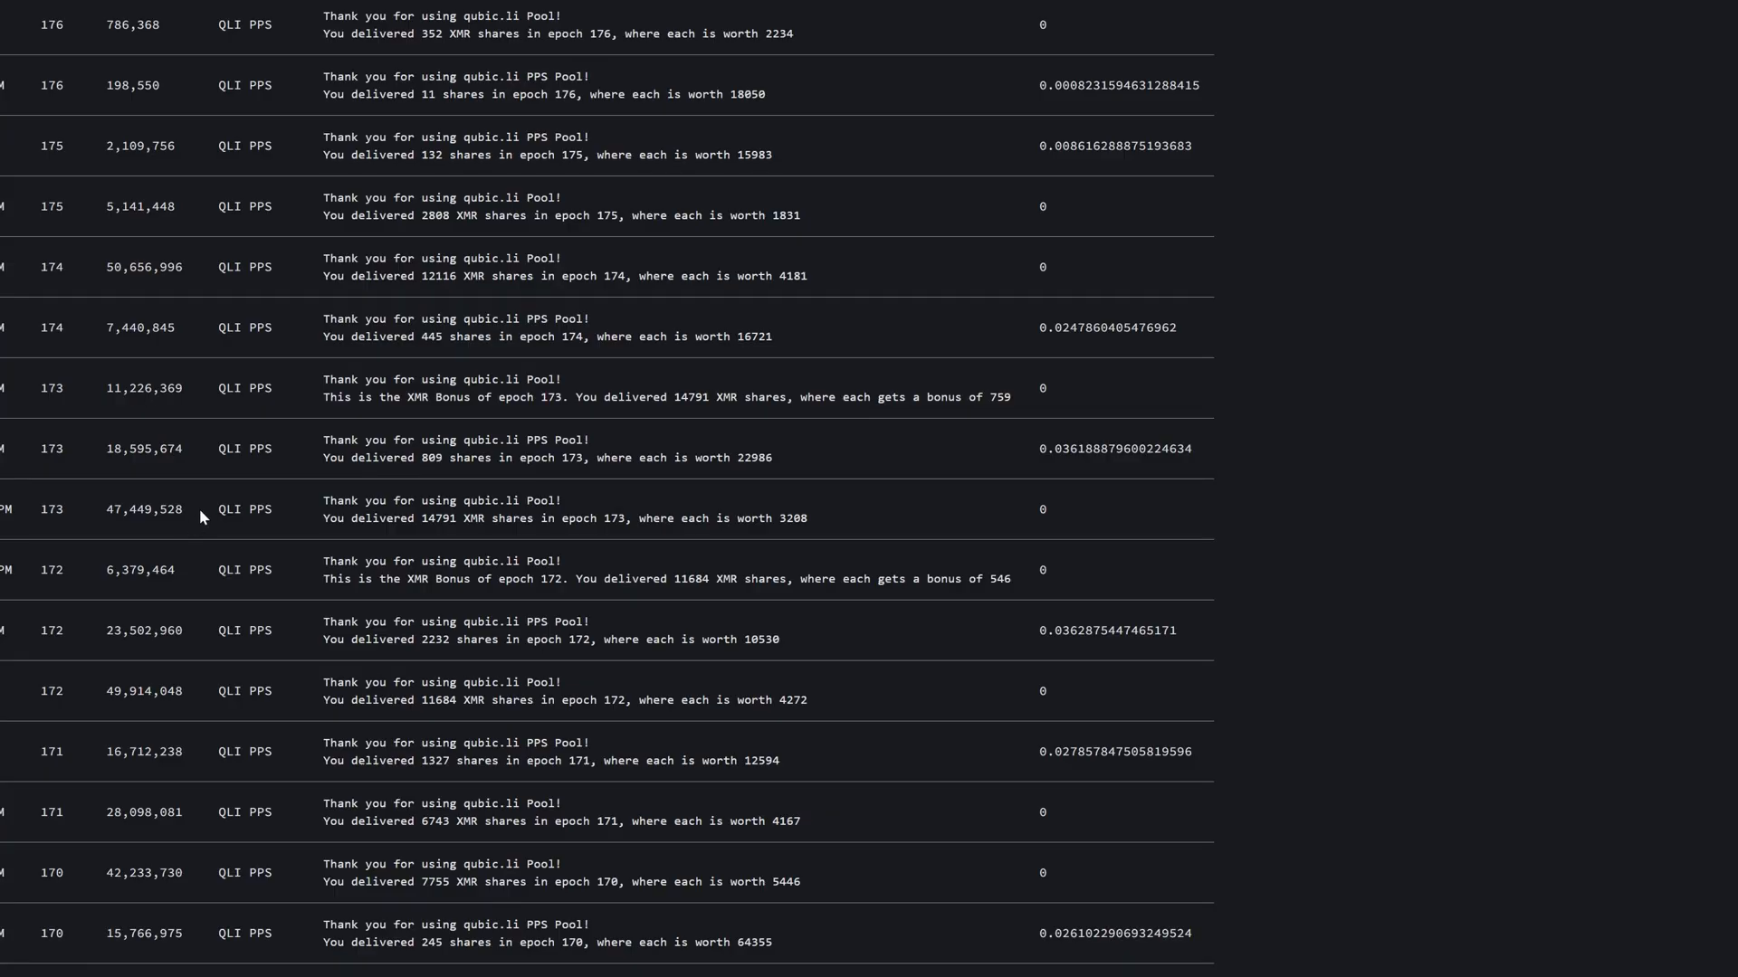
mouse_move(194, 459)
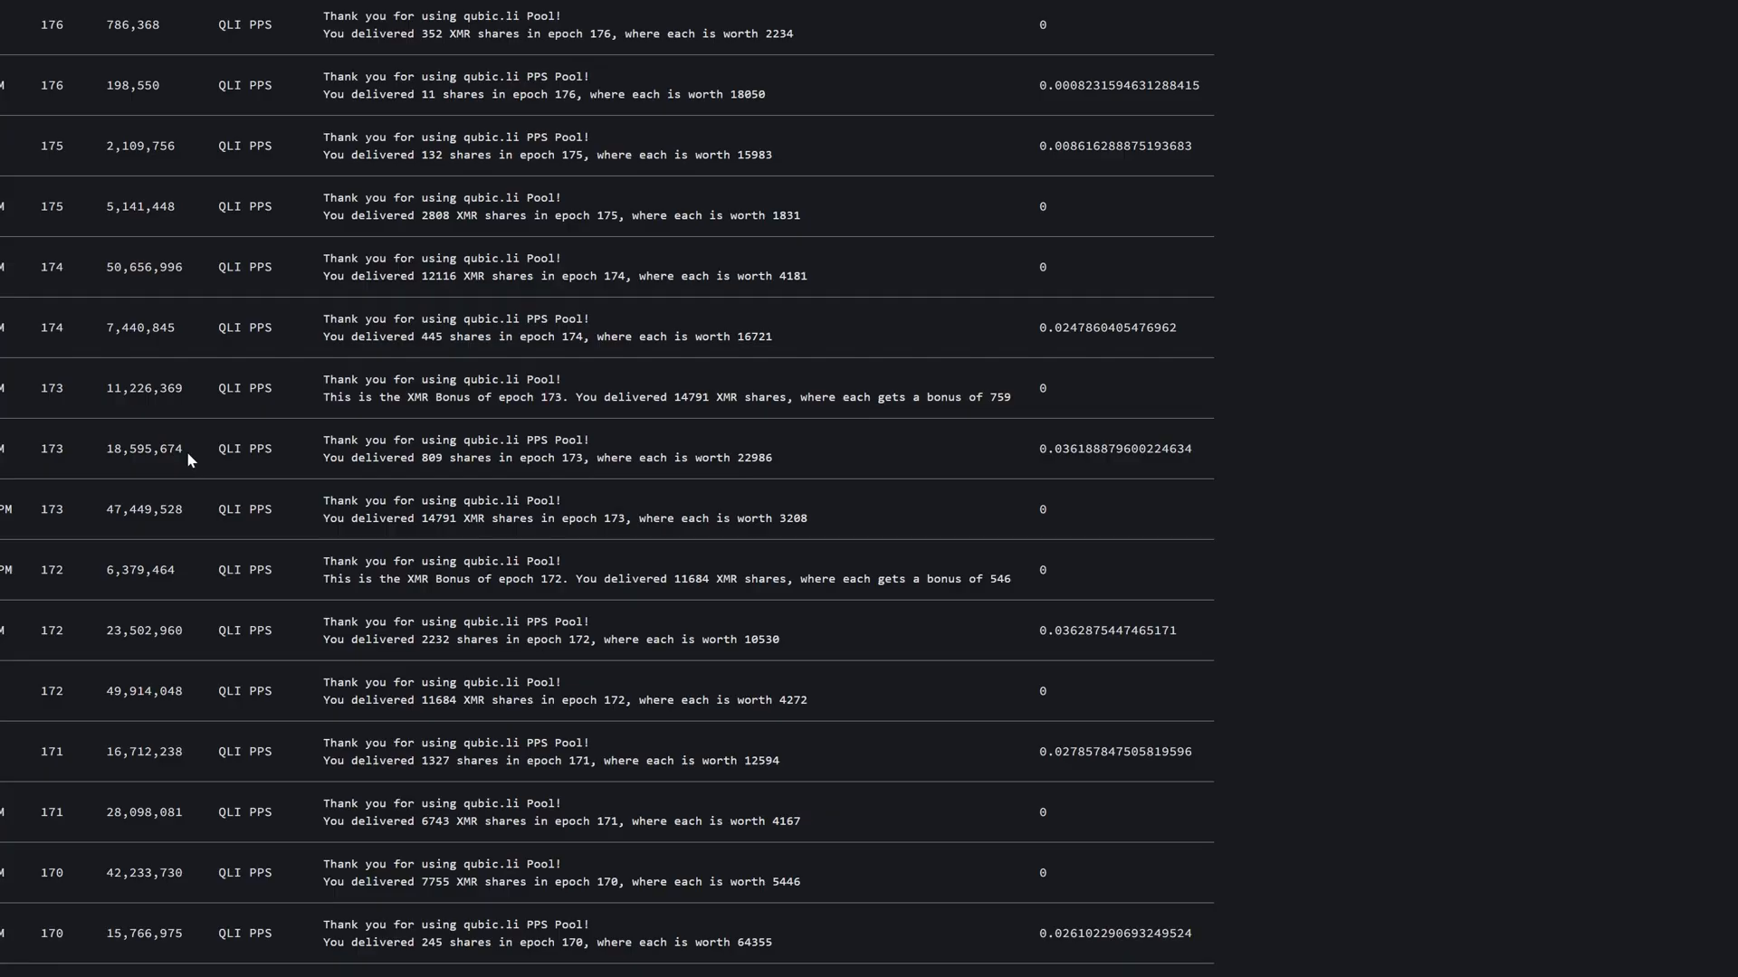
mouse_move(99, 403)
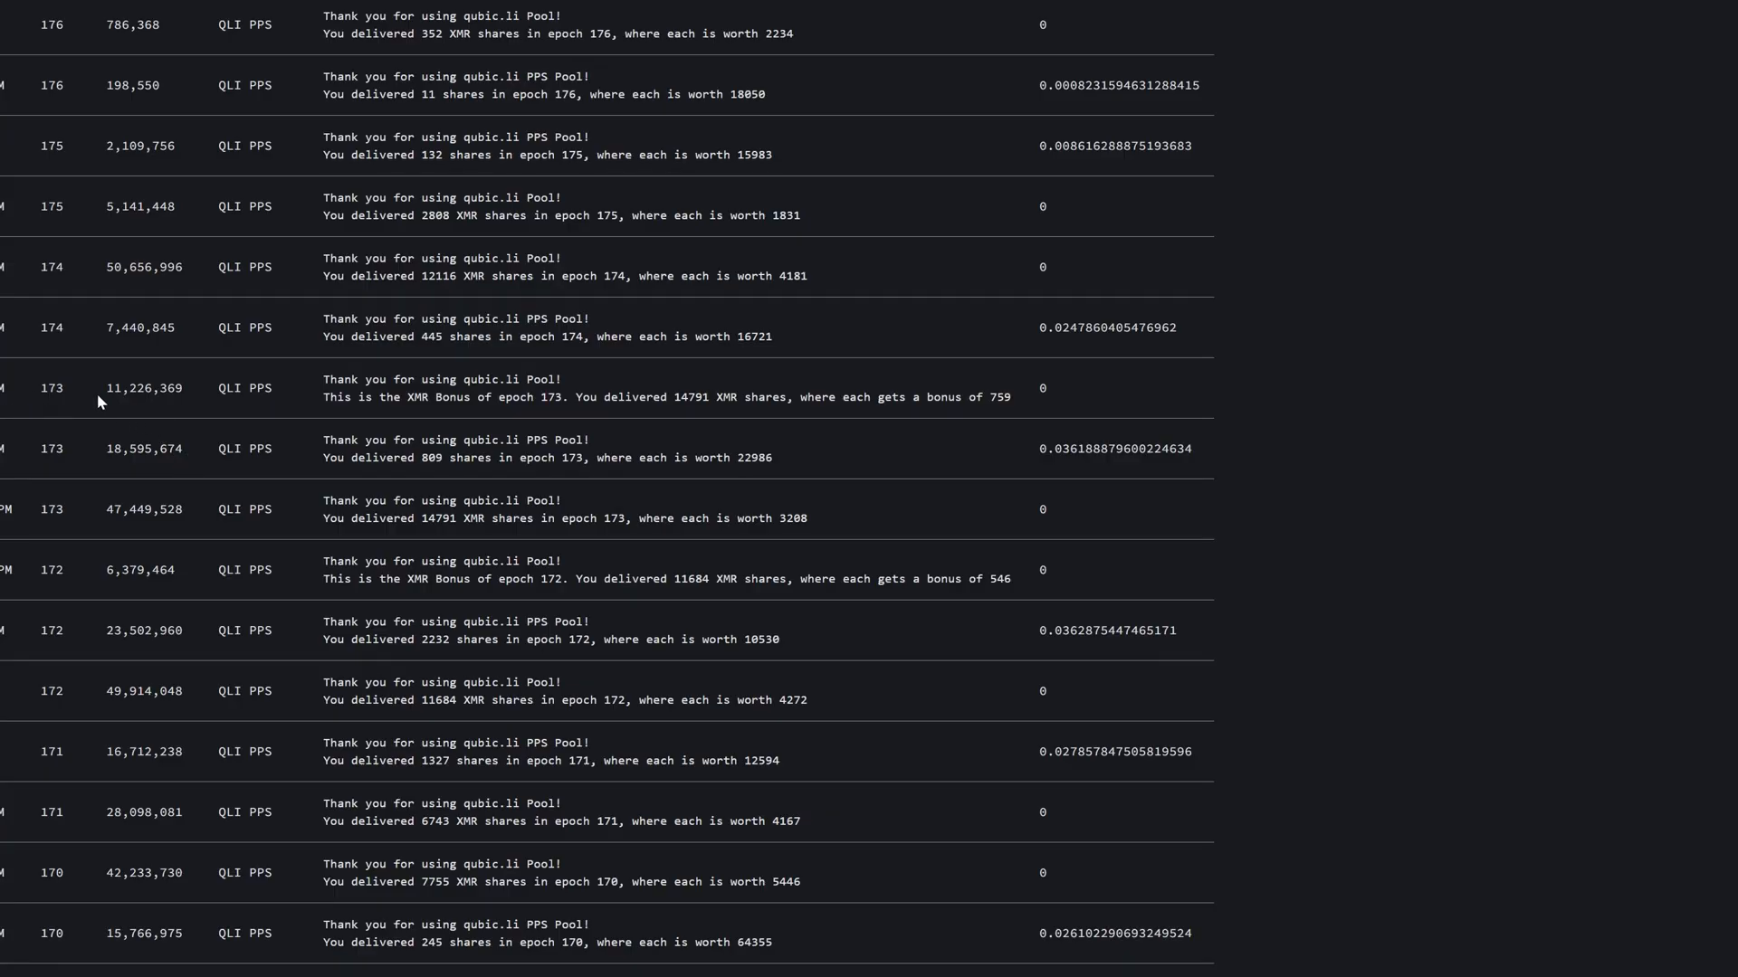
mouse_move(199, 410)
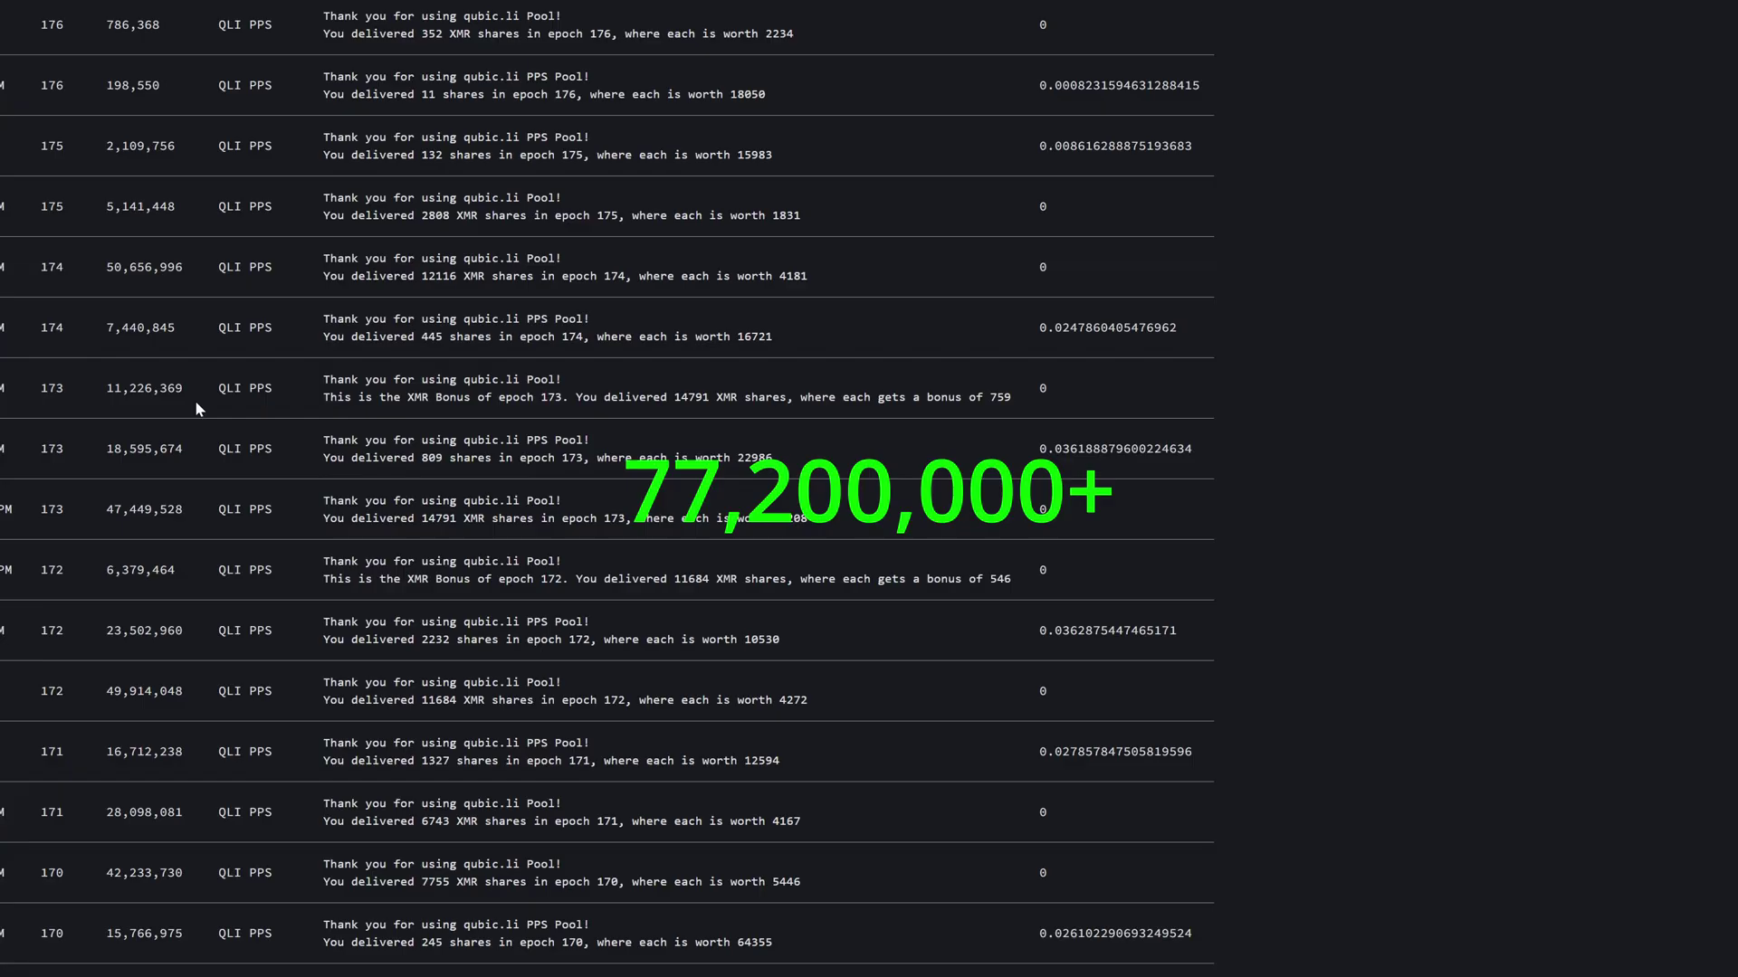
mouse_move(156, 746)
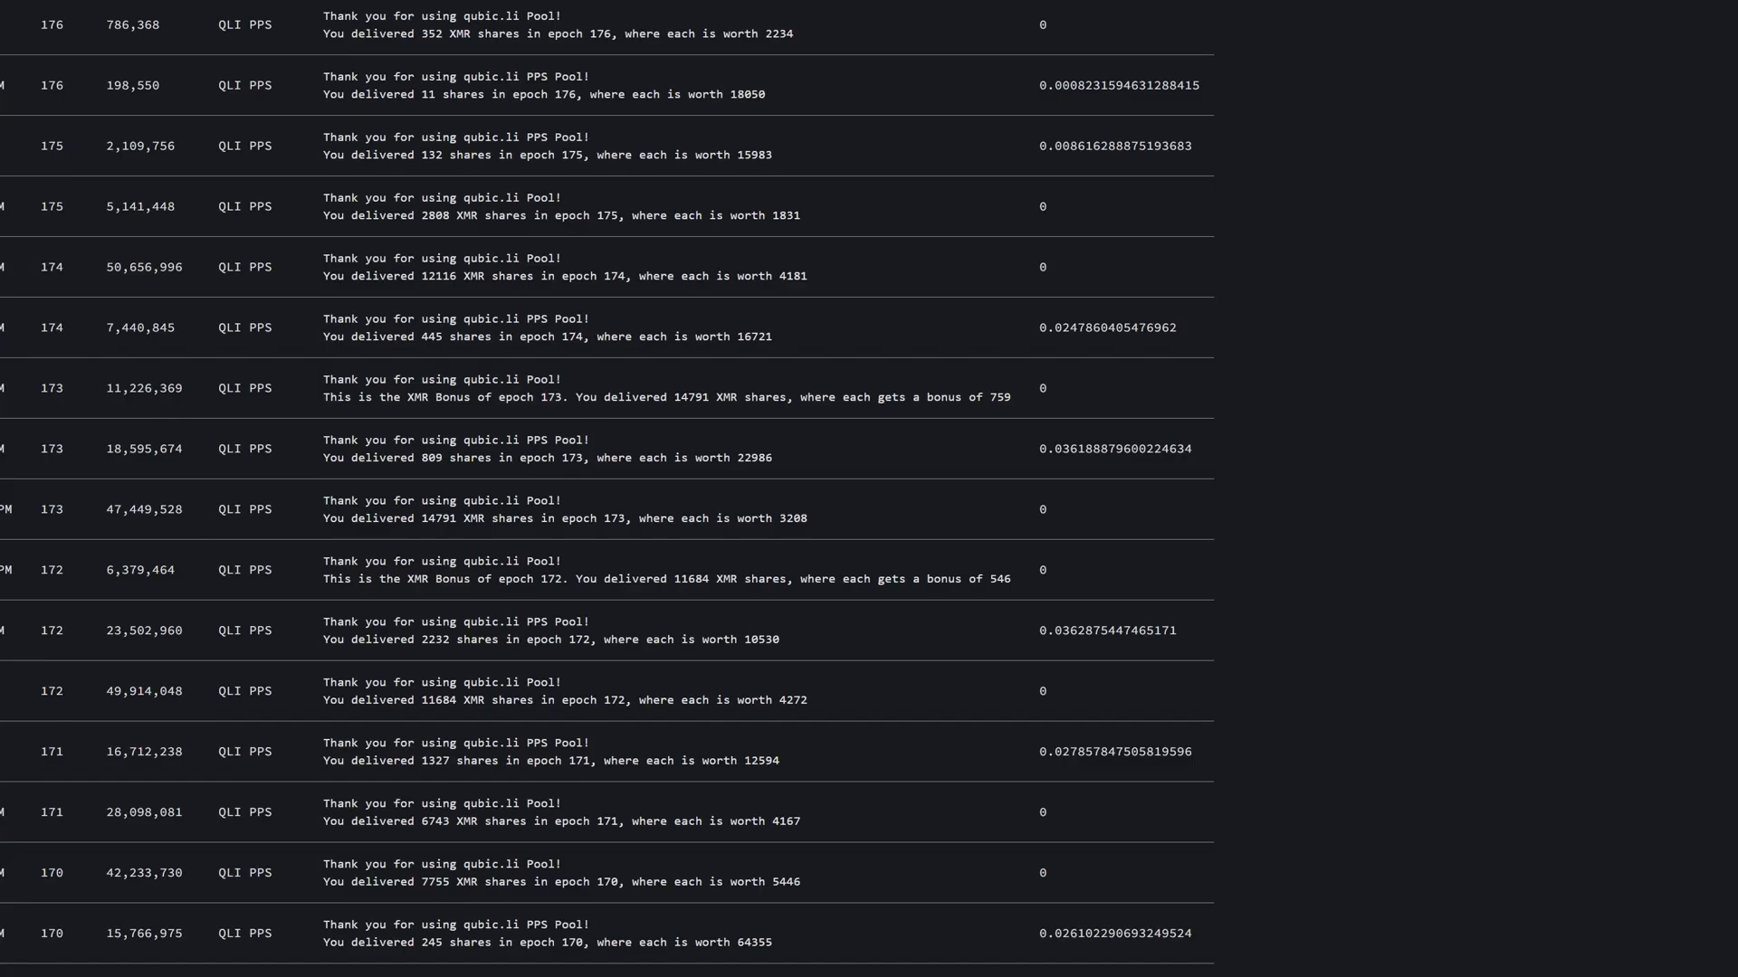
mouse_move(129, 425)
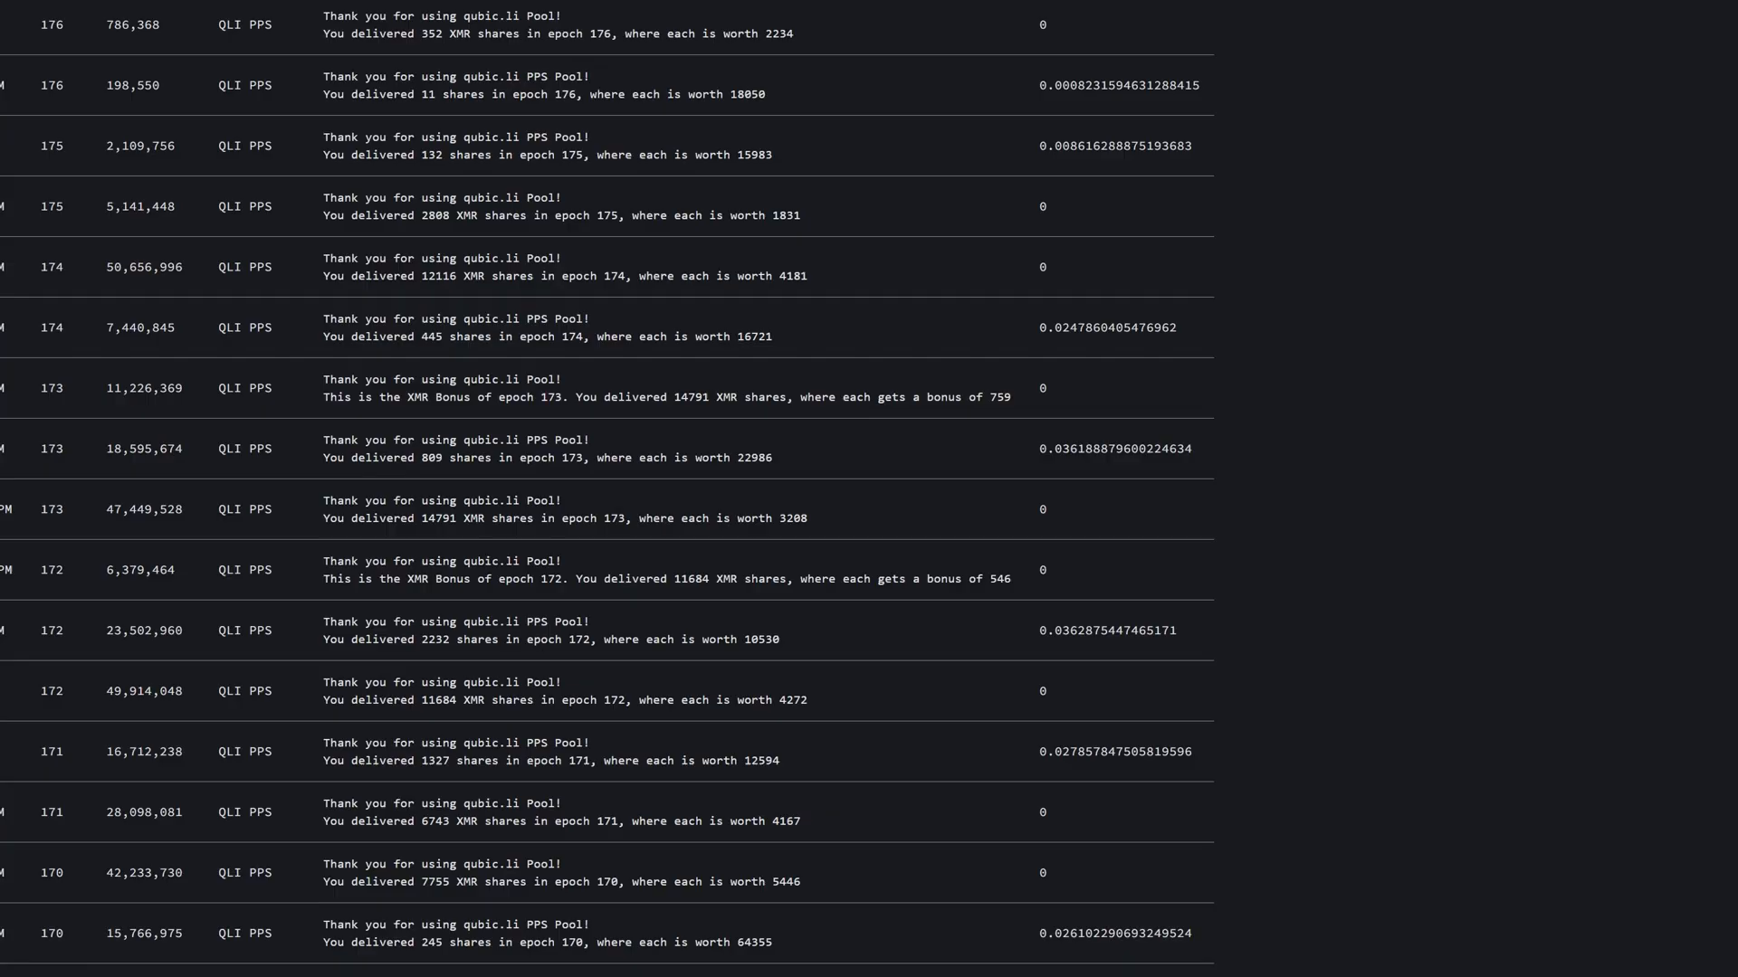
mouse_move(906, 102)
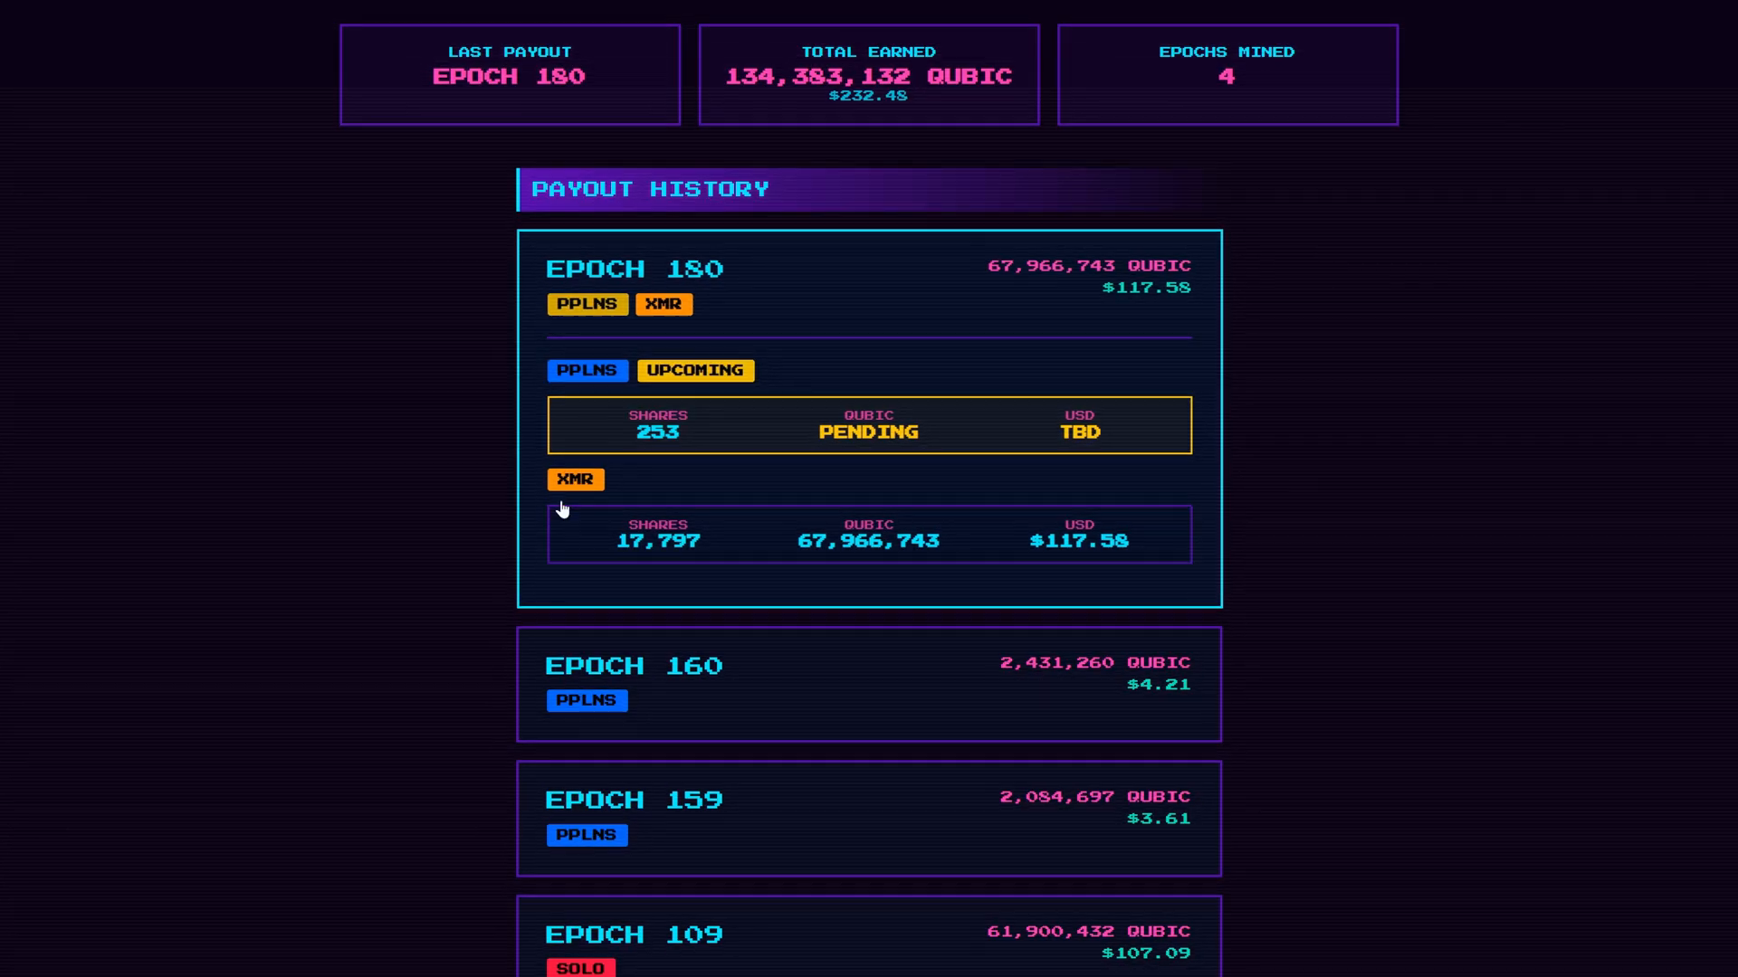
mouse_move(835, 561)
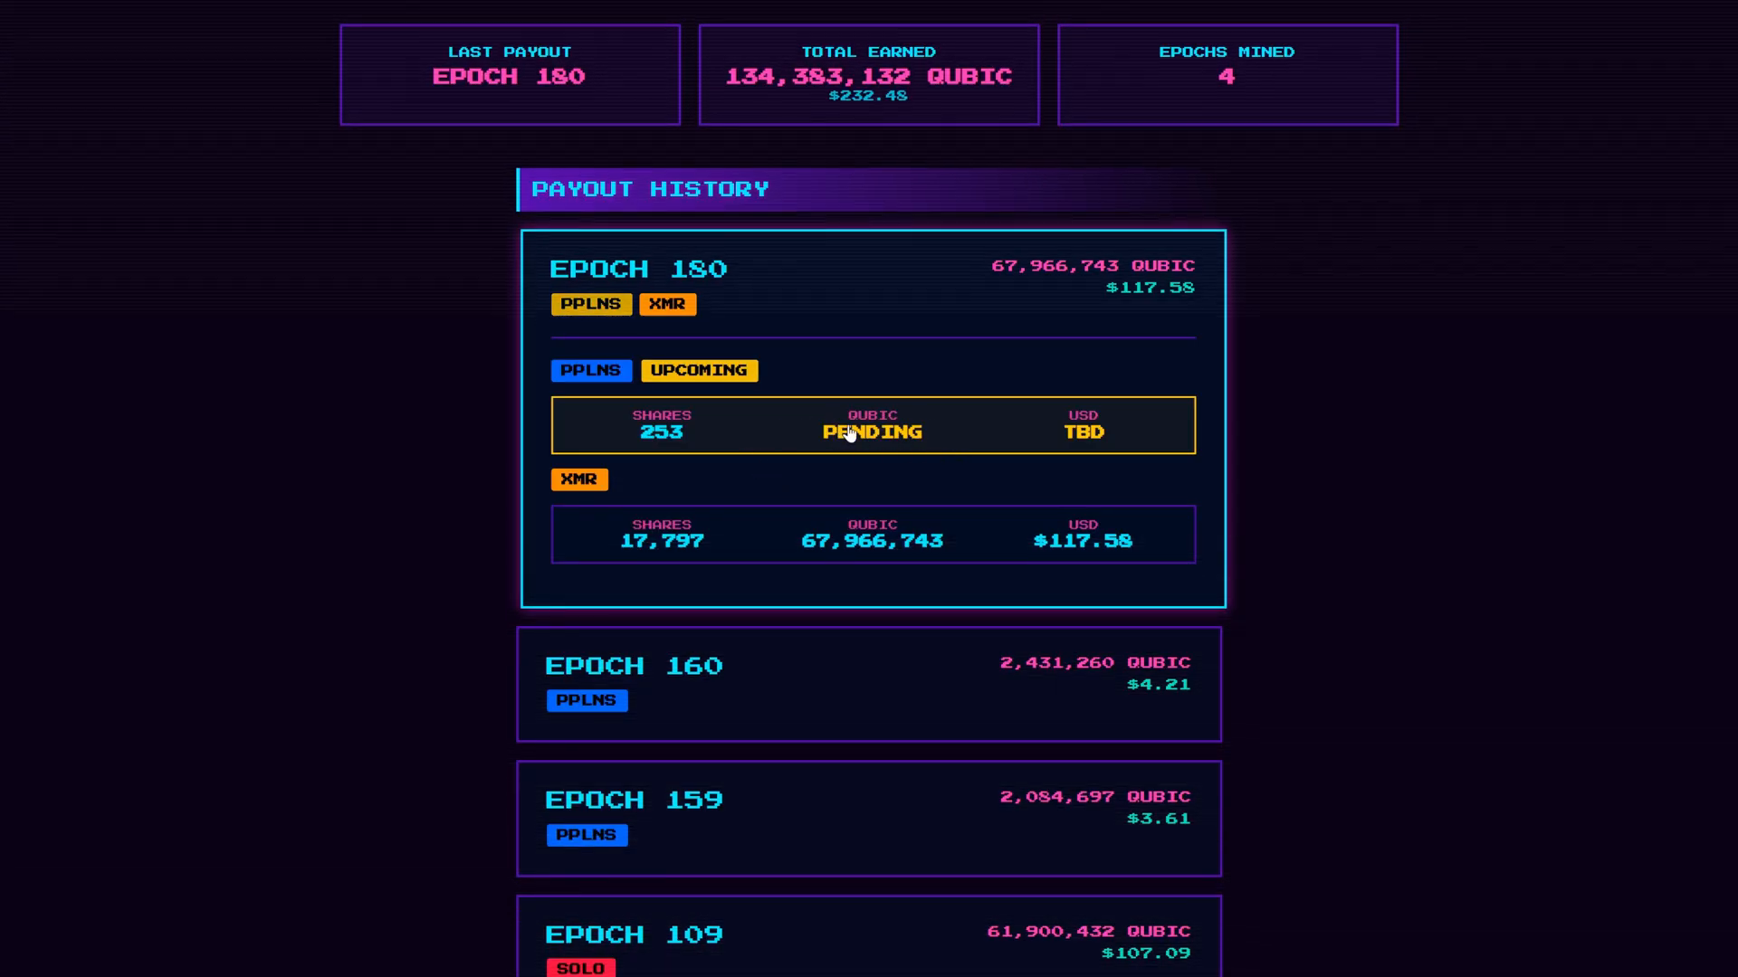
mouse_move(895, 535)
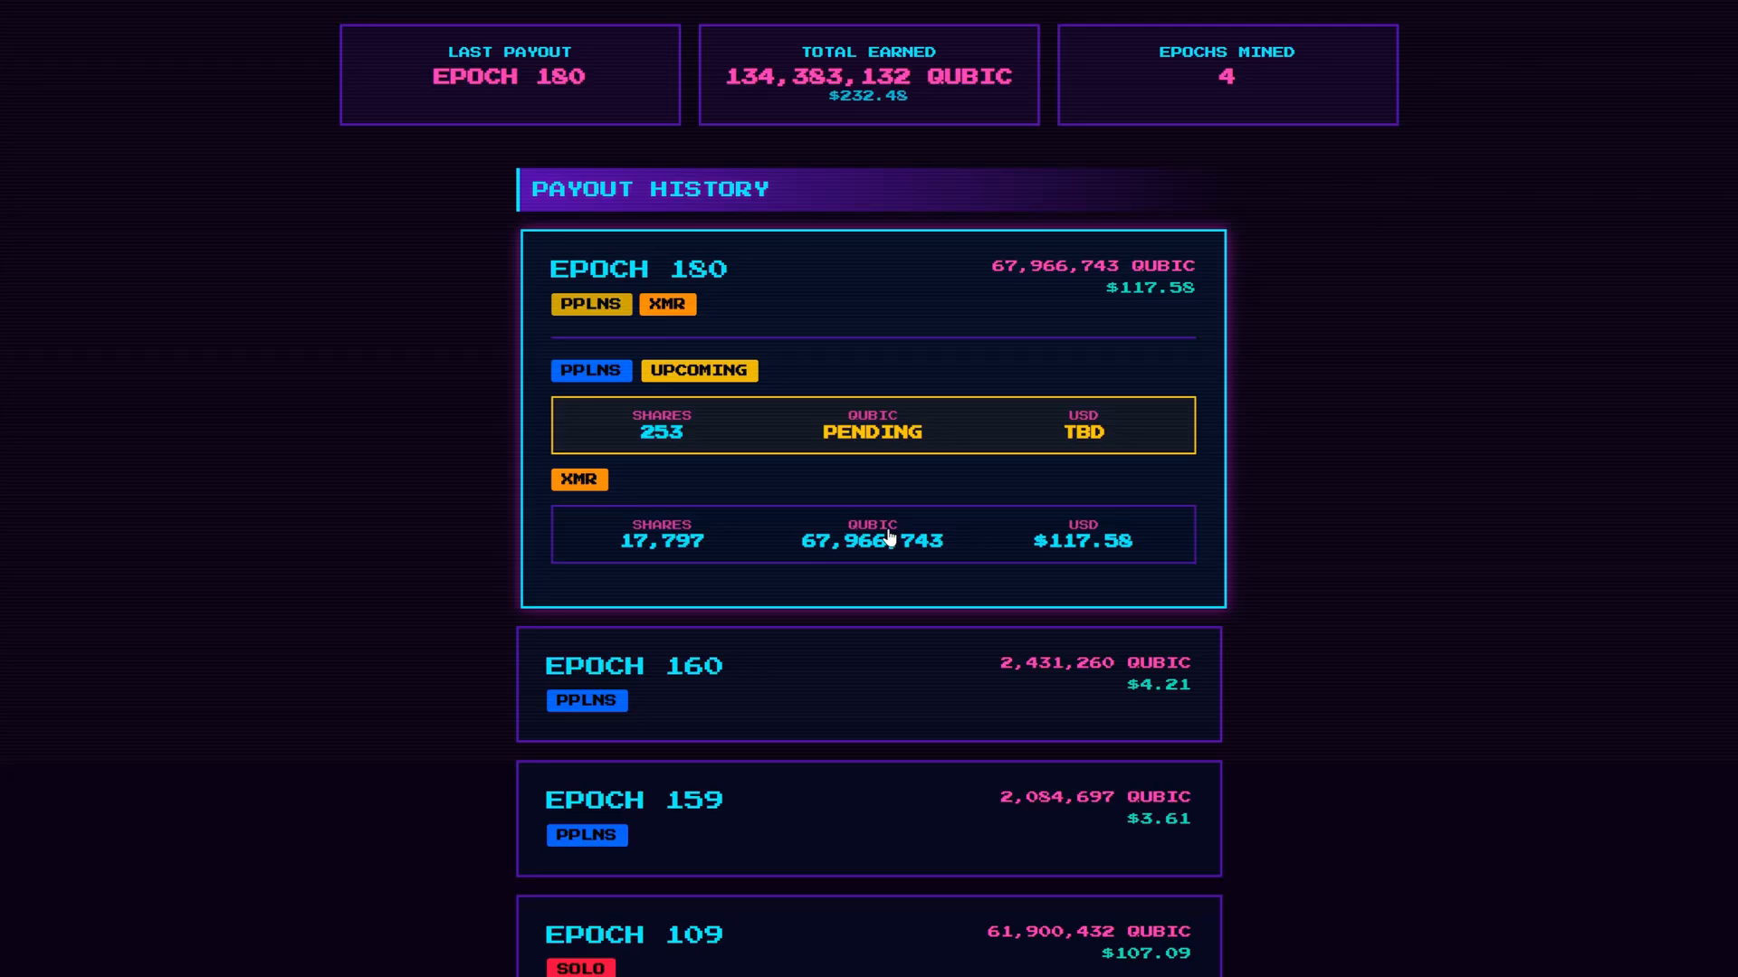
mouse_move(939, 551)
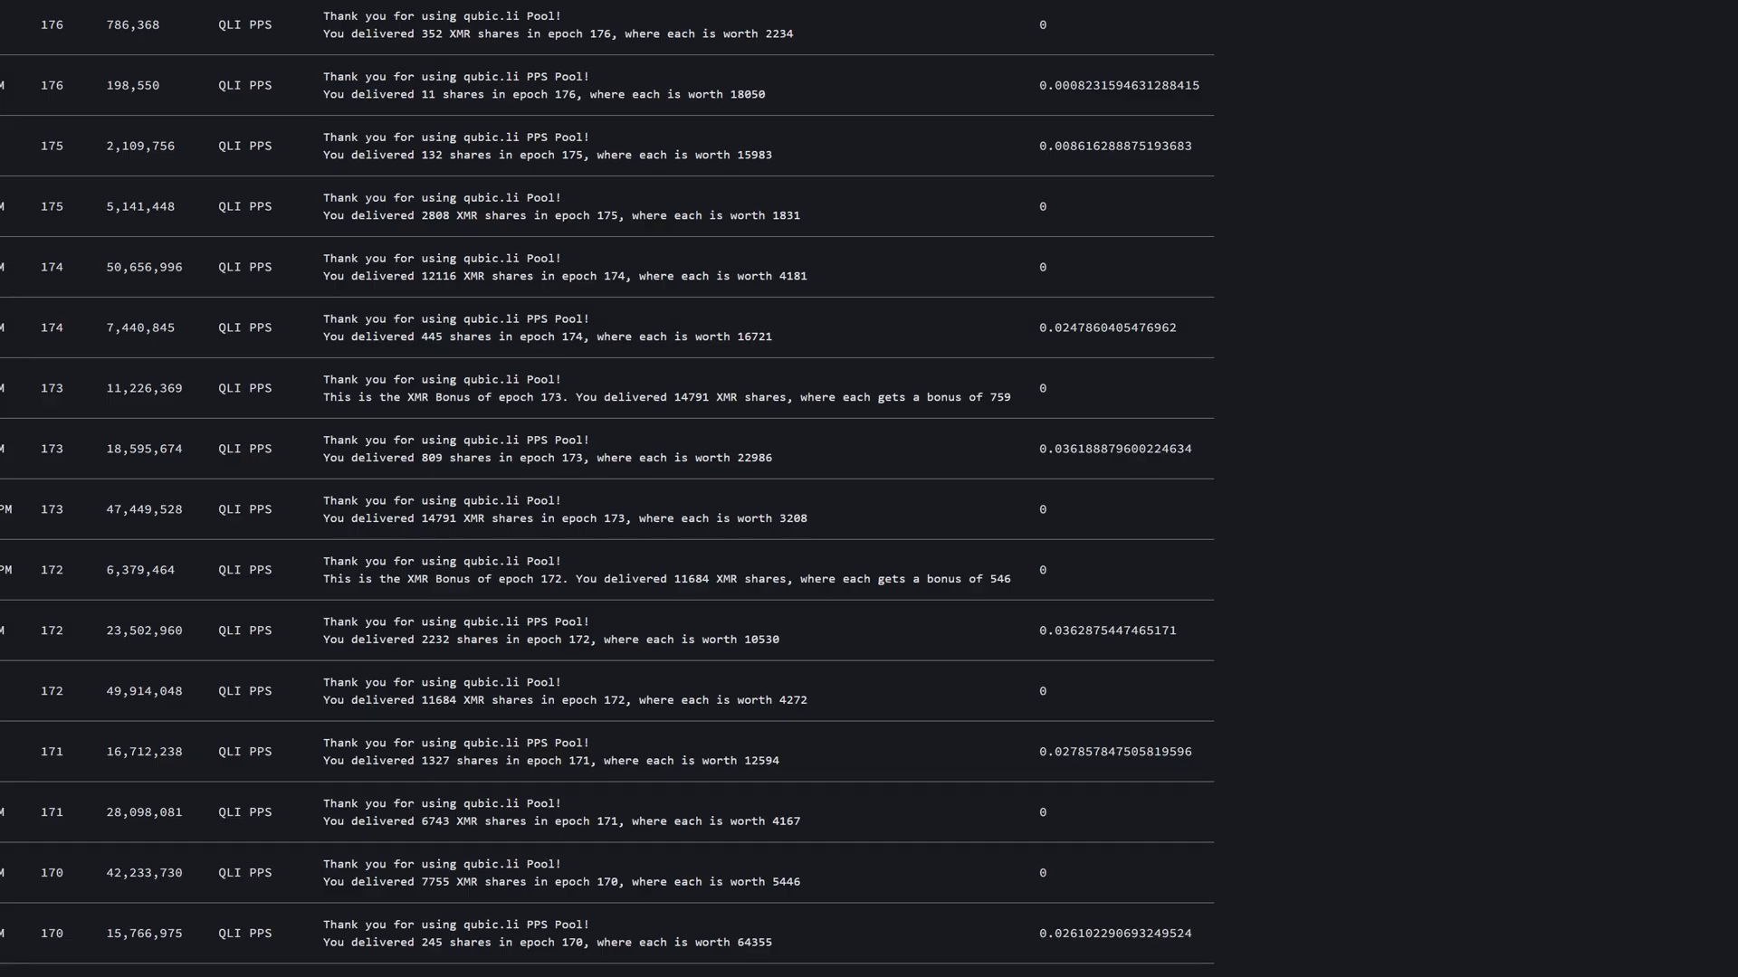
mouse_move(405, 430)
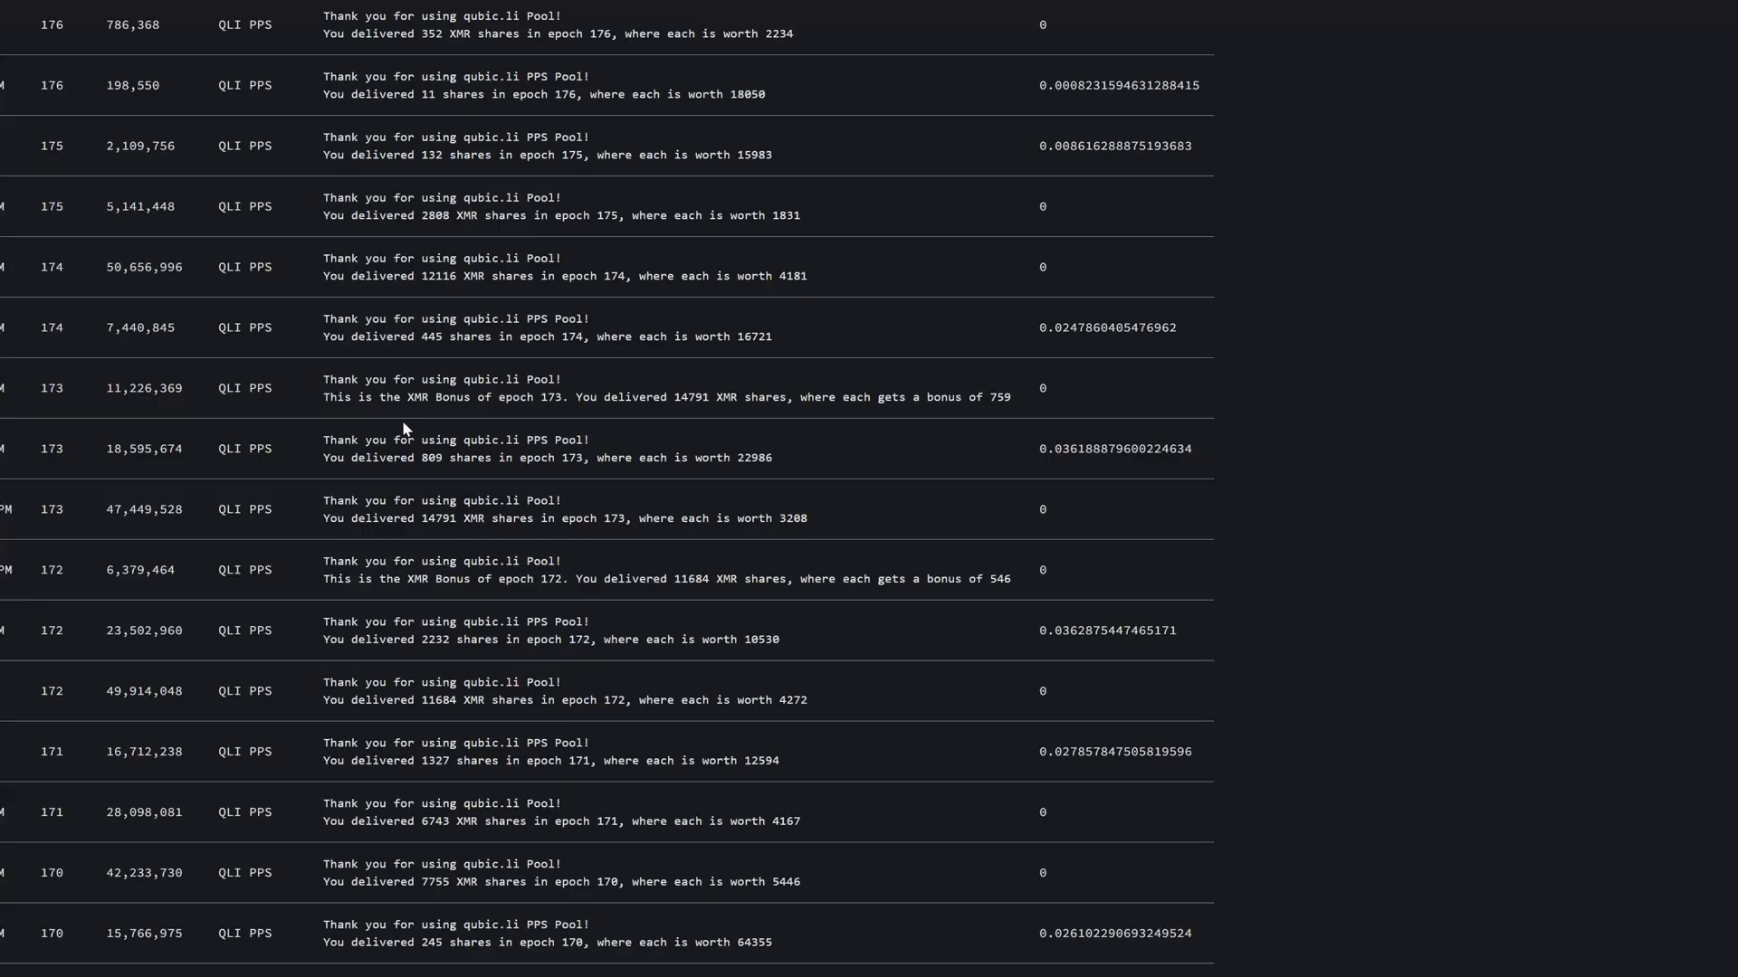
mouse_move(244, 476)
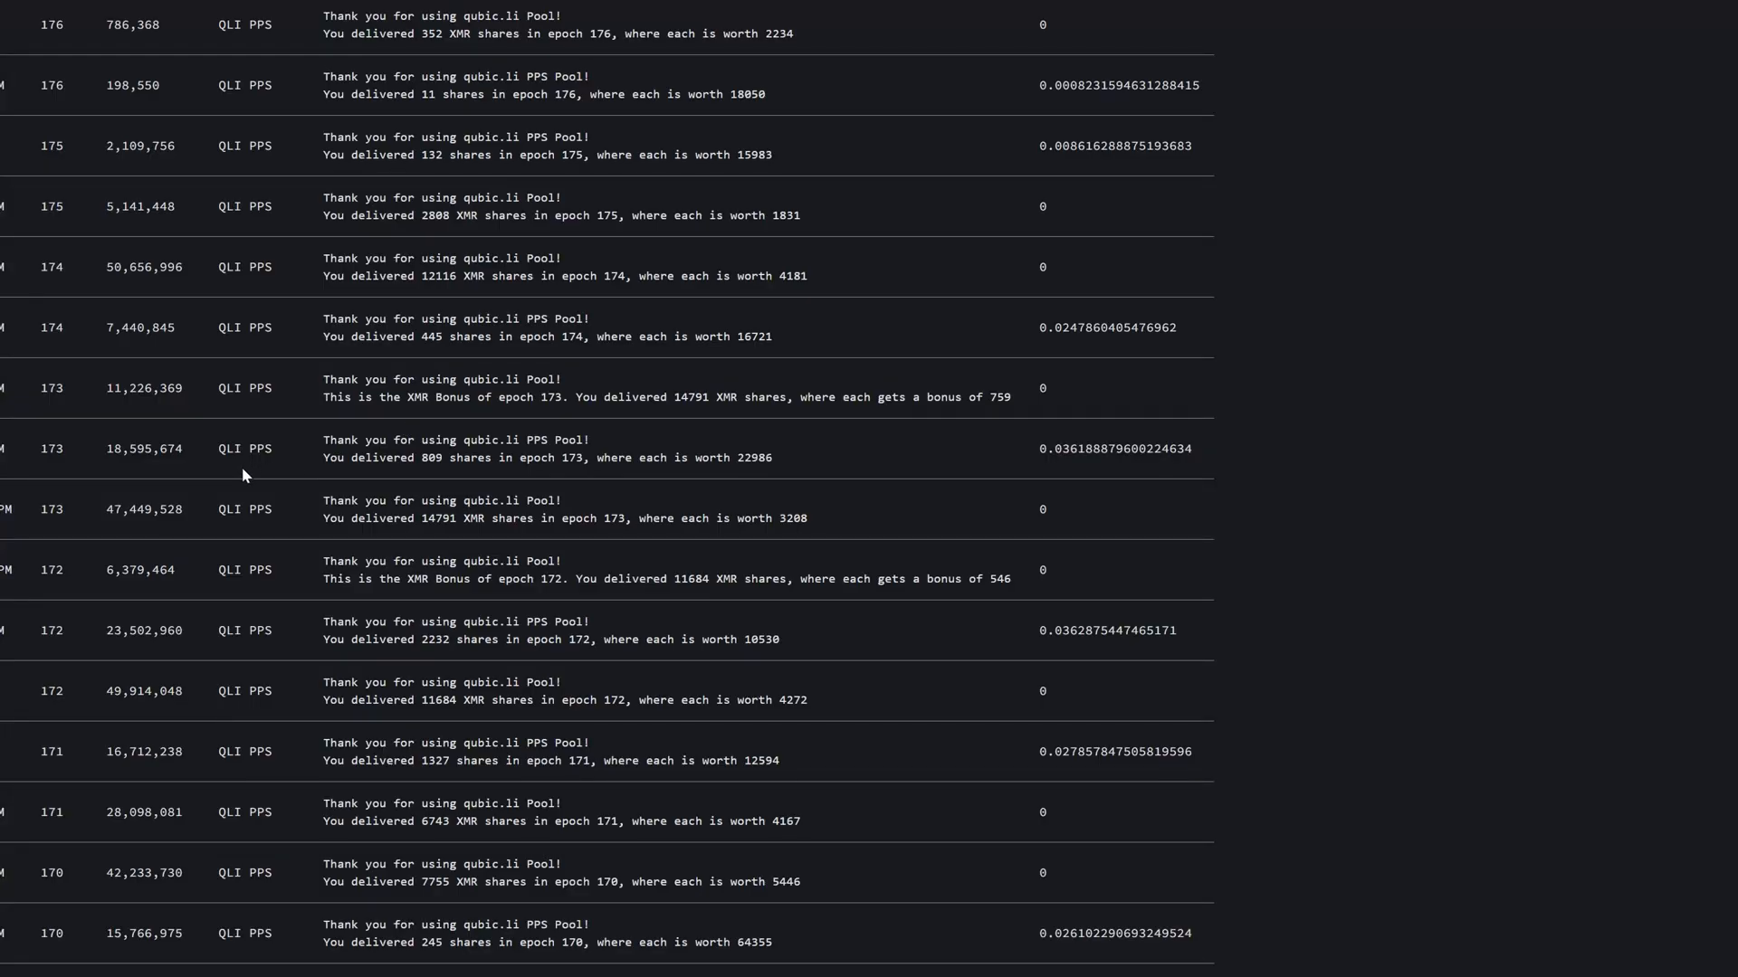
mouse_move(147, 108)
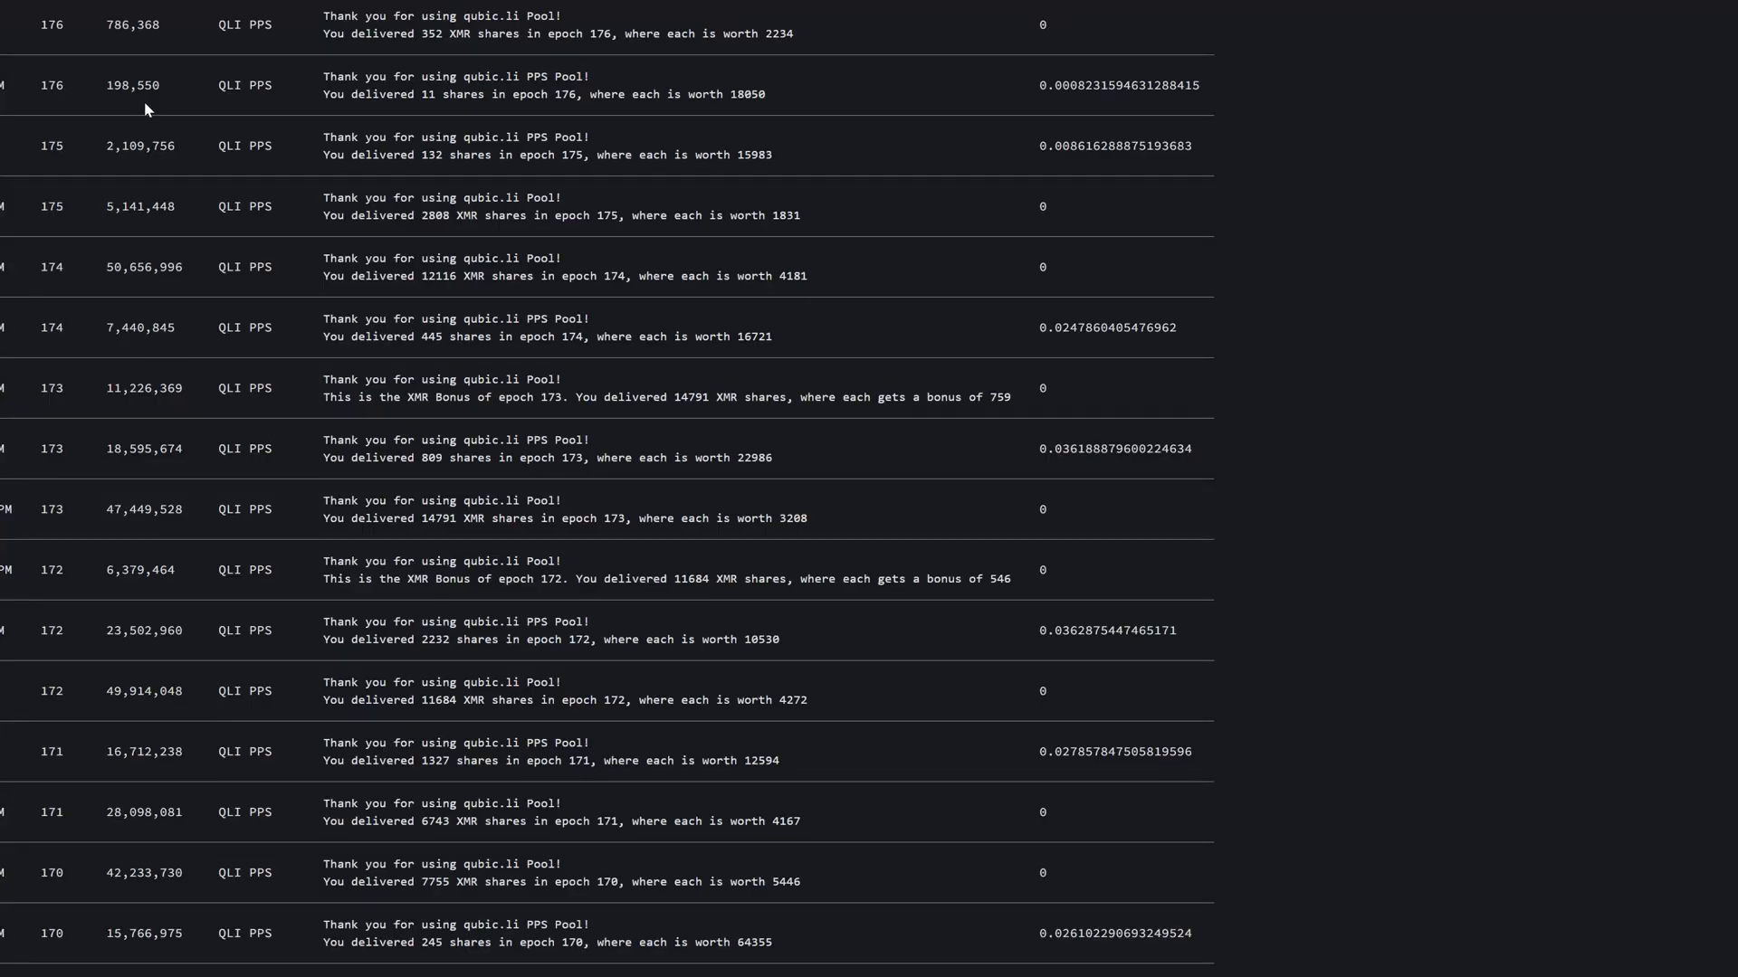
mouse_move(99, 75)
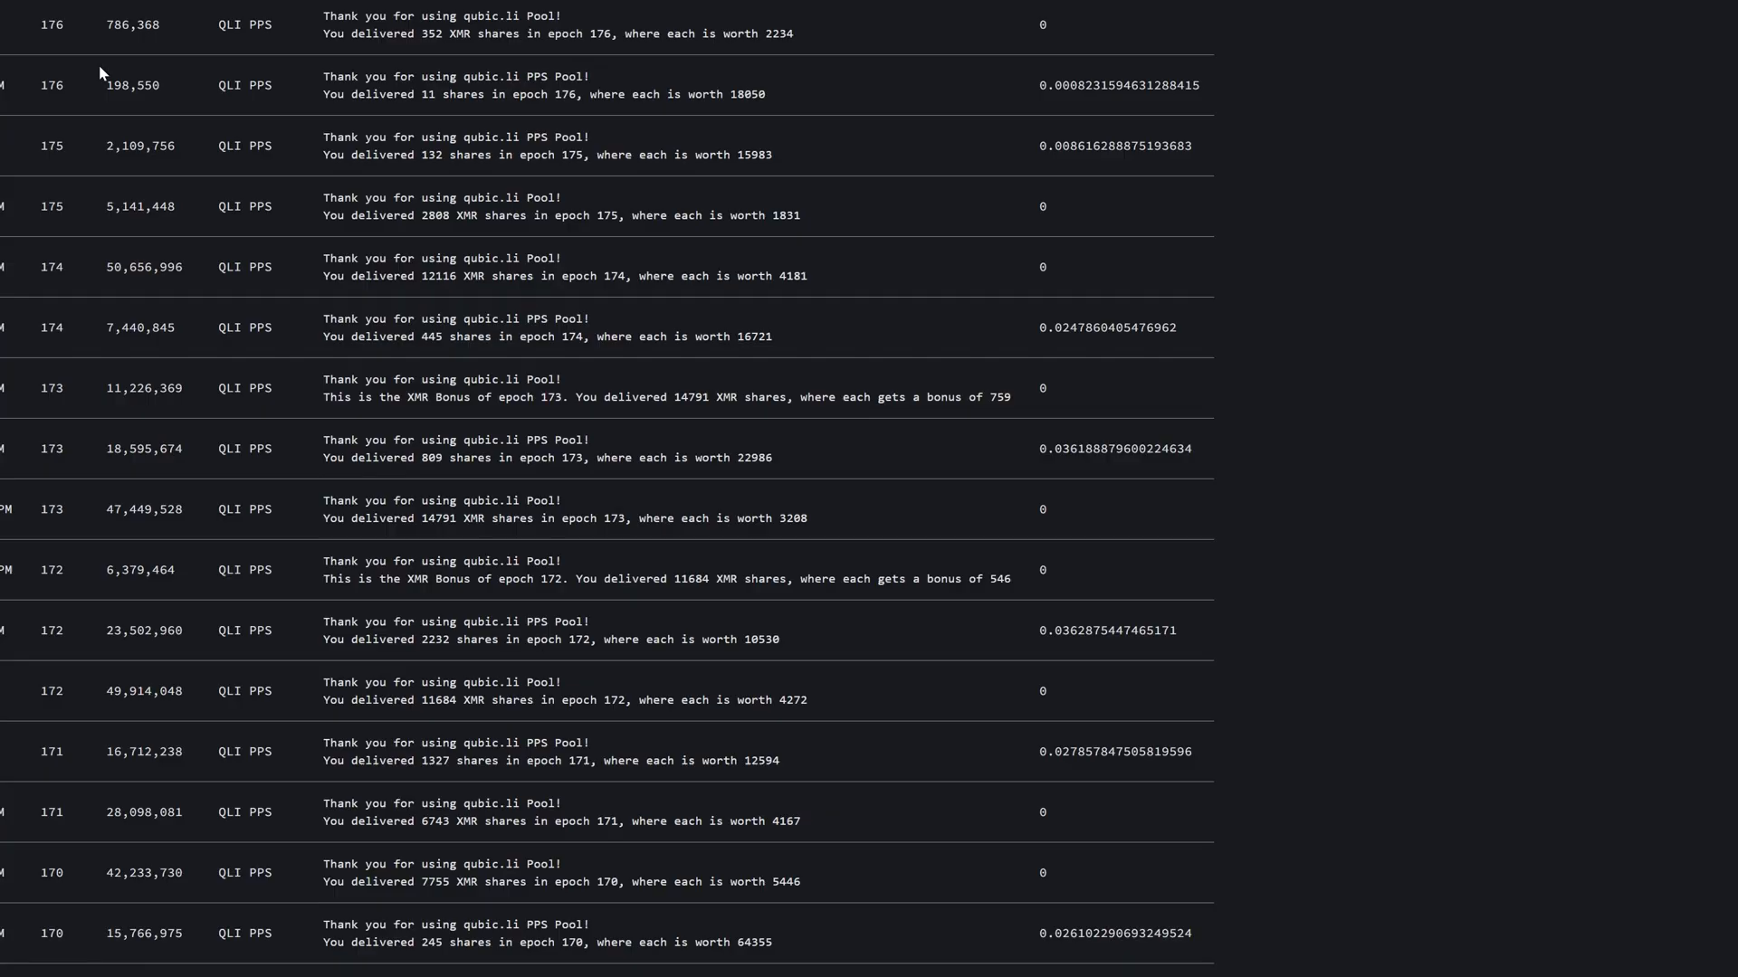
mouse_move(217, 51)
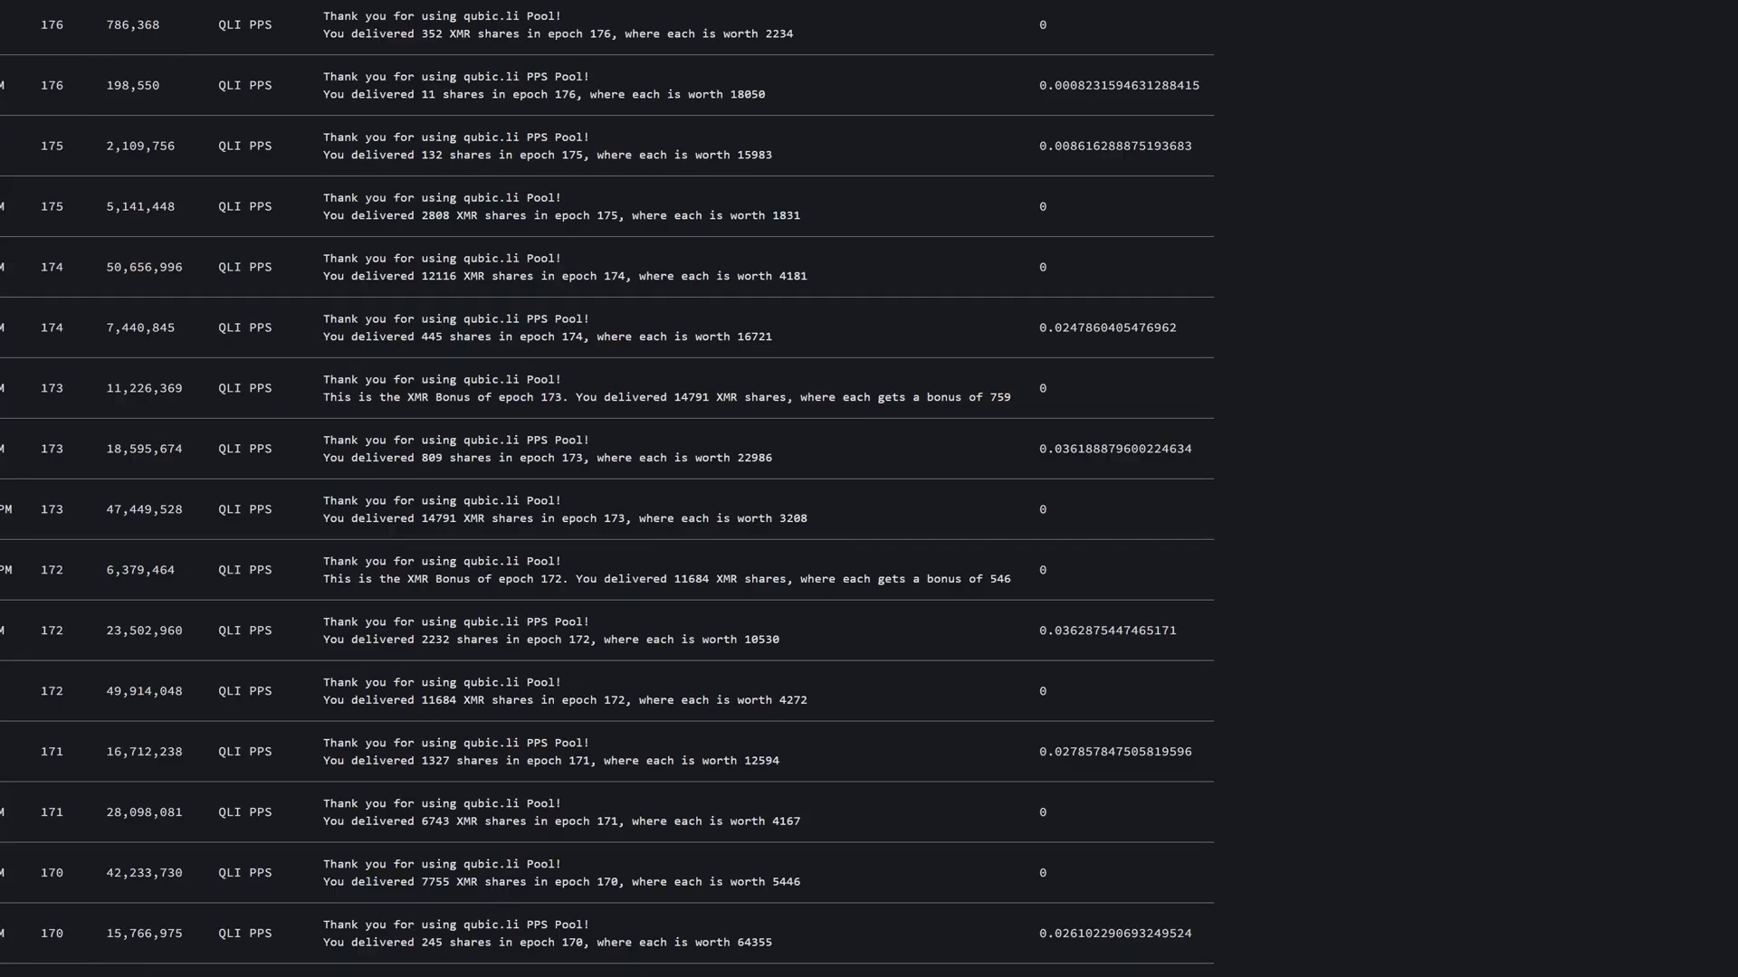
mouse_move(285, 99)
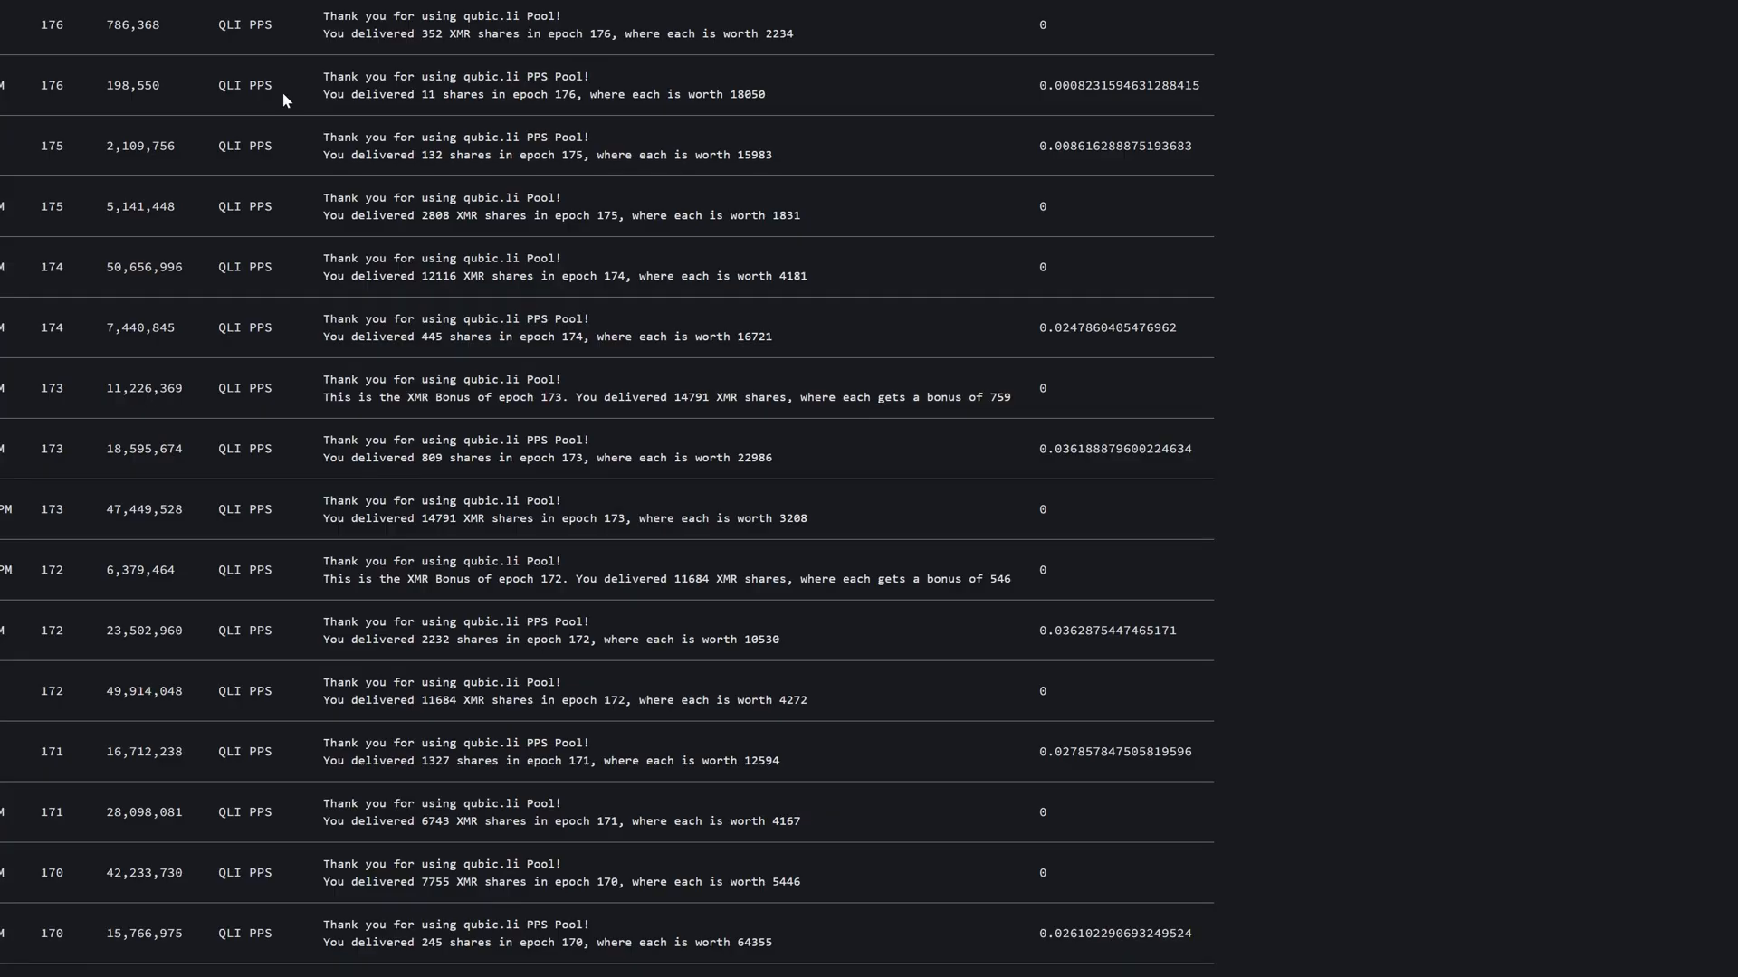
mouse_move(161, 119)
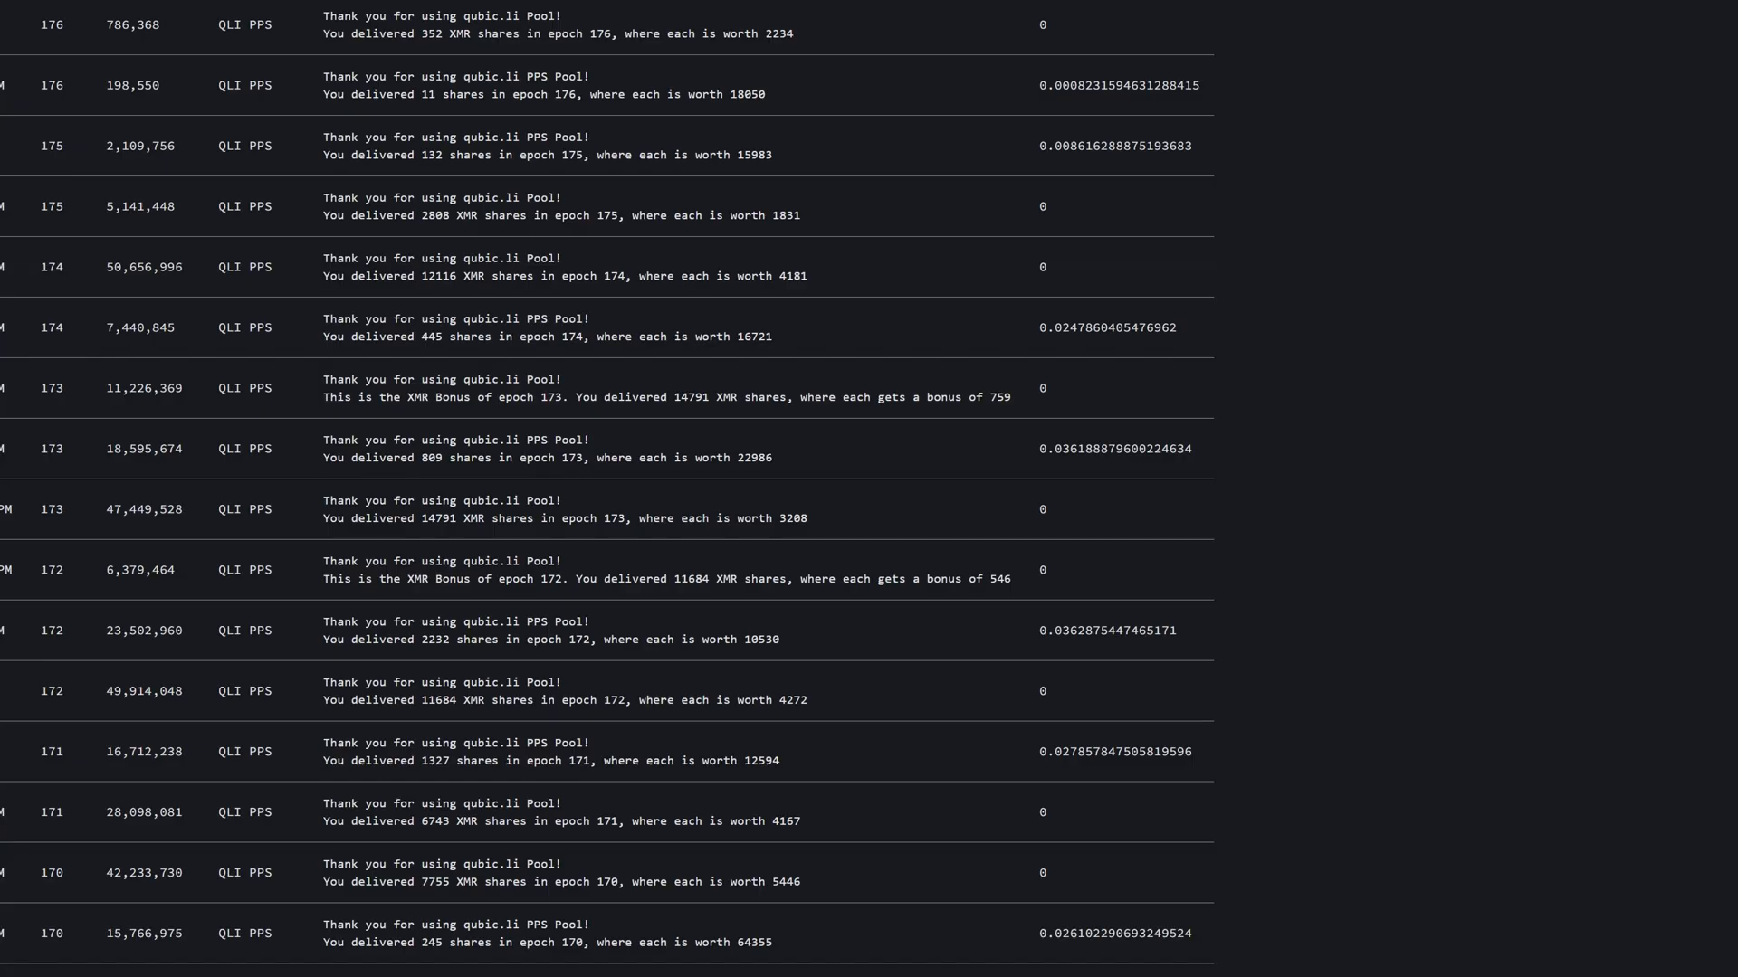
mouse_move(463, 376)
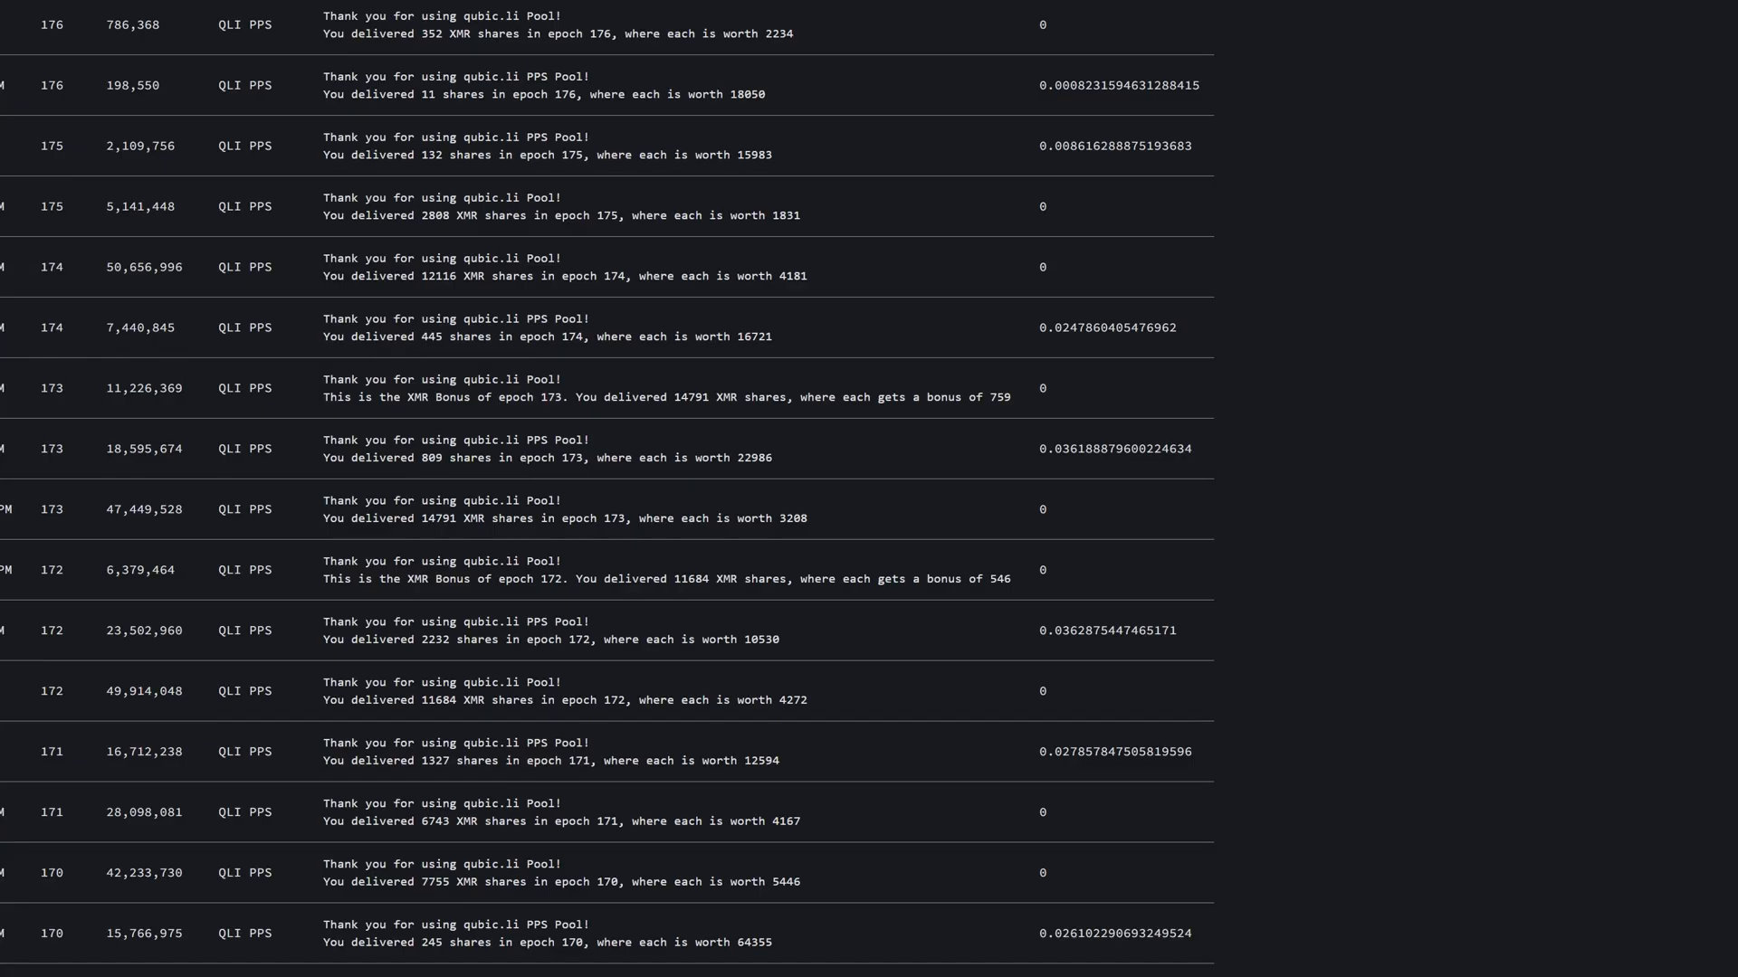
mouse_move(127, 346)
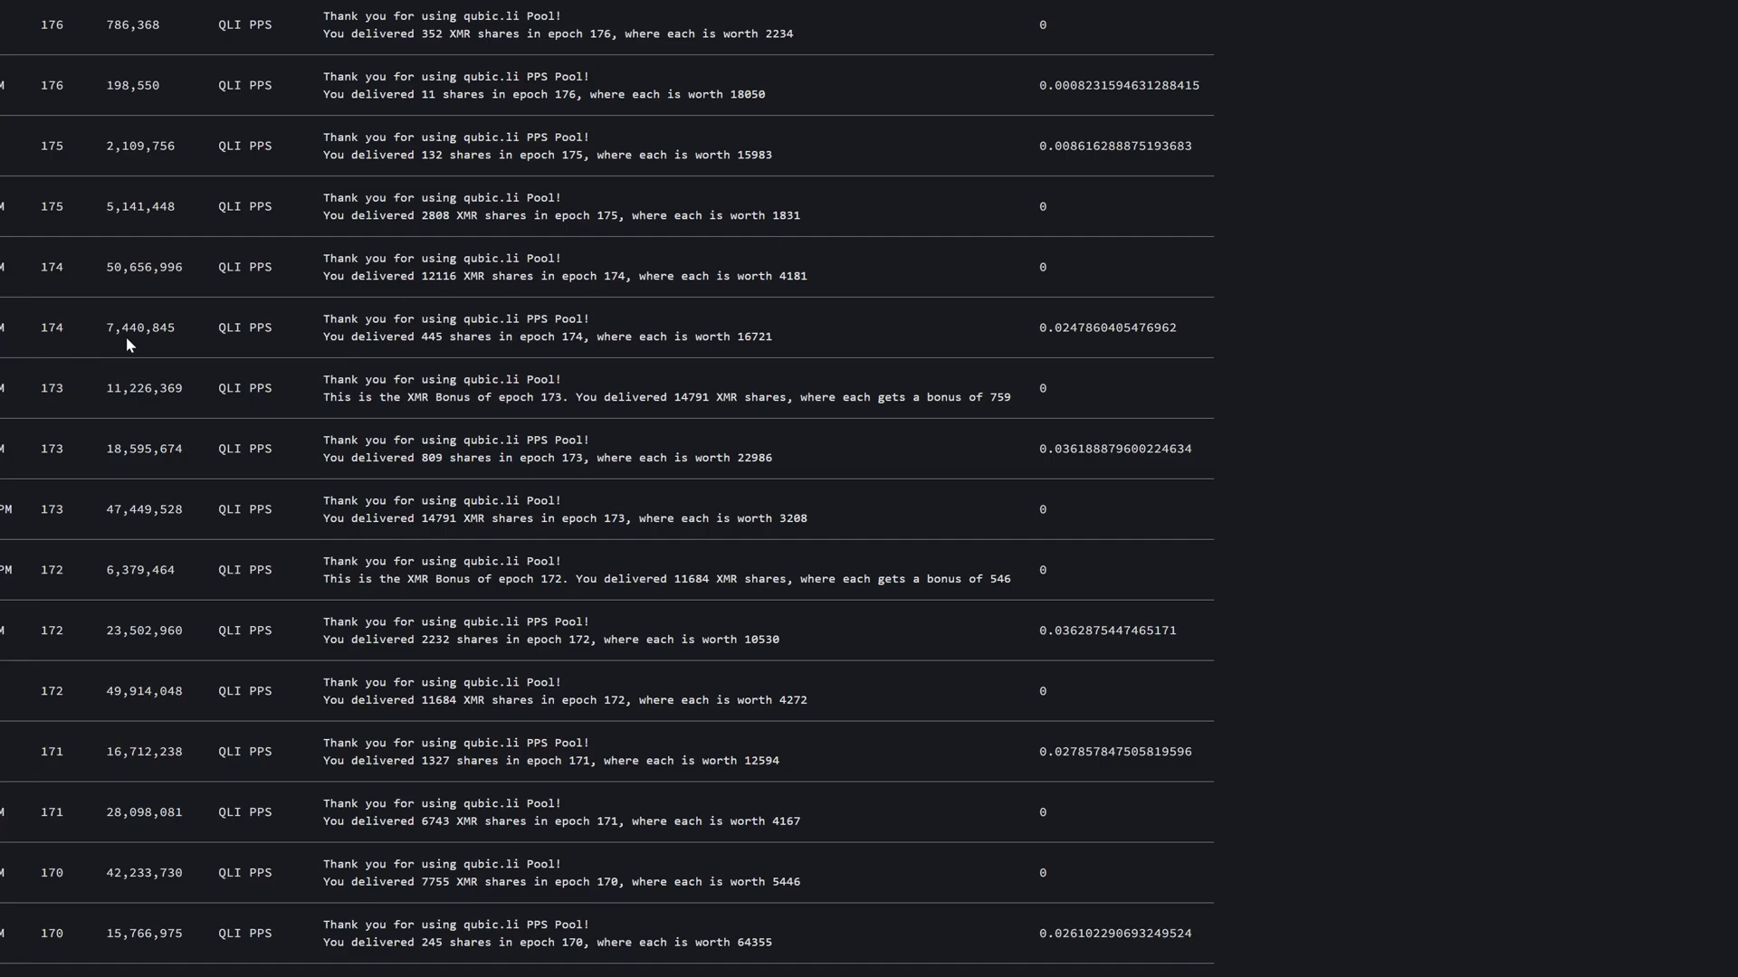
mouse_move(312, 356)
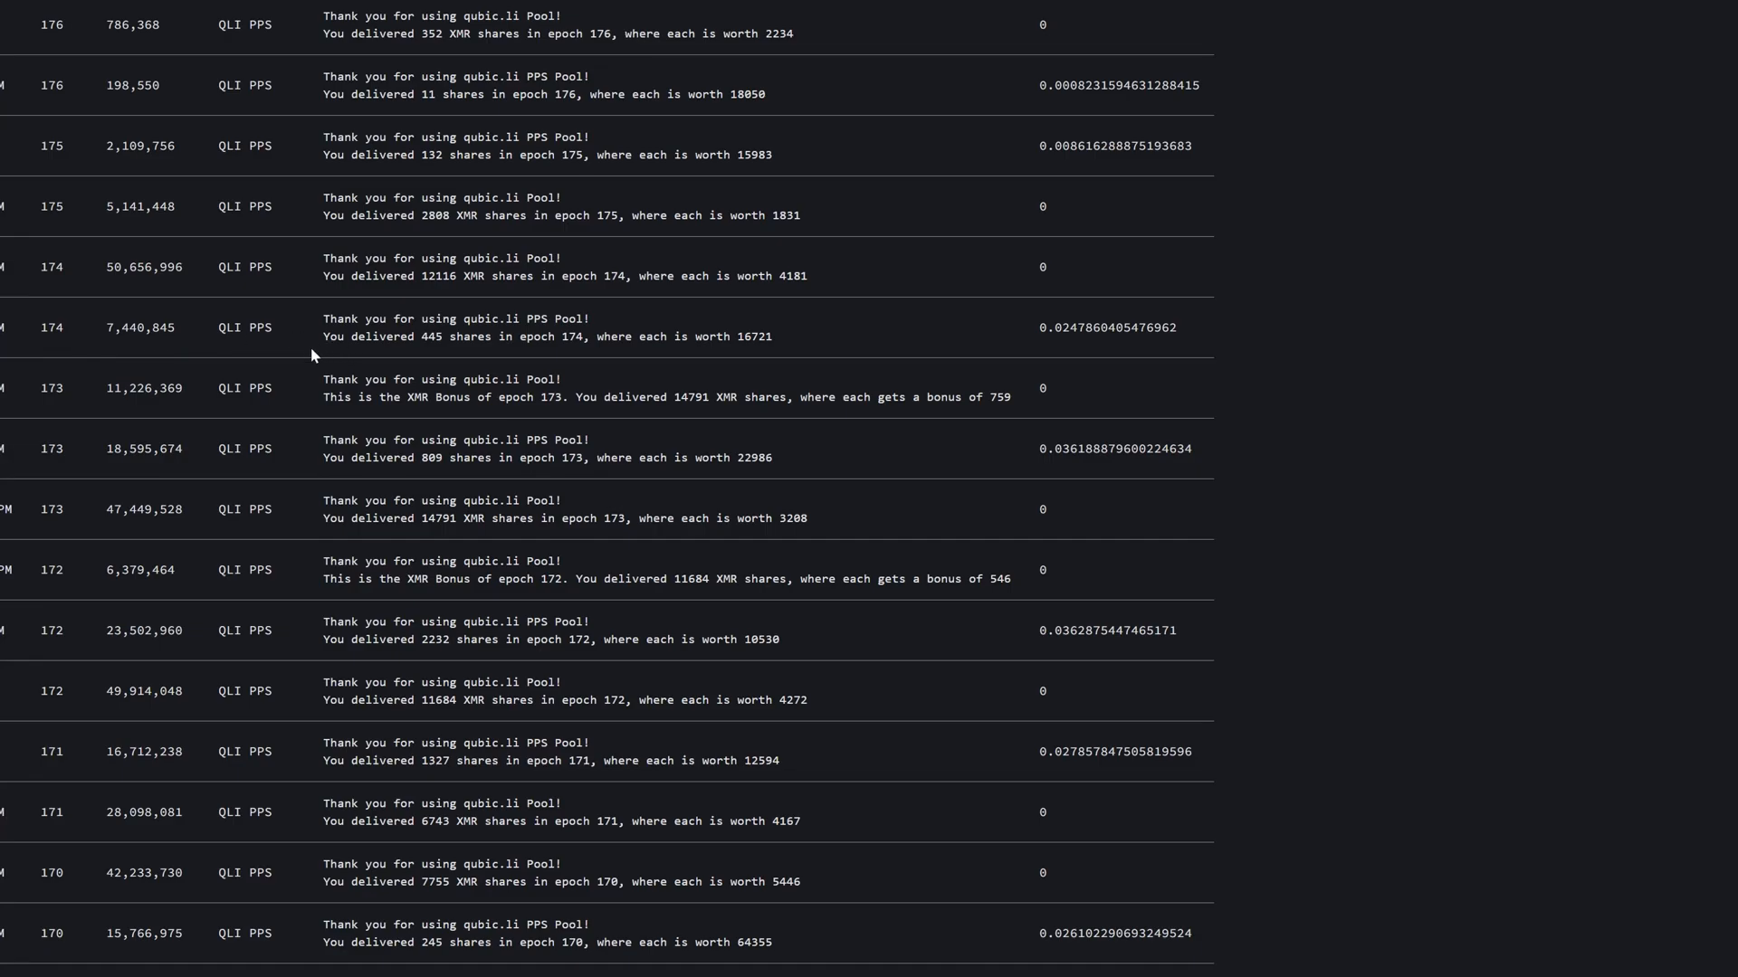
mouse_move(200, 582)
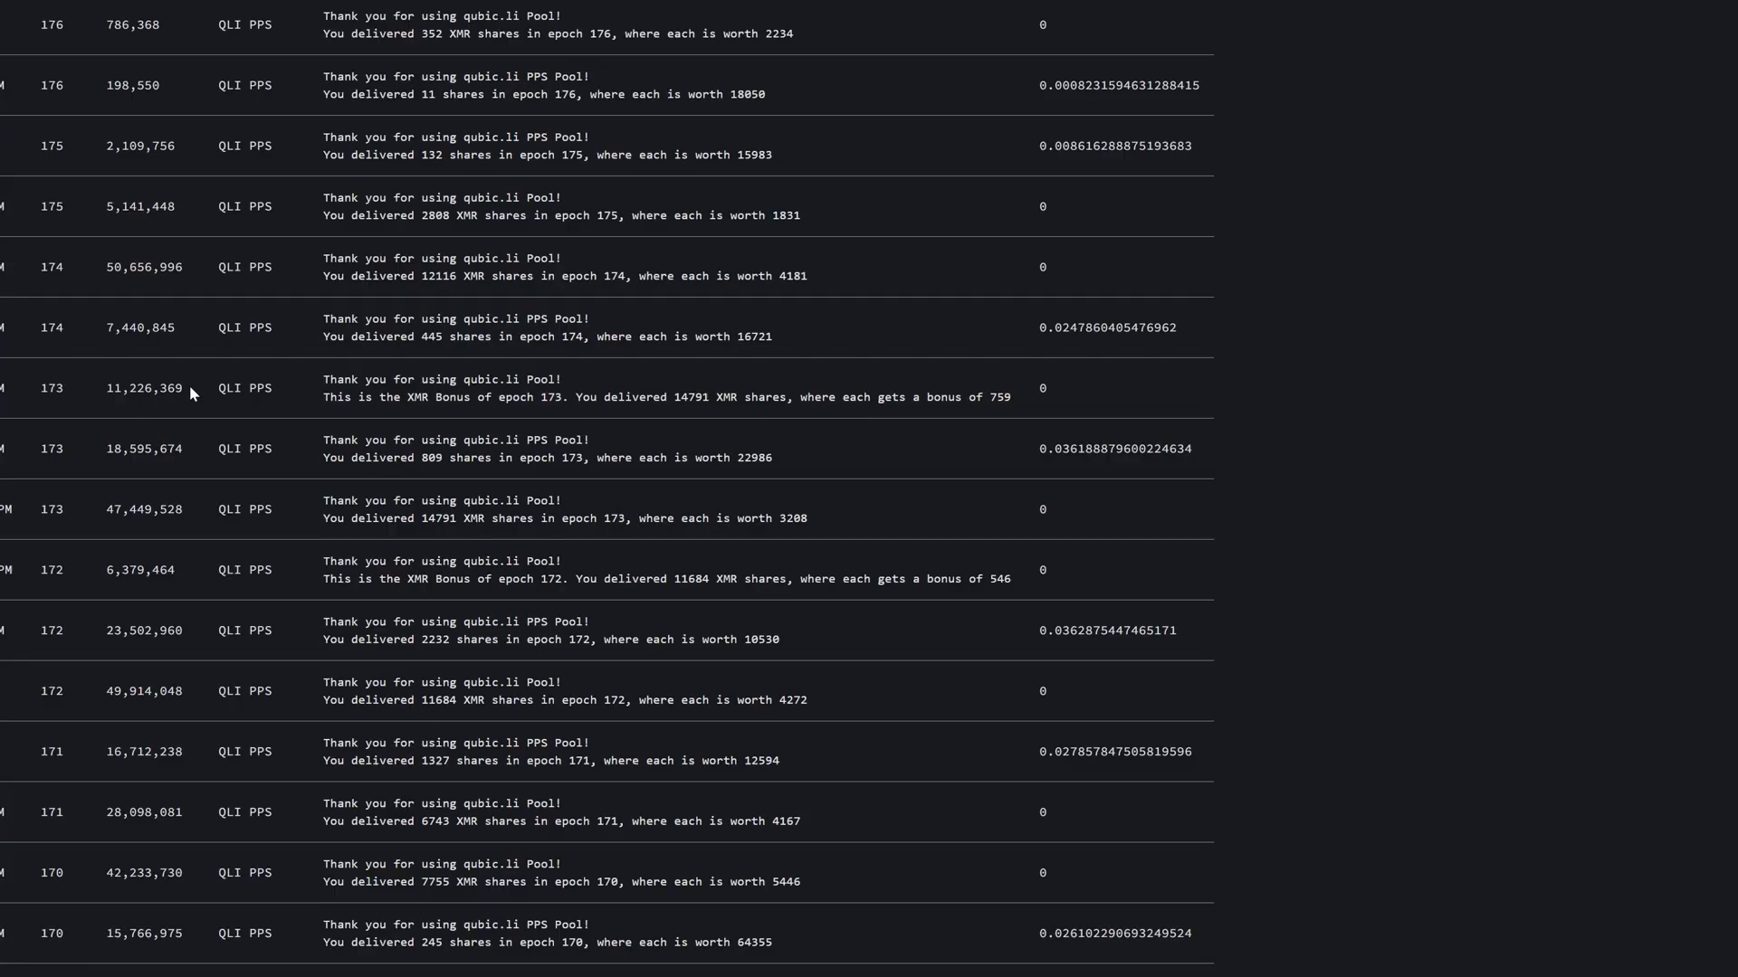
mouse_move(253, 323)
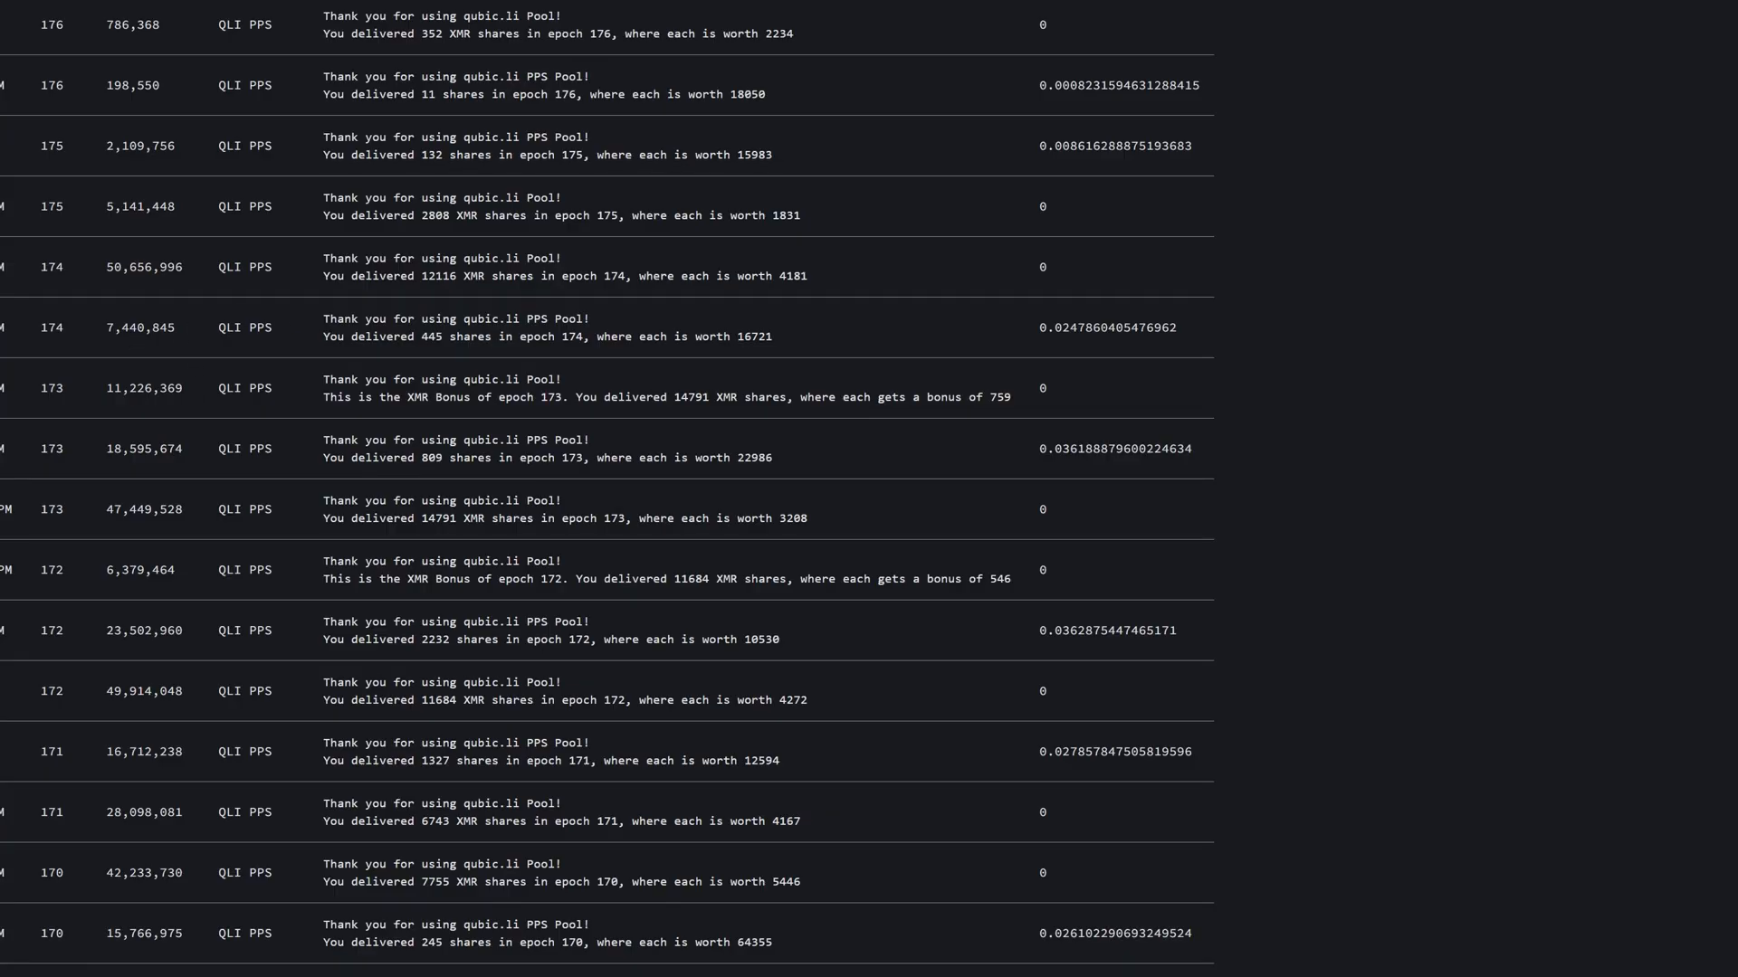
mouse_move(181, 347)
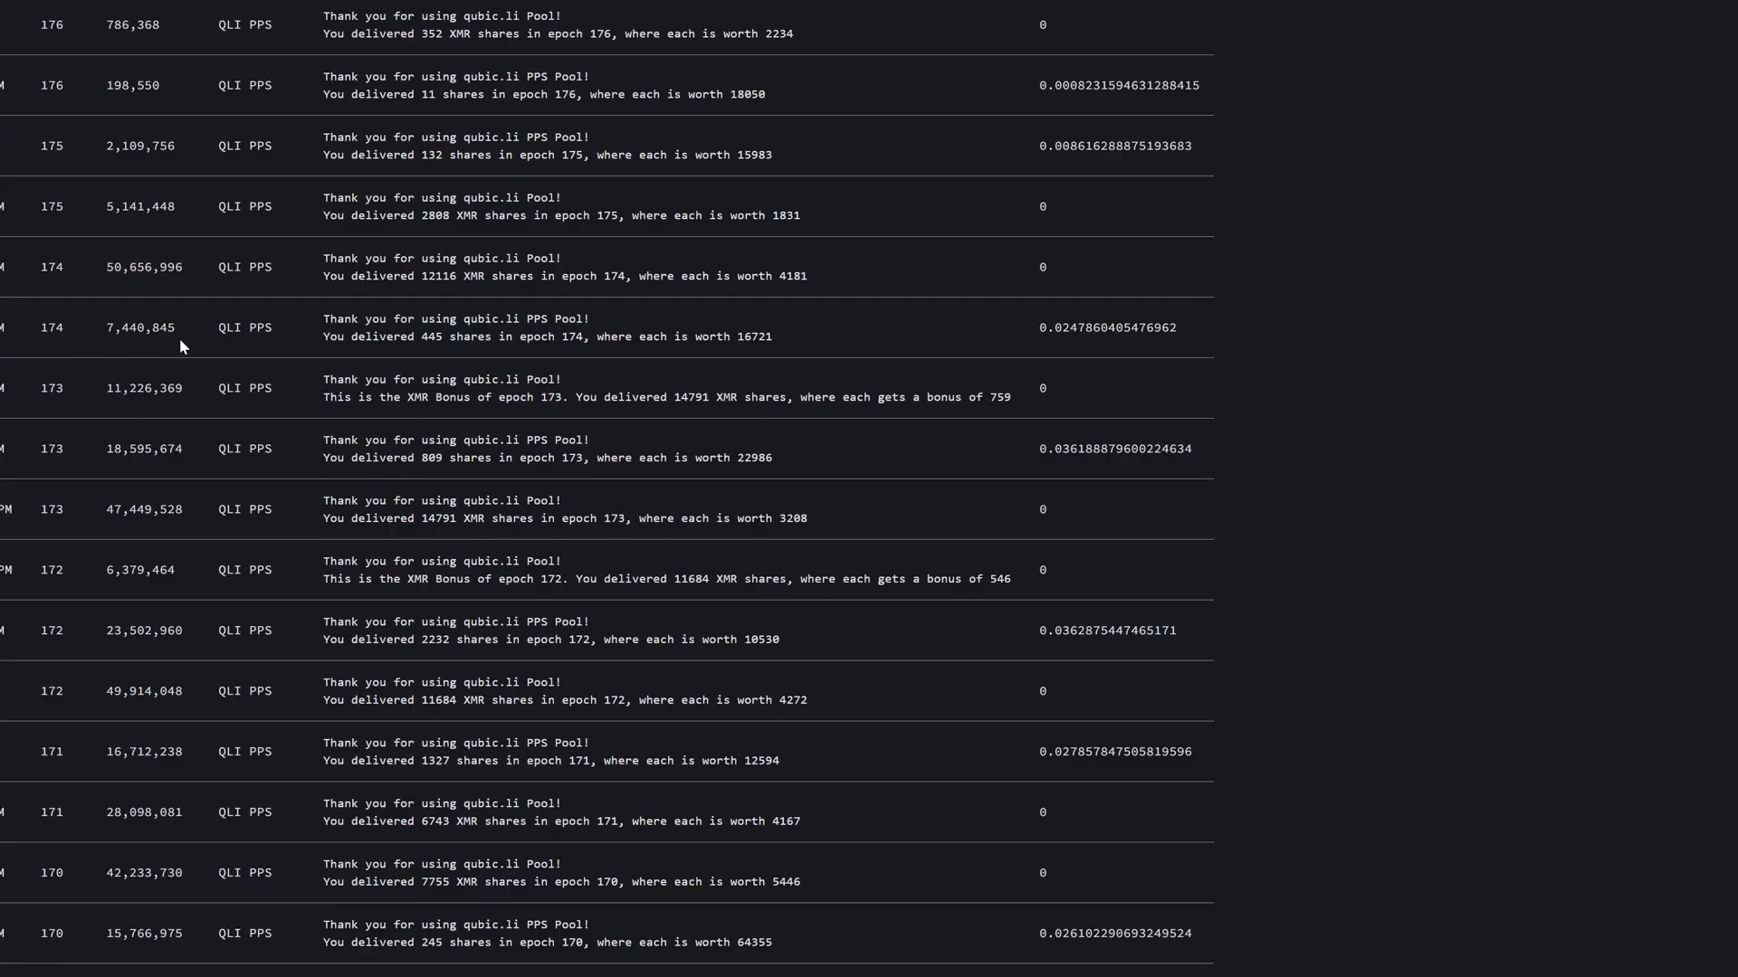
mouse_move(175, 314)
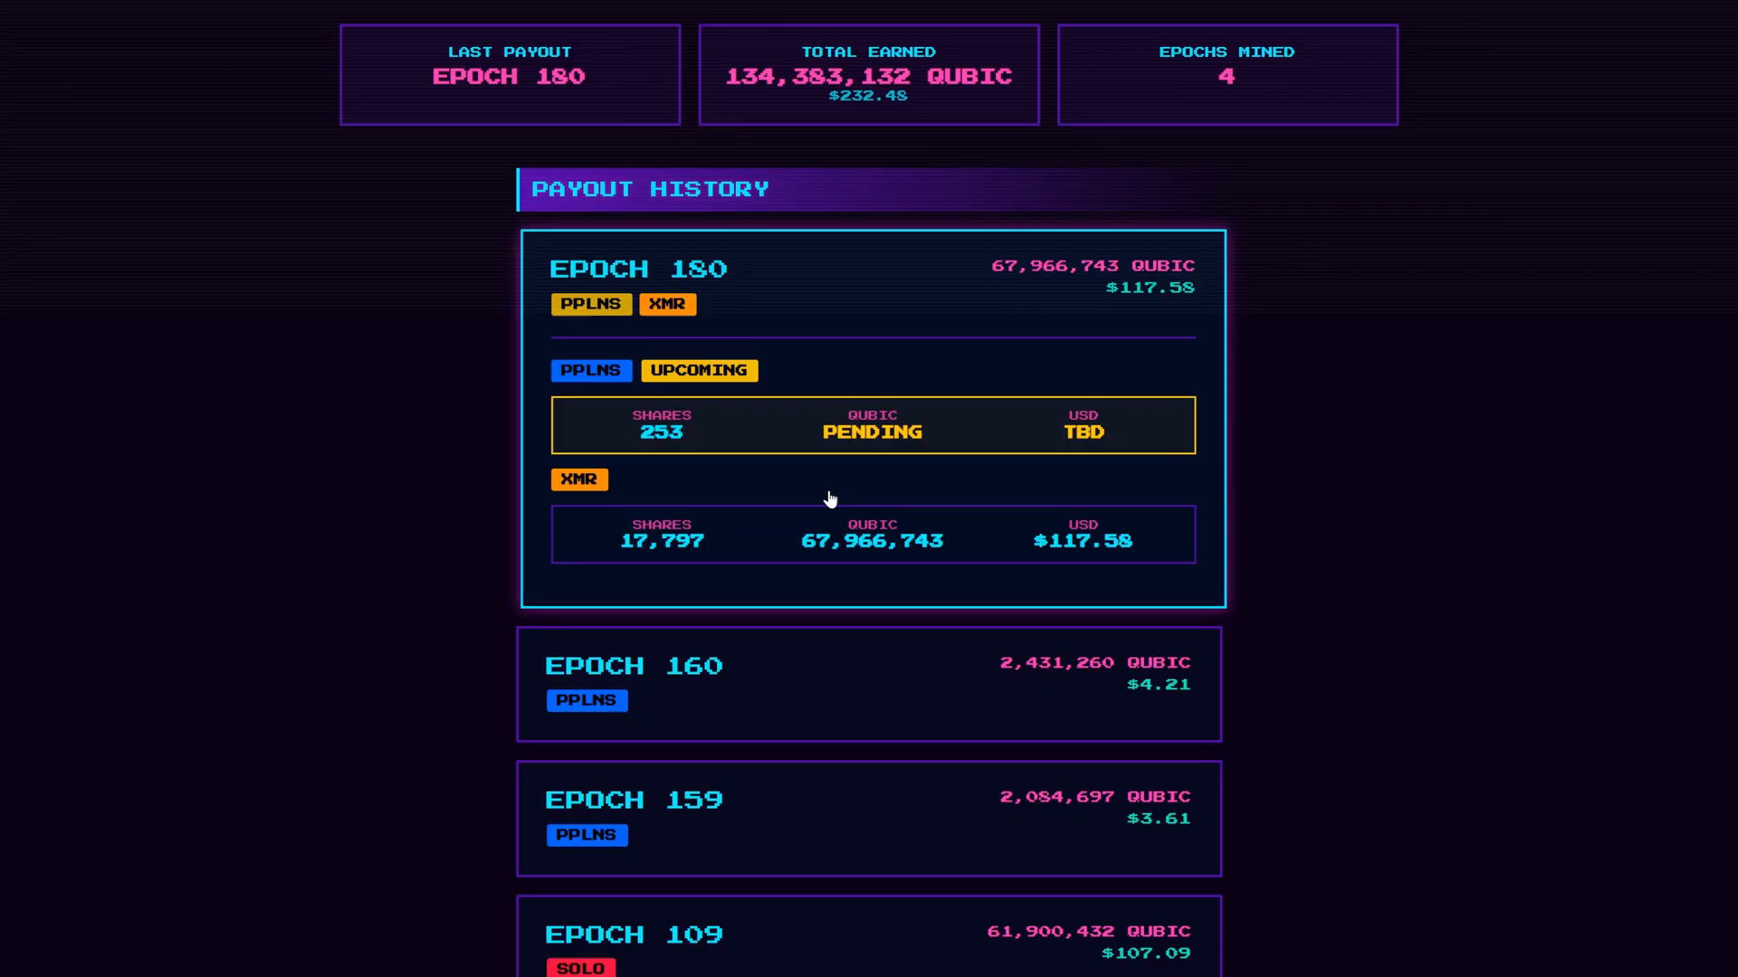
mouse_move(870, 549)
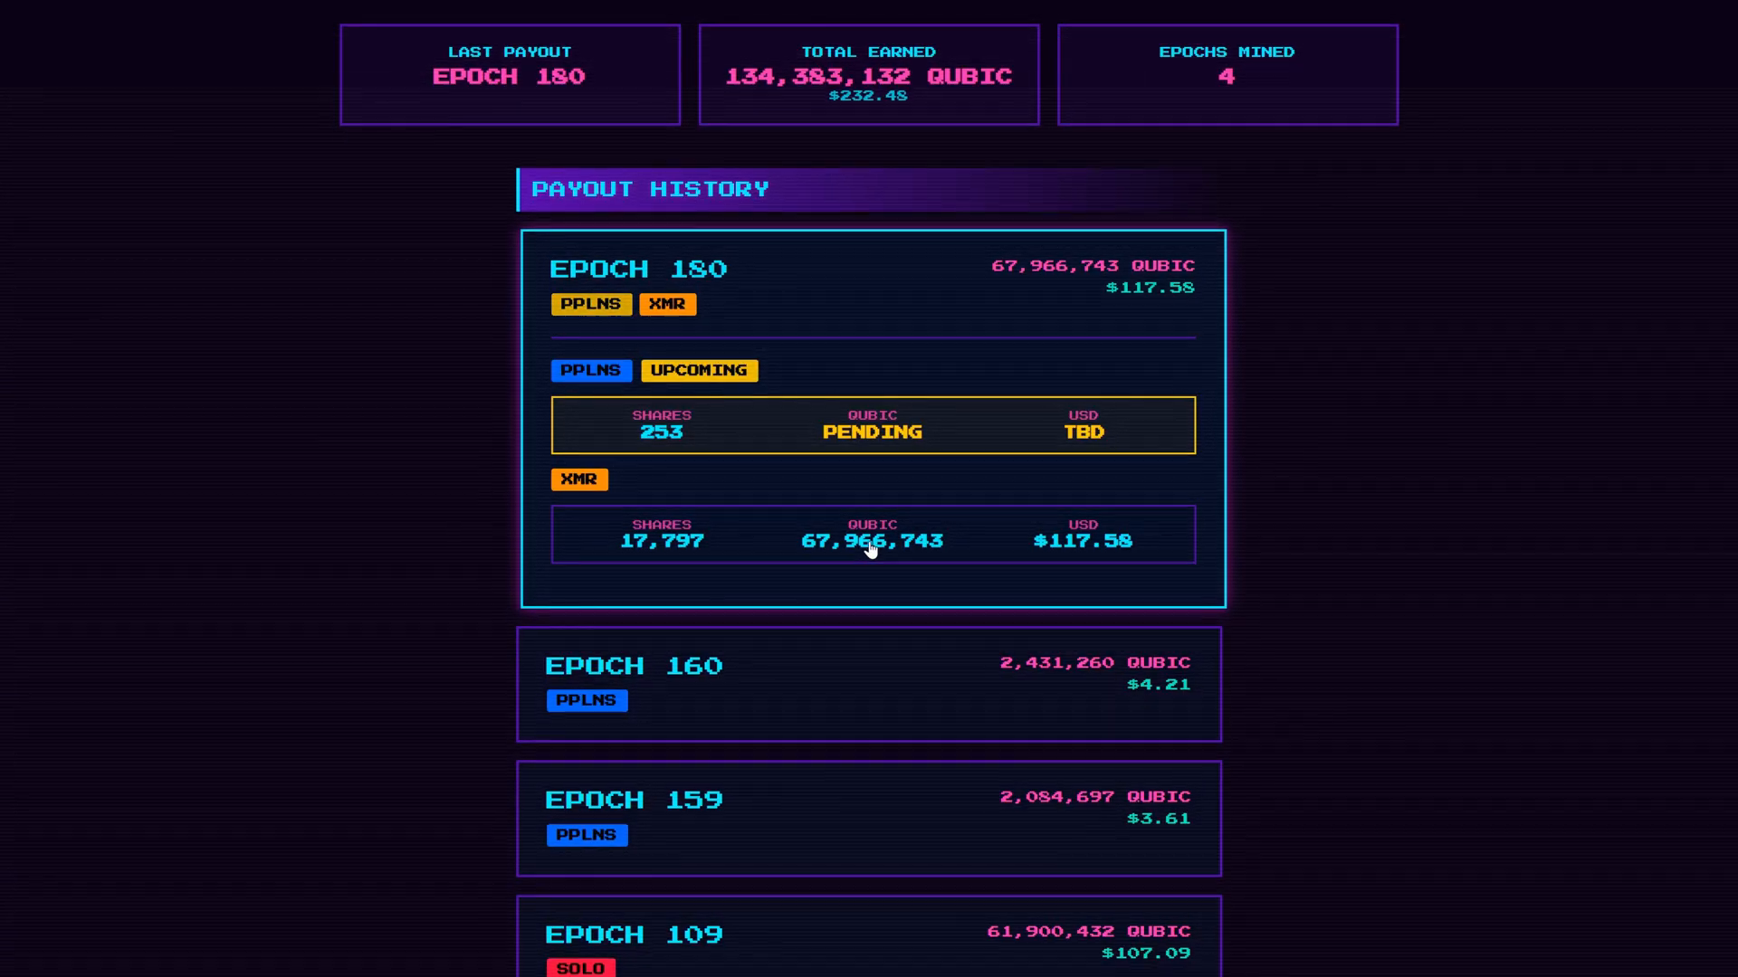
mouse_move(850, 448)
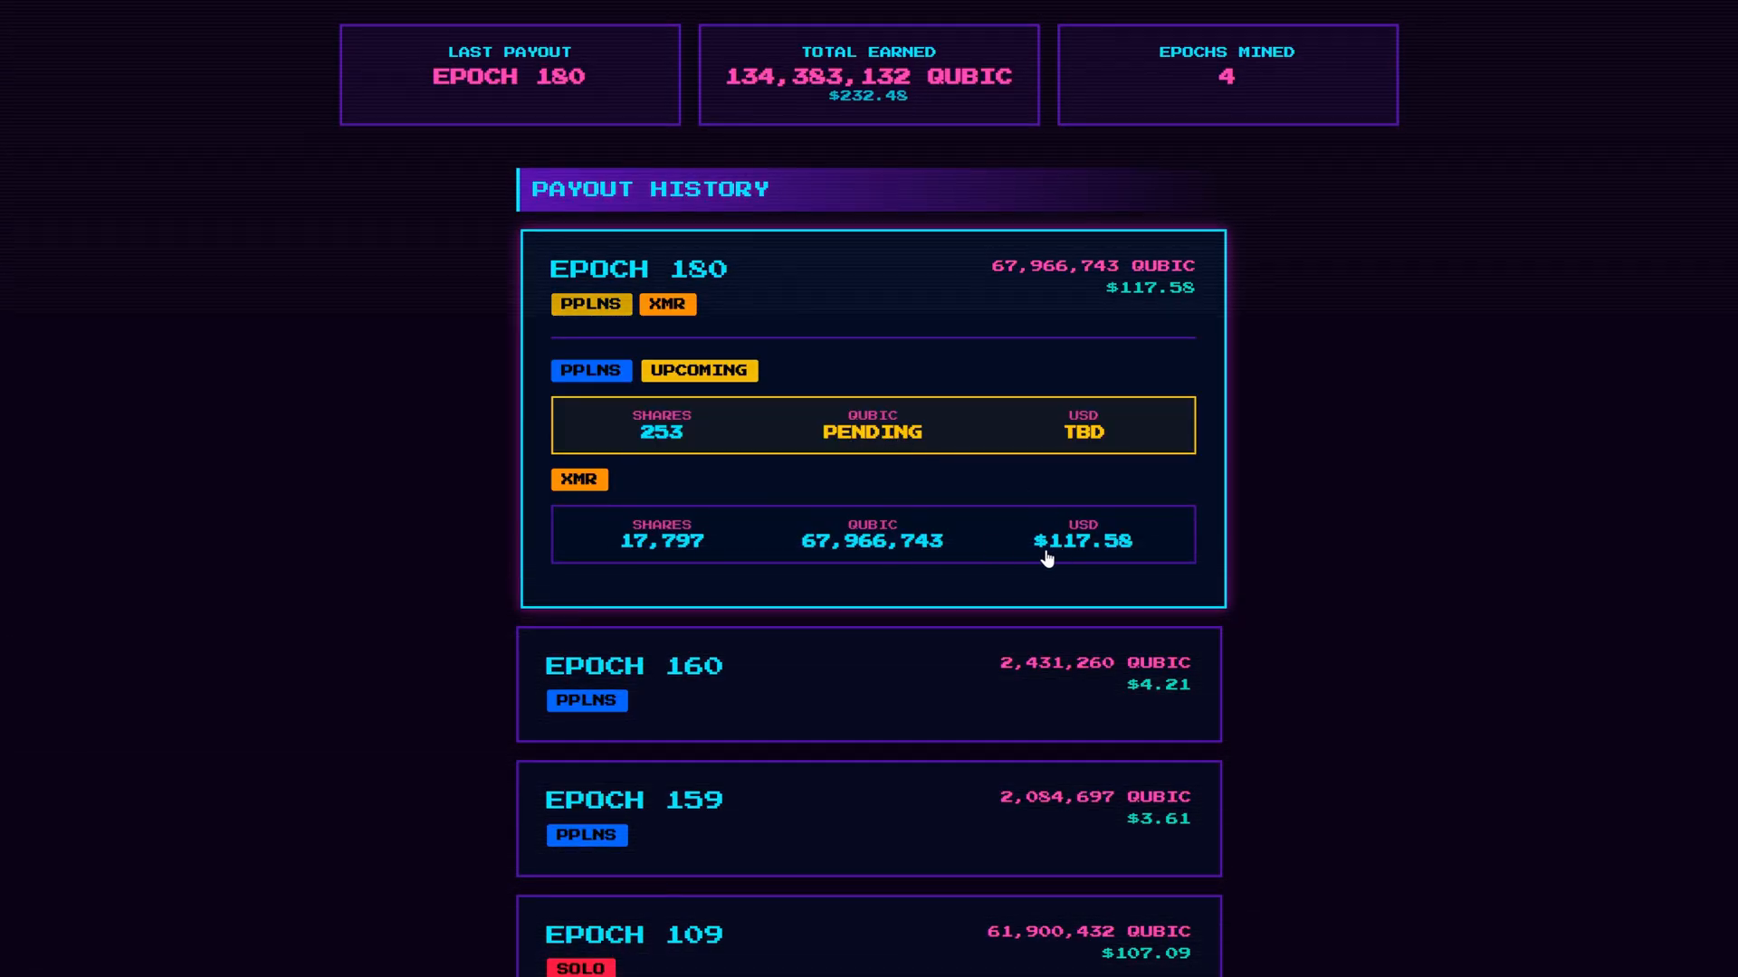
mouse_move(940, 552)
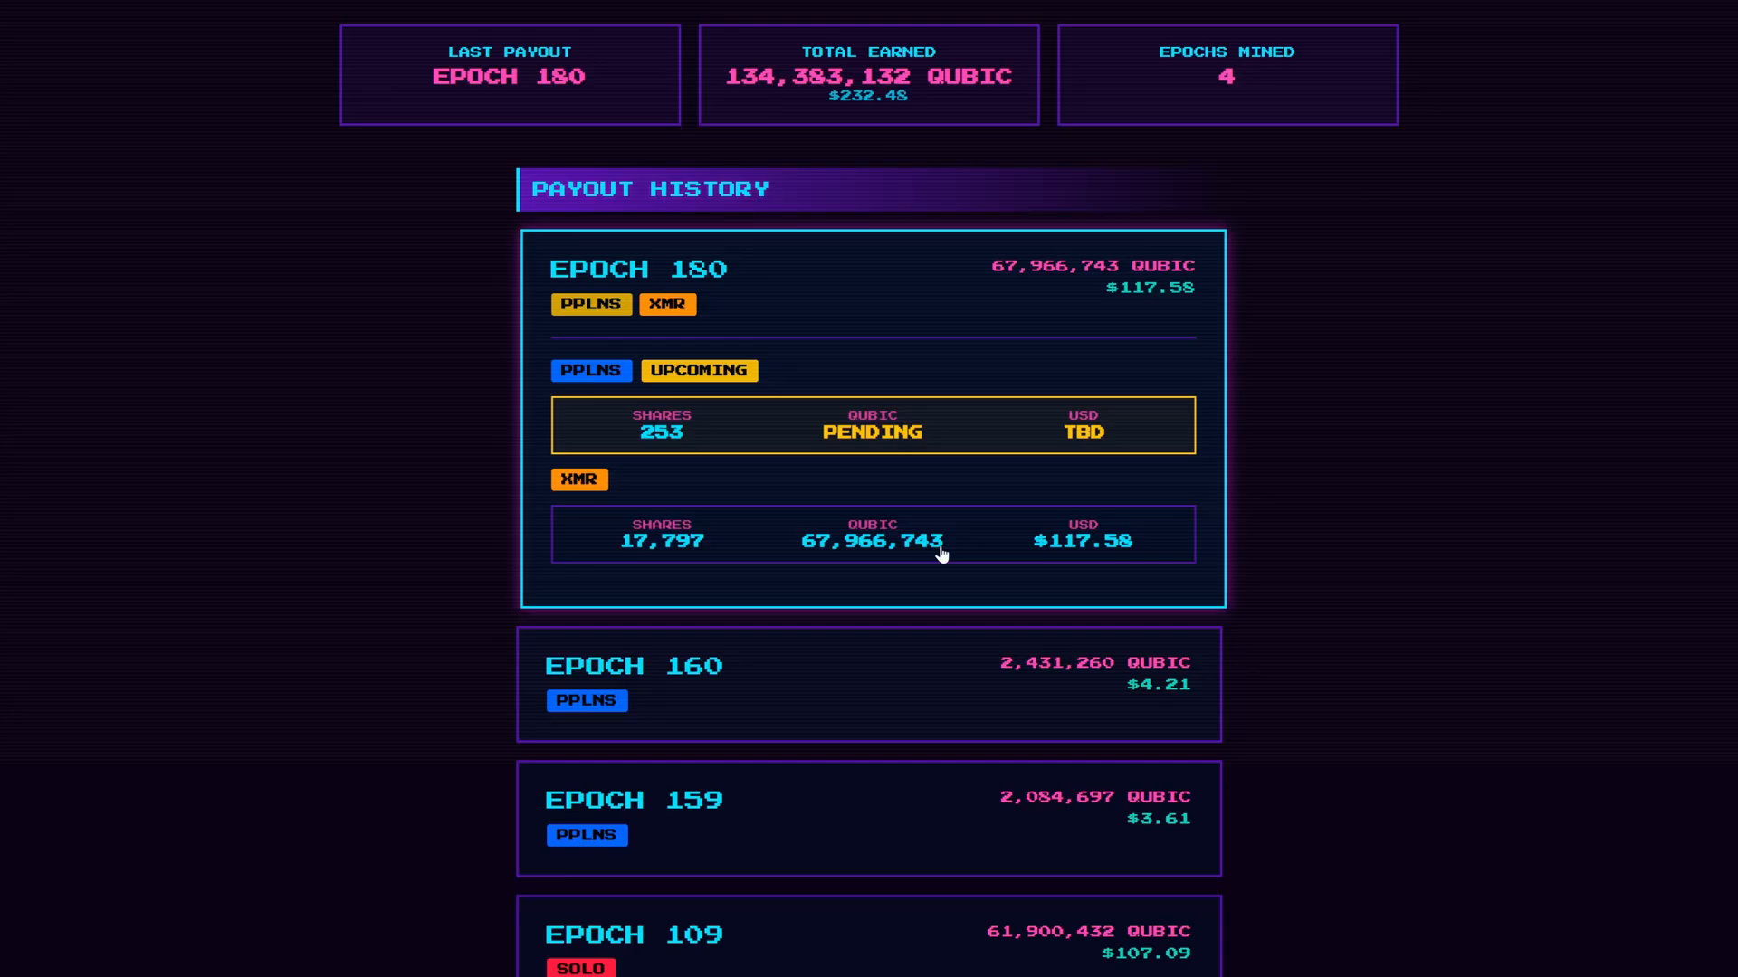
mouse_move(1073, 551)
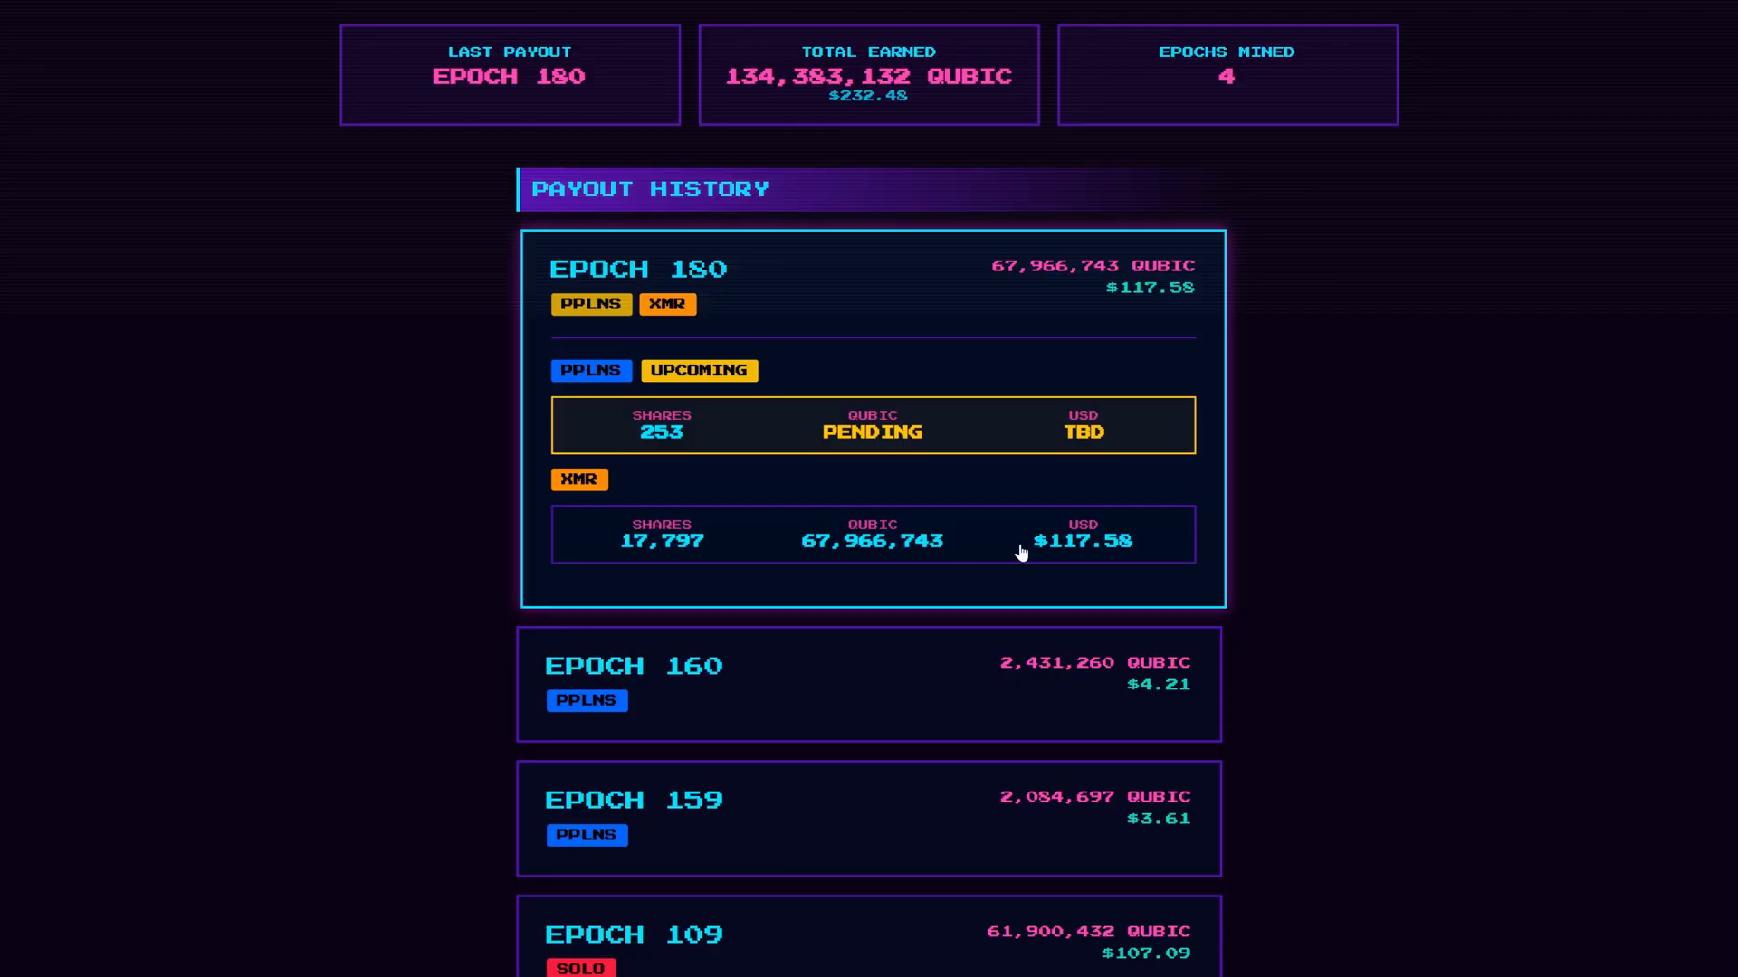
mouse_move(1014, 550)
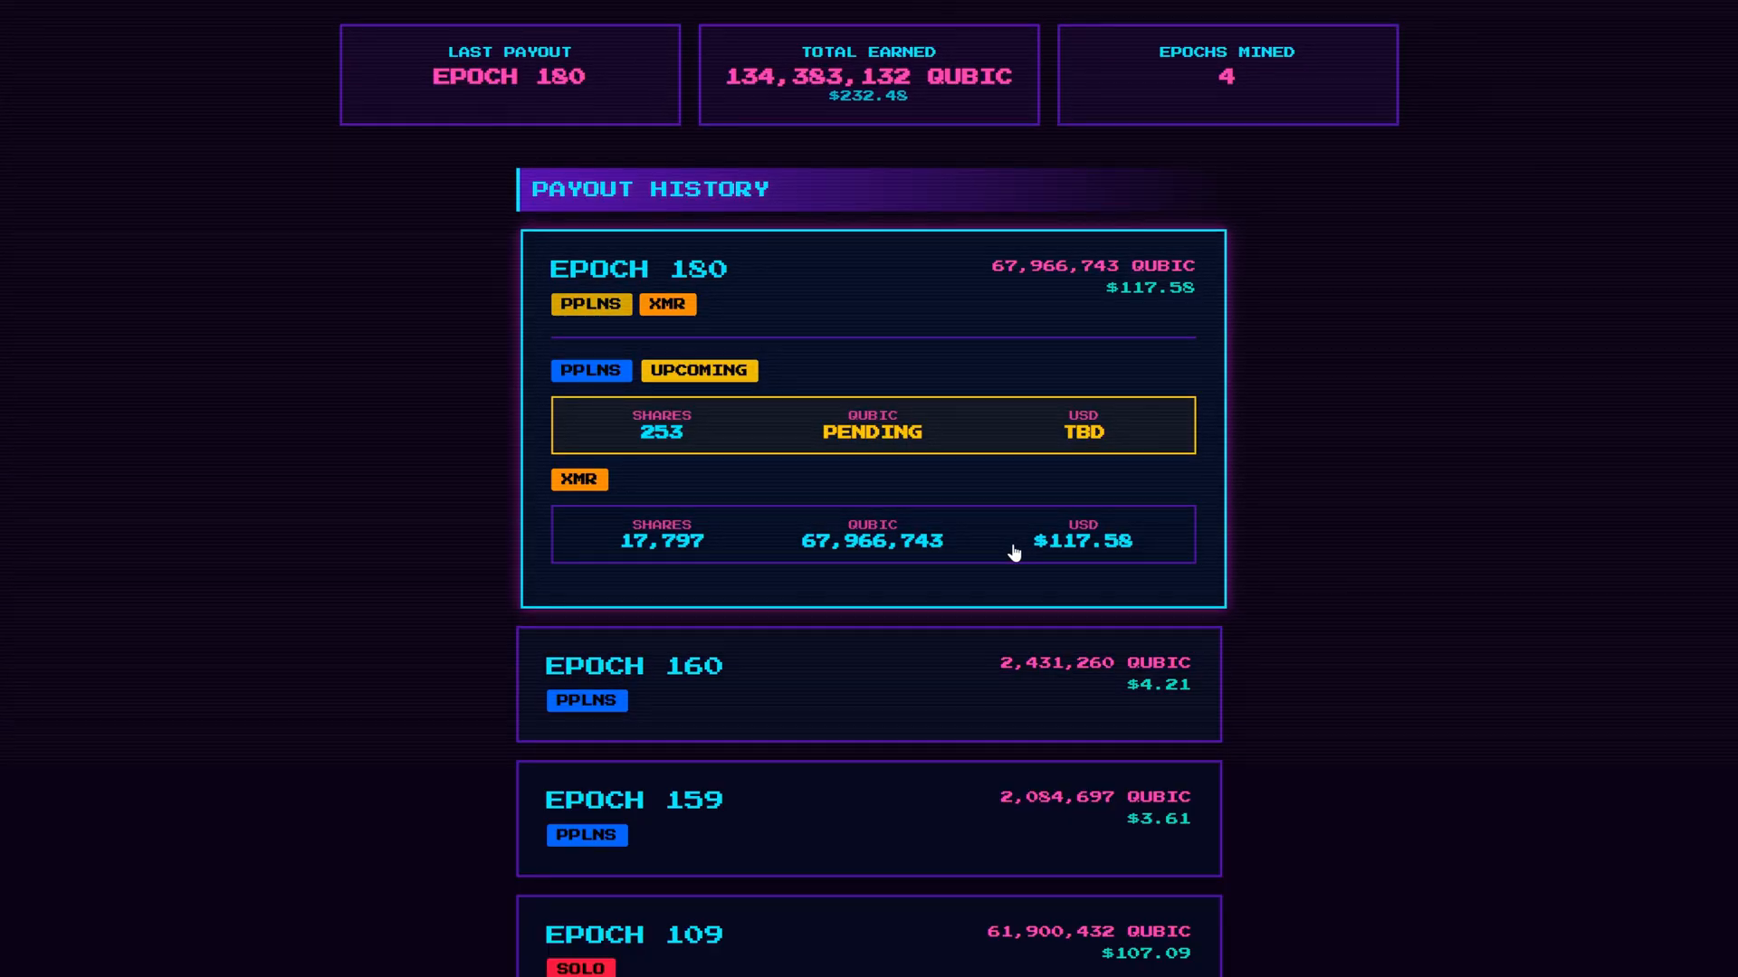
mouse_move(1037, 531)
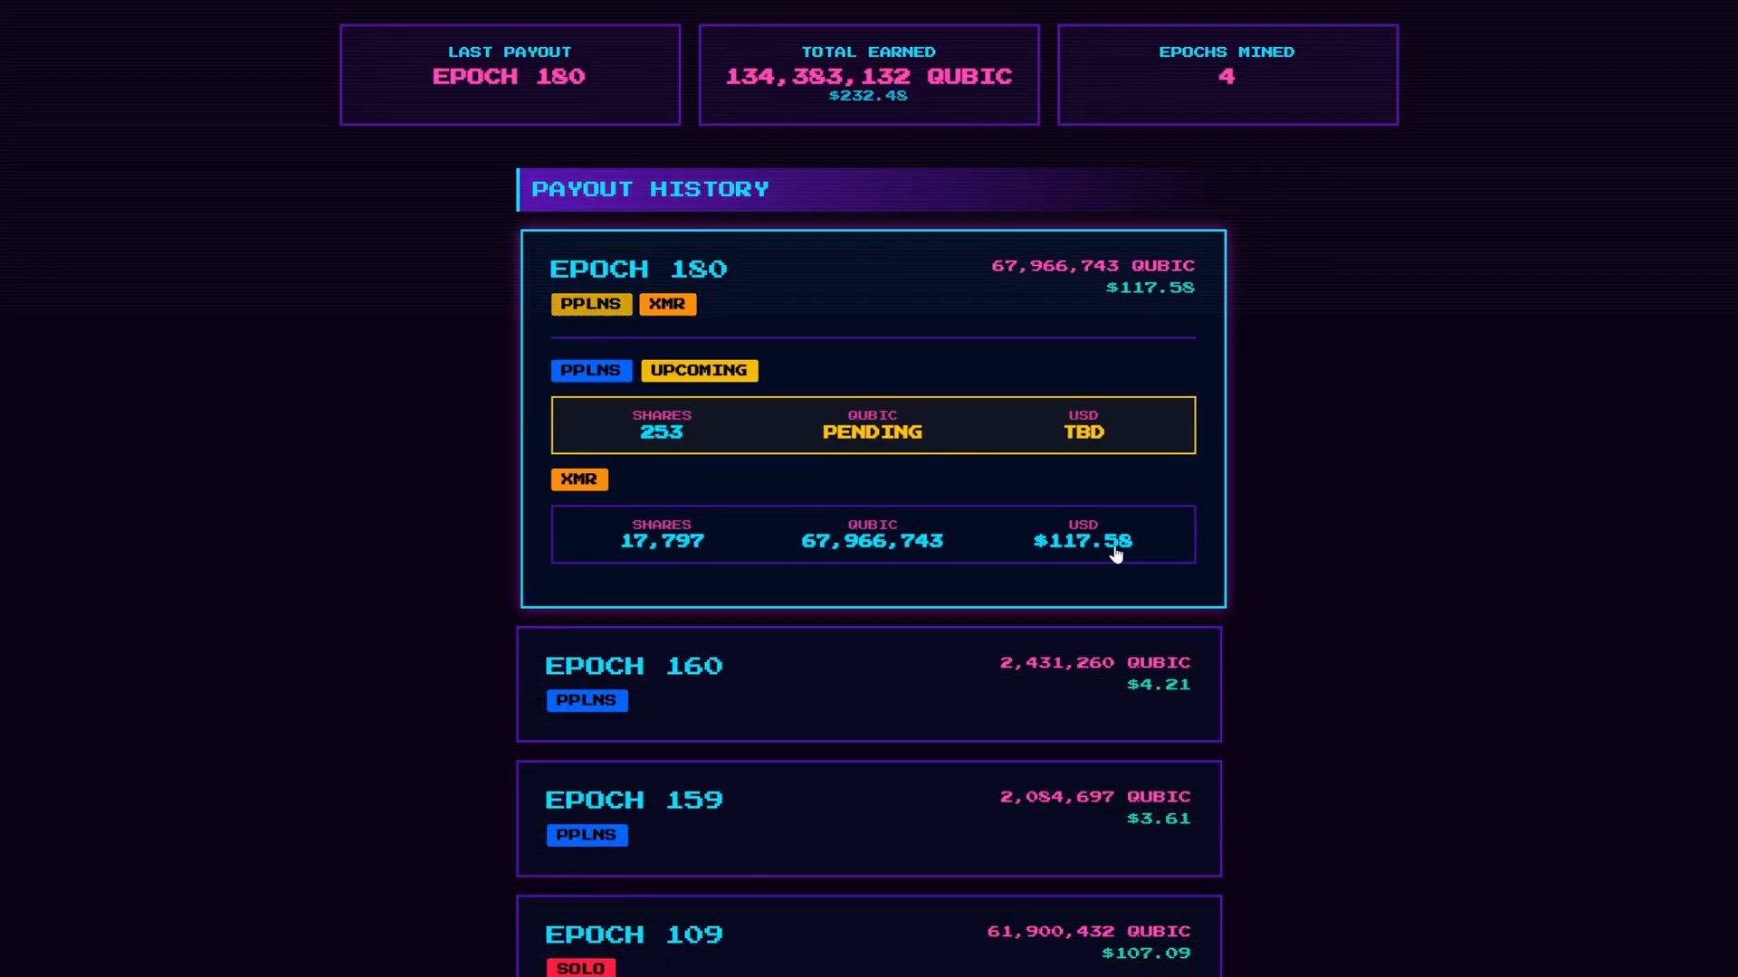
mouse_move(1084, 546)
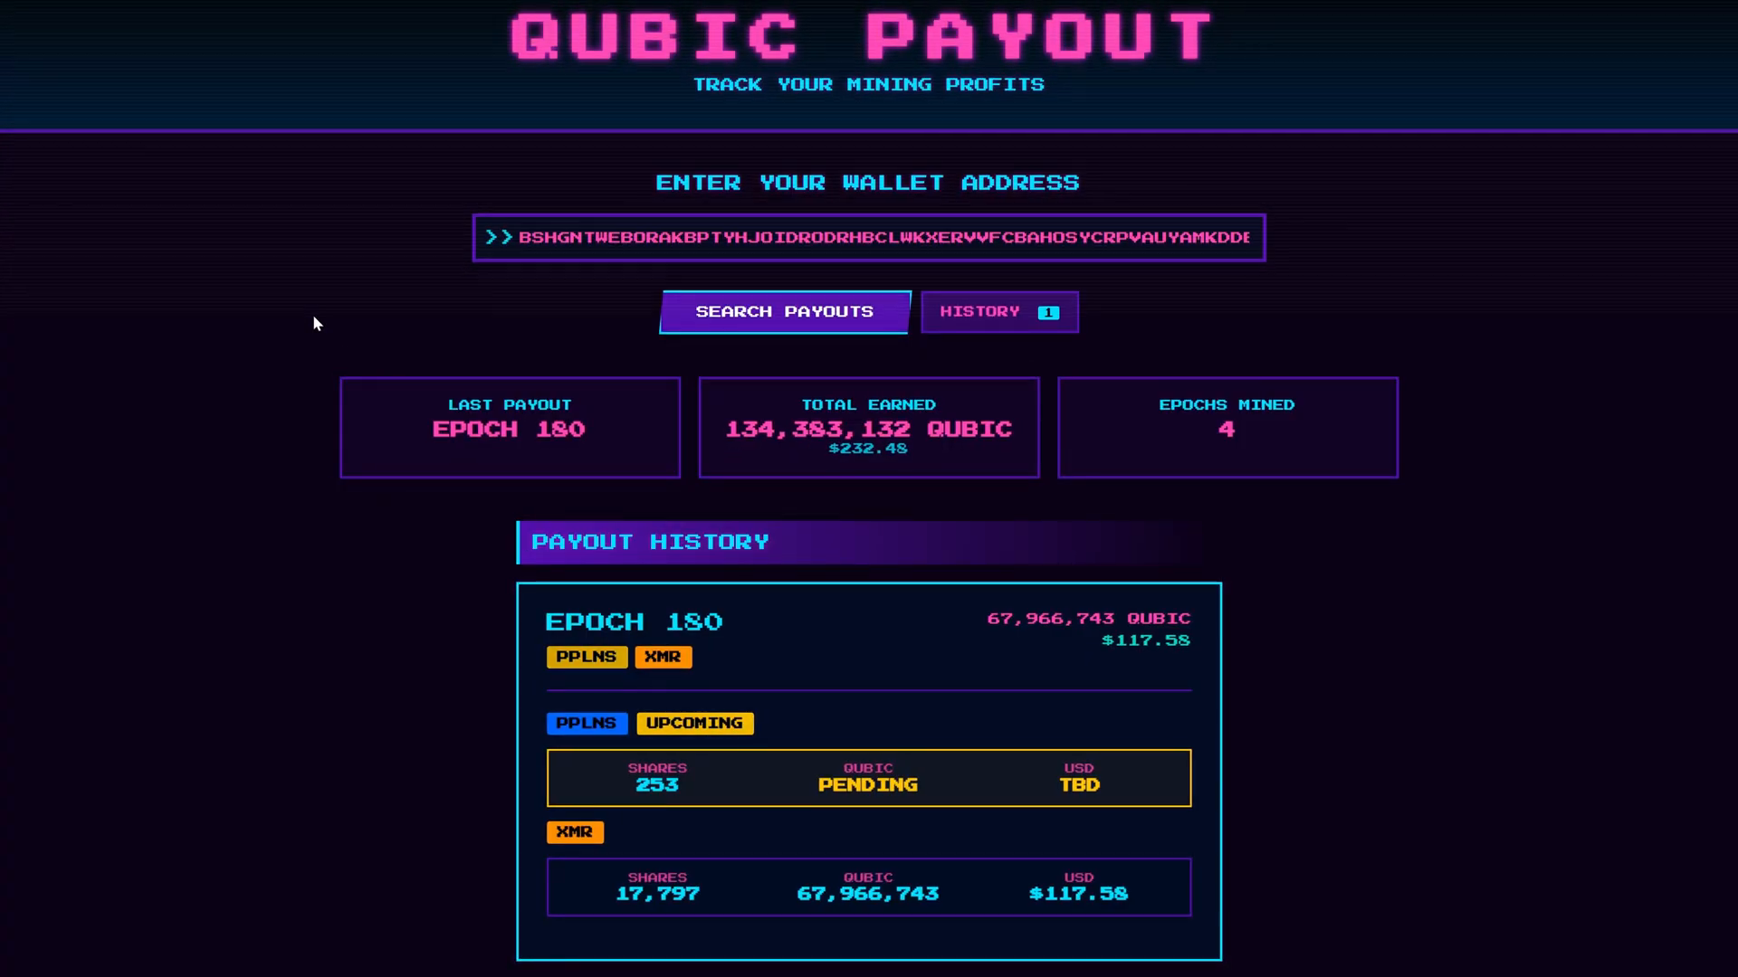
mouse_move(337, 317)
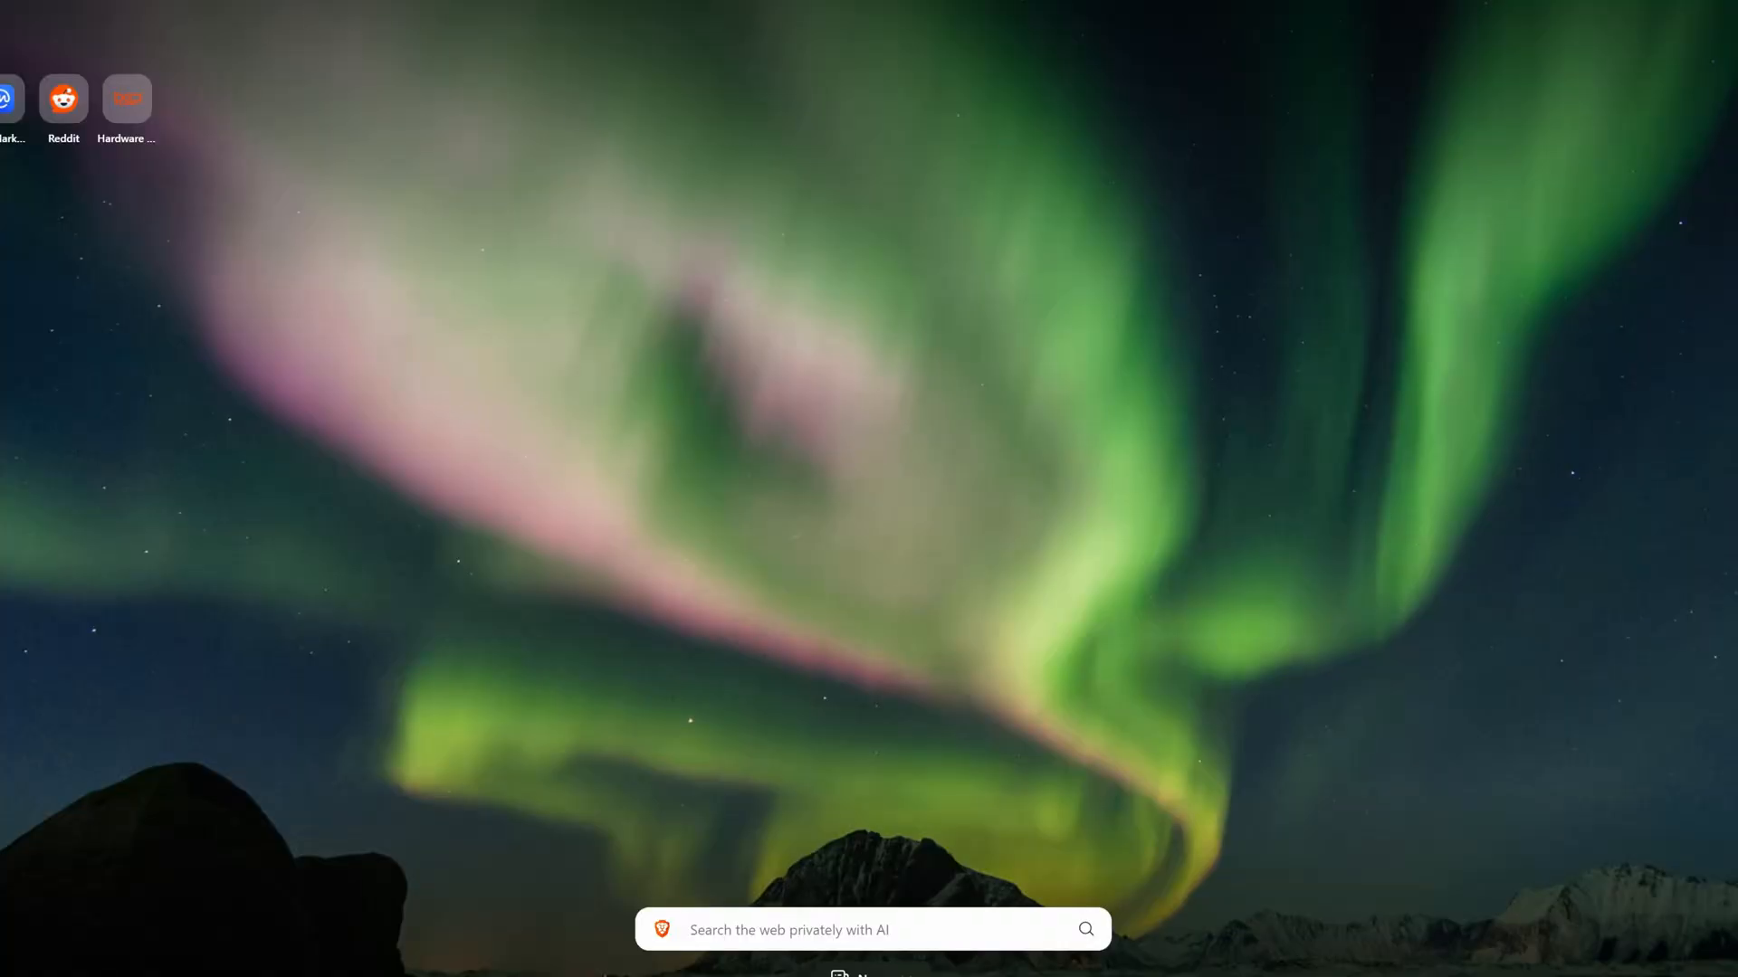
mouse_move(701, 279)
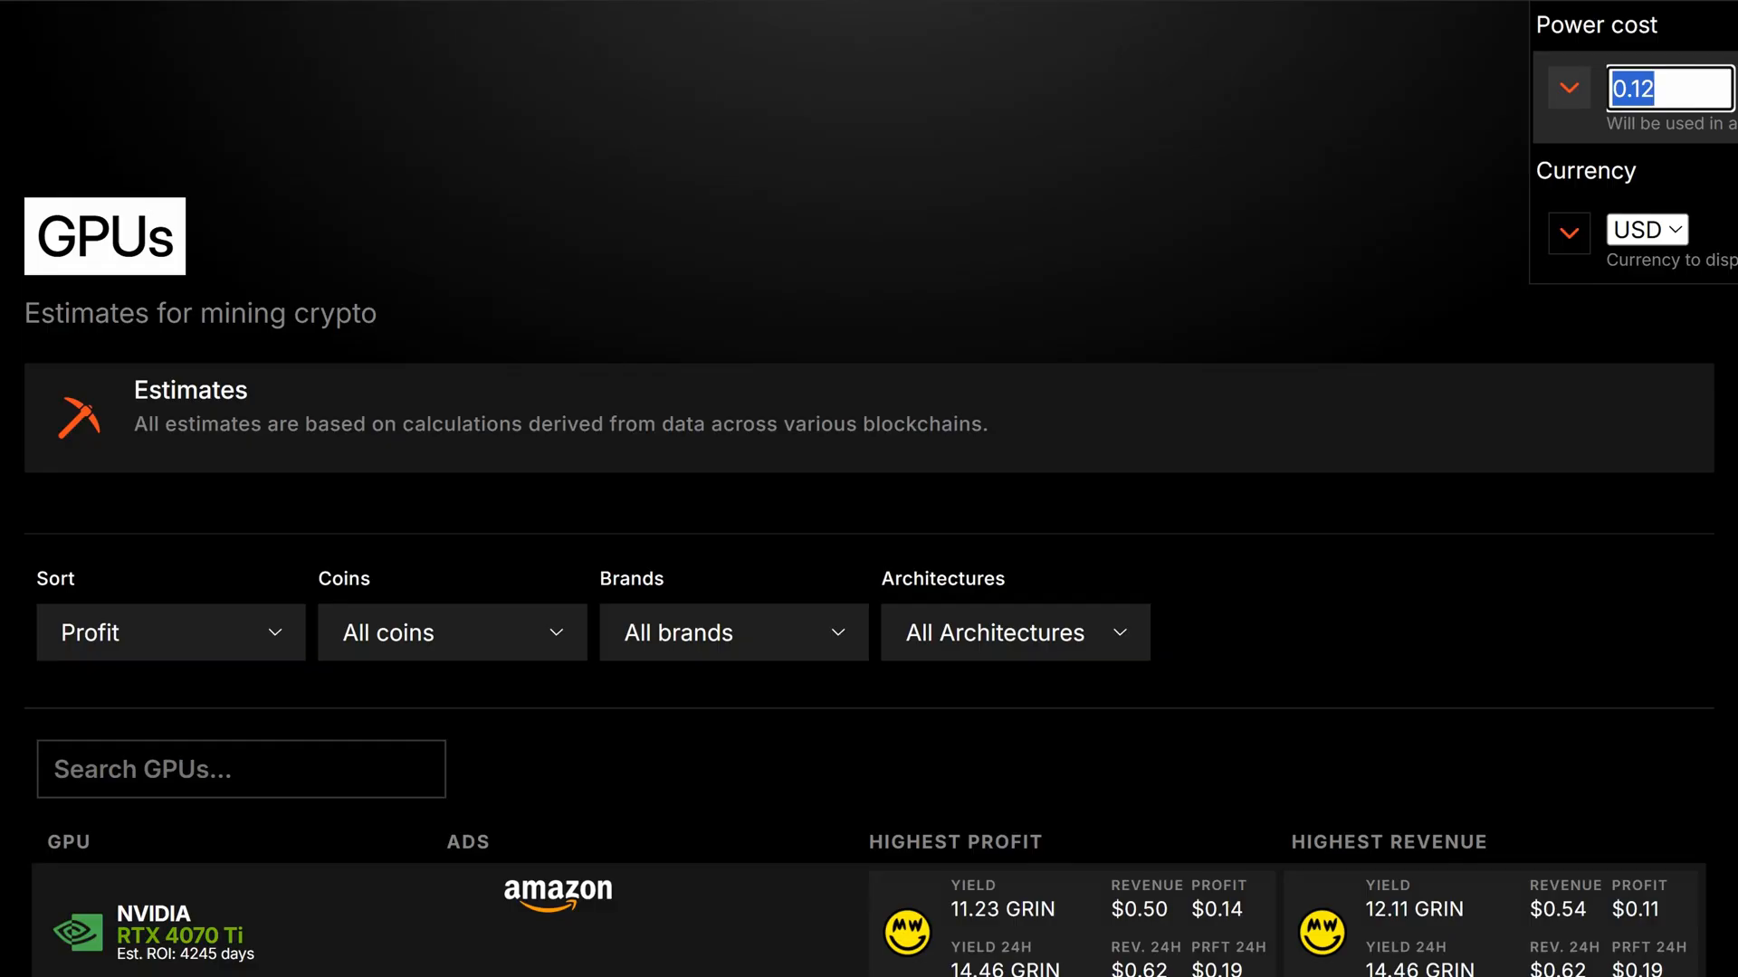
- Scroll through the GPU revenue and profit estimates at 0.12 USD power cost
scroll(down, 3)
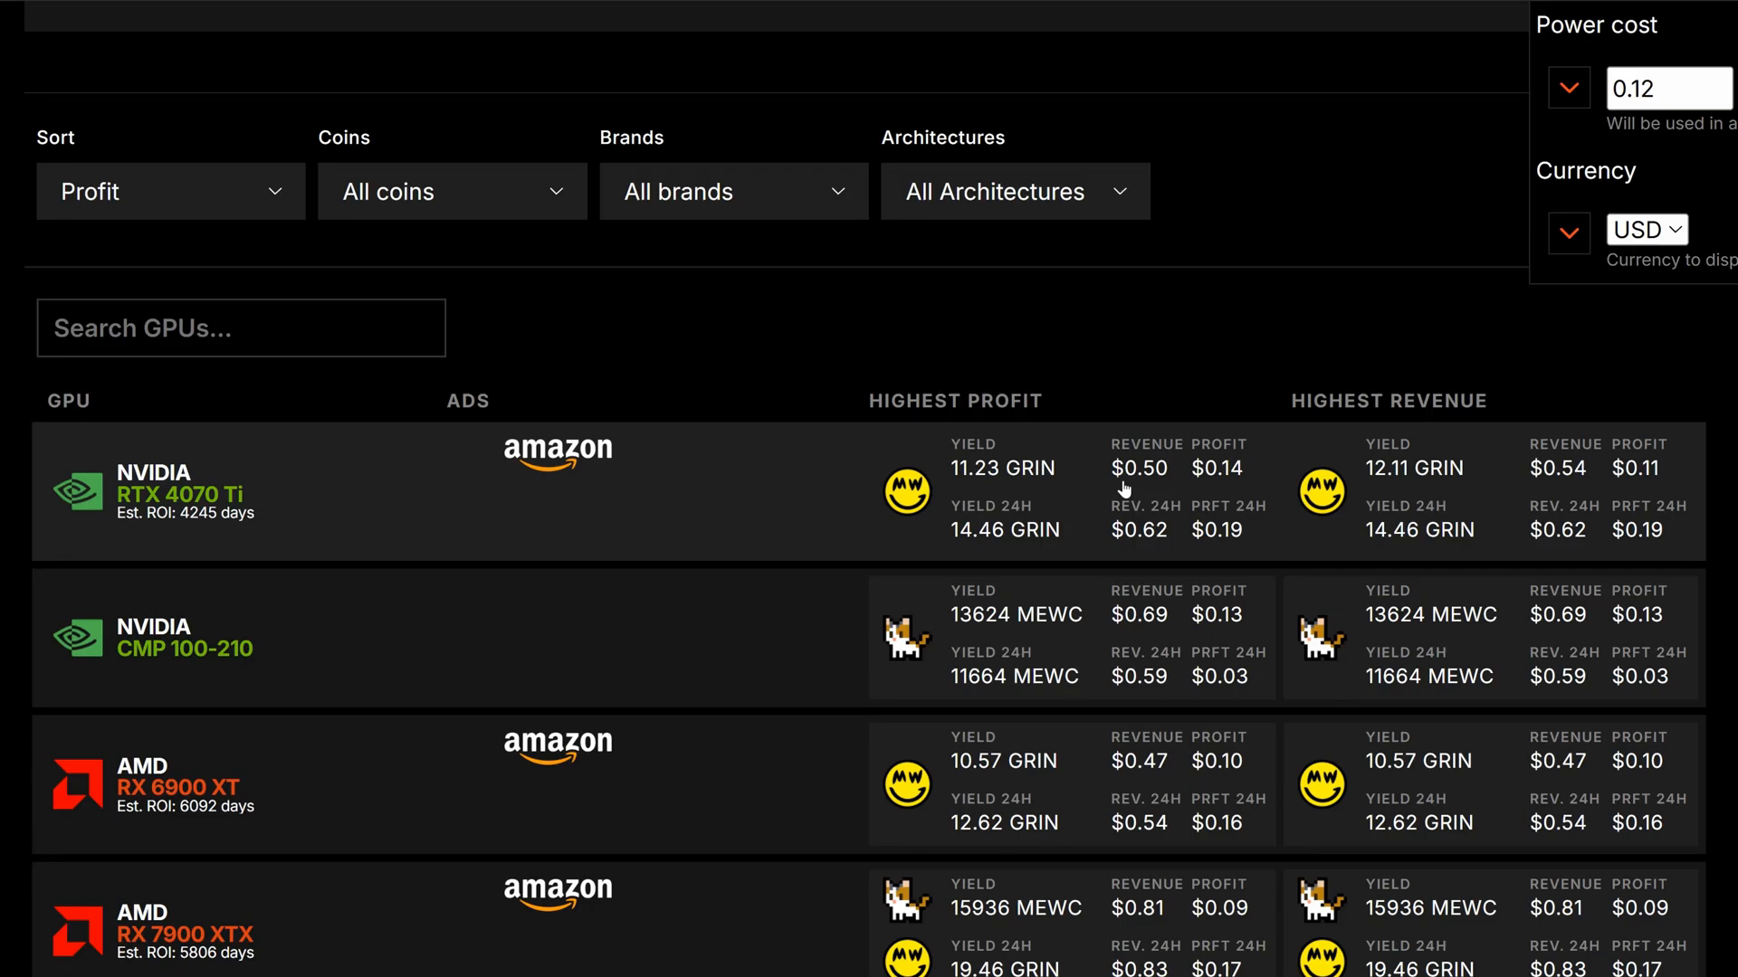
scroll(down, 3)
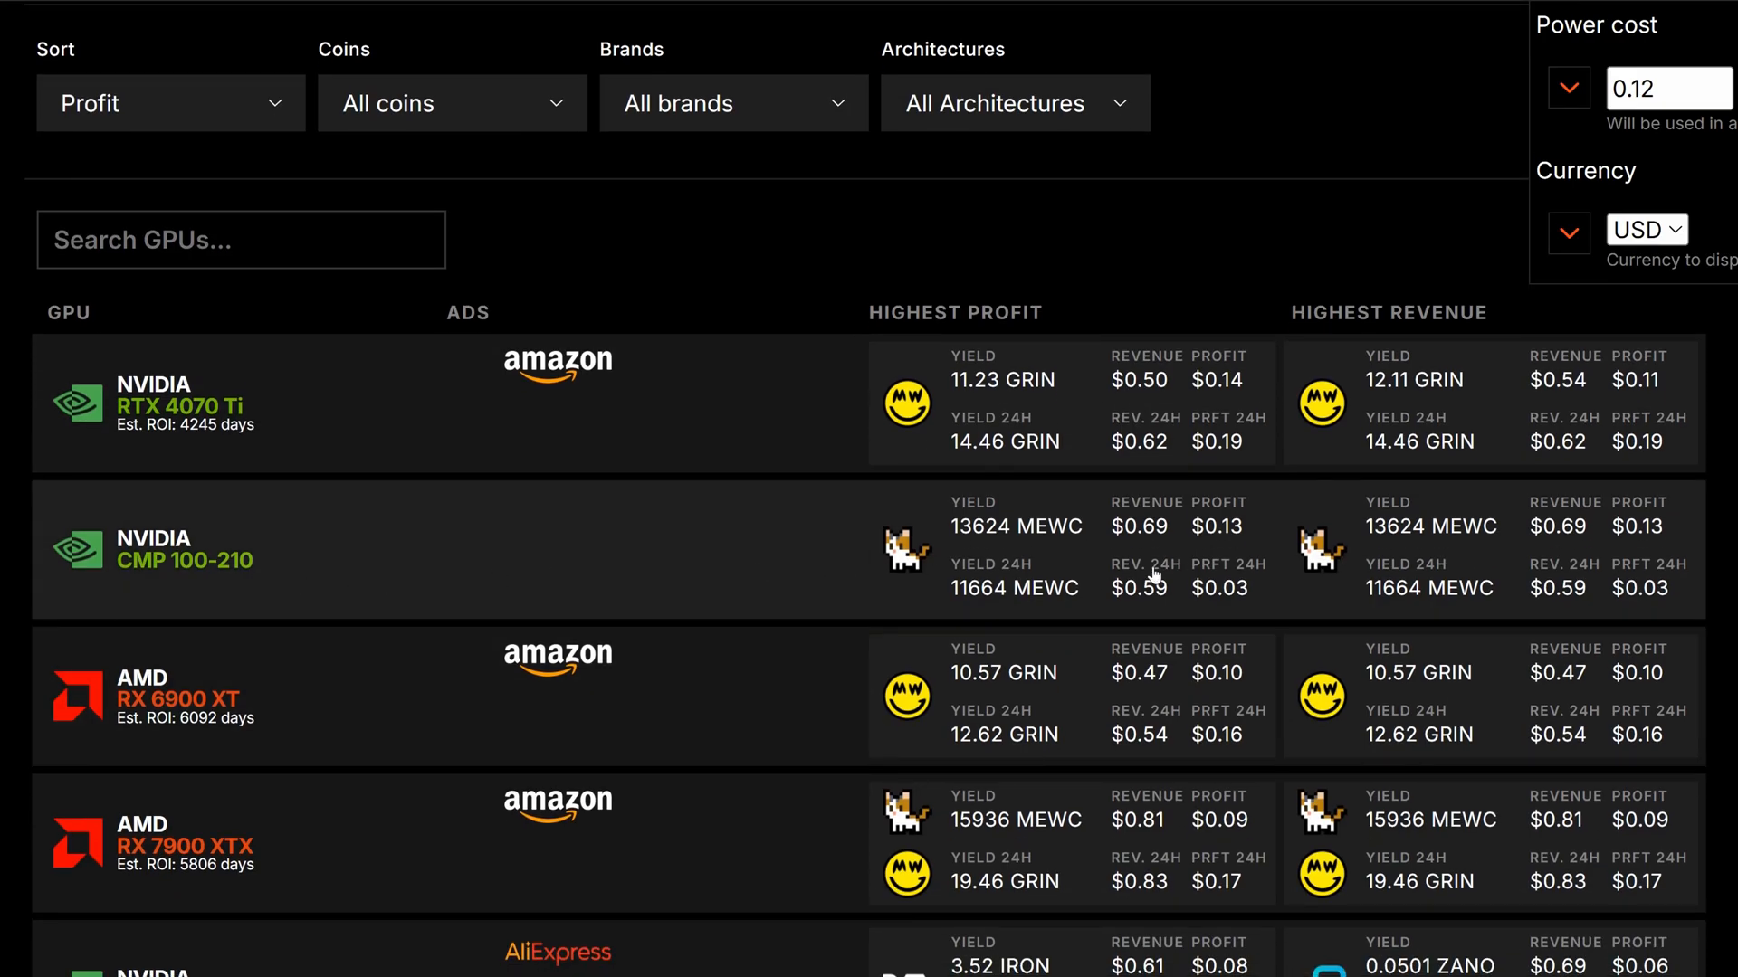
scroll(down, 3)
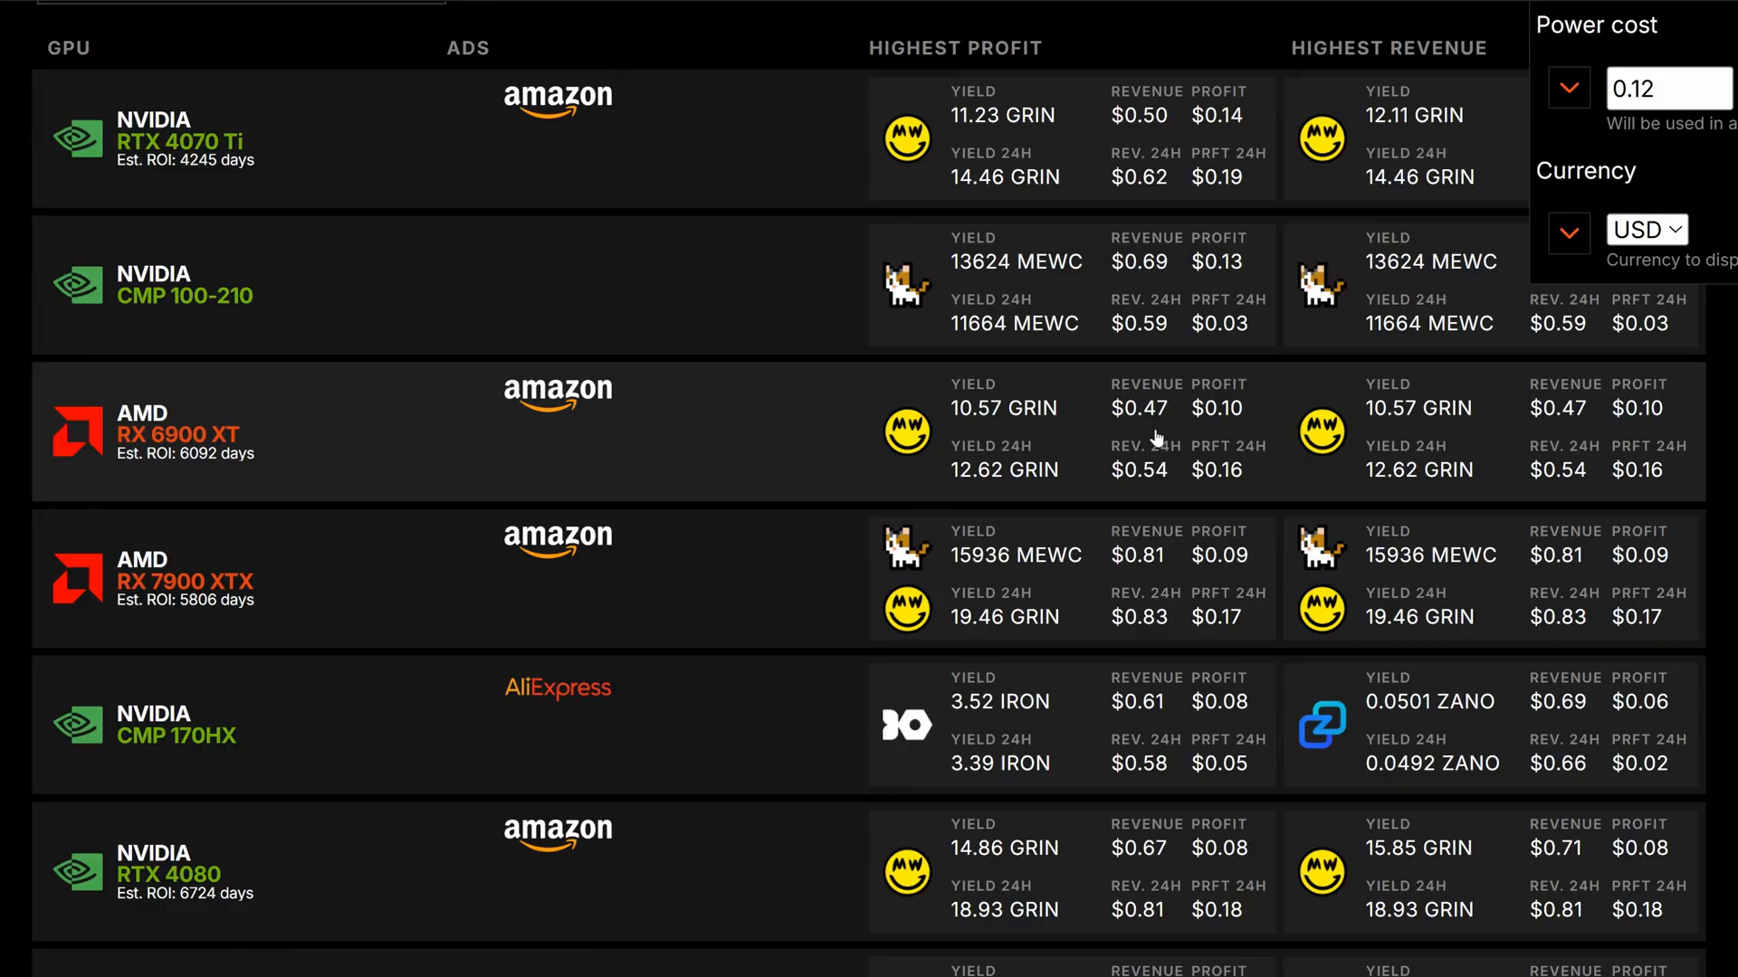
scroll(down, 3)
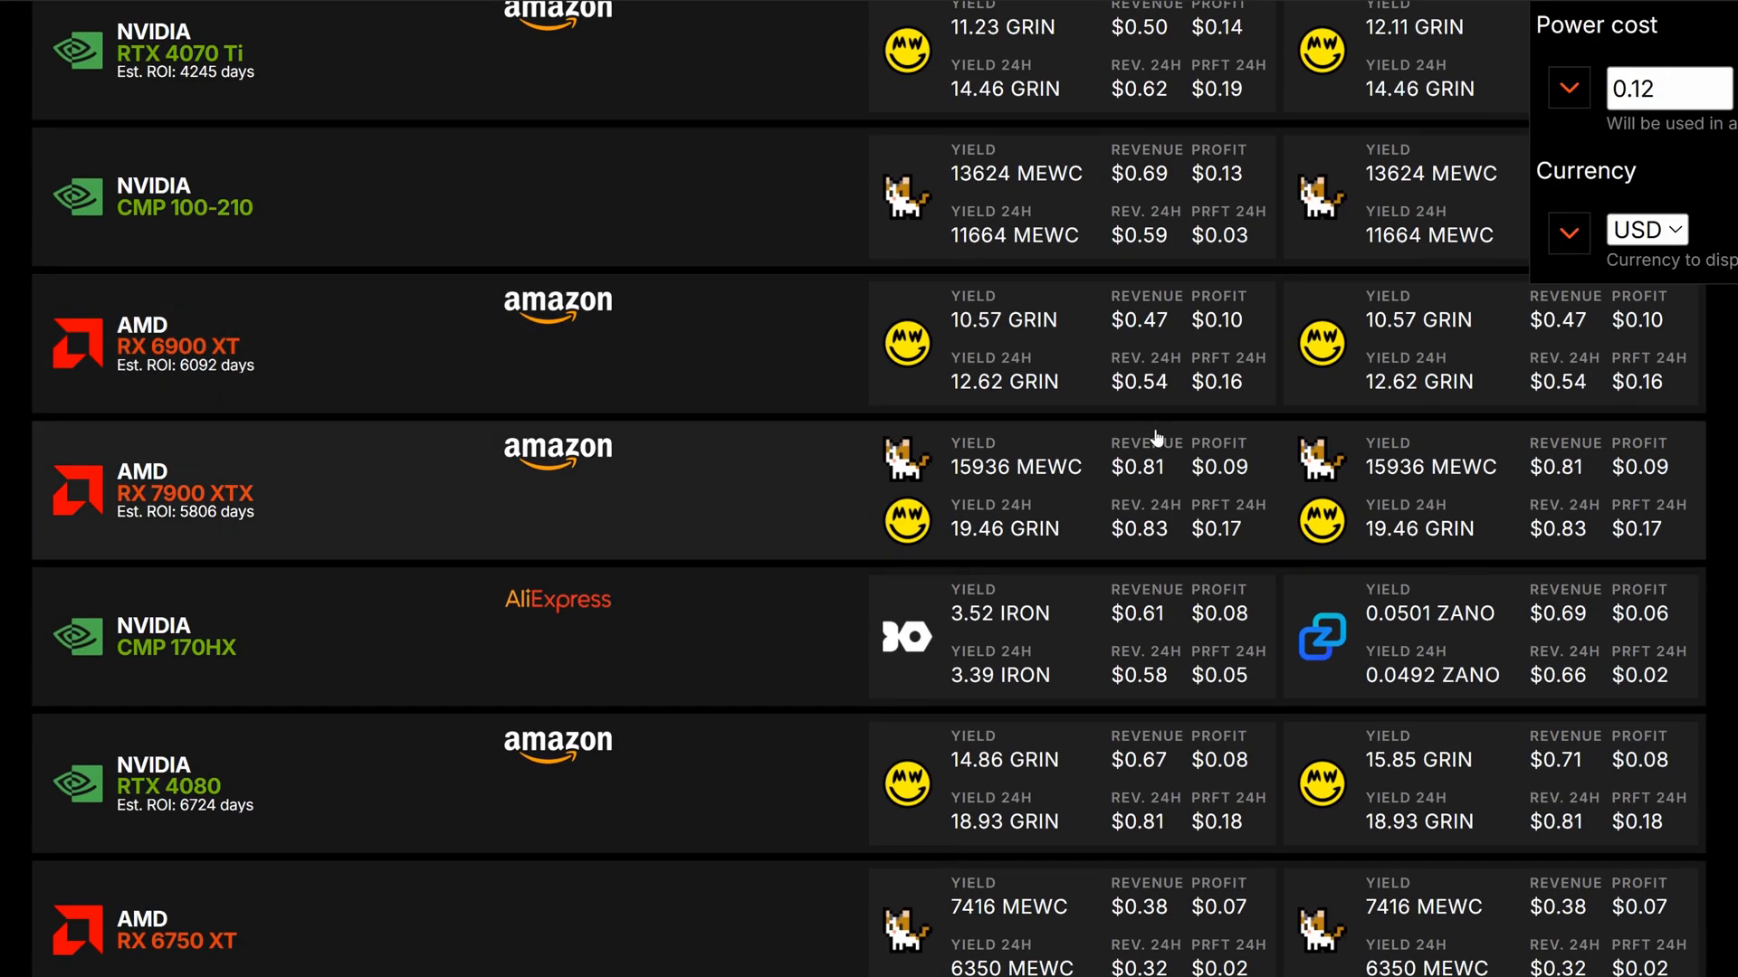
scroll(down, 3)
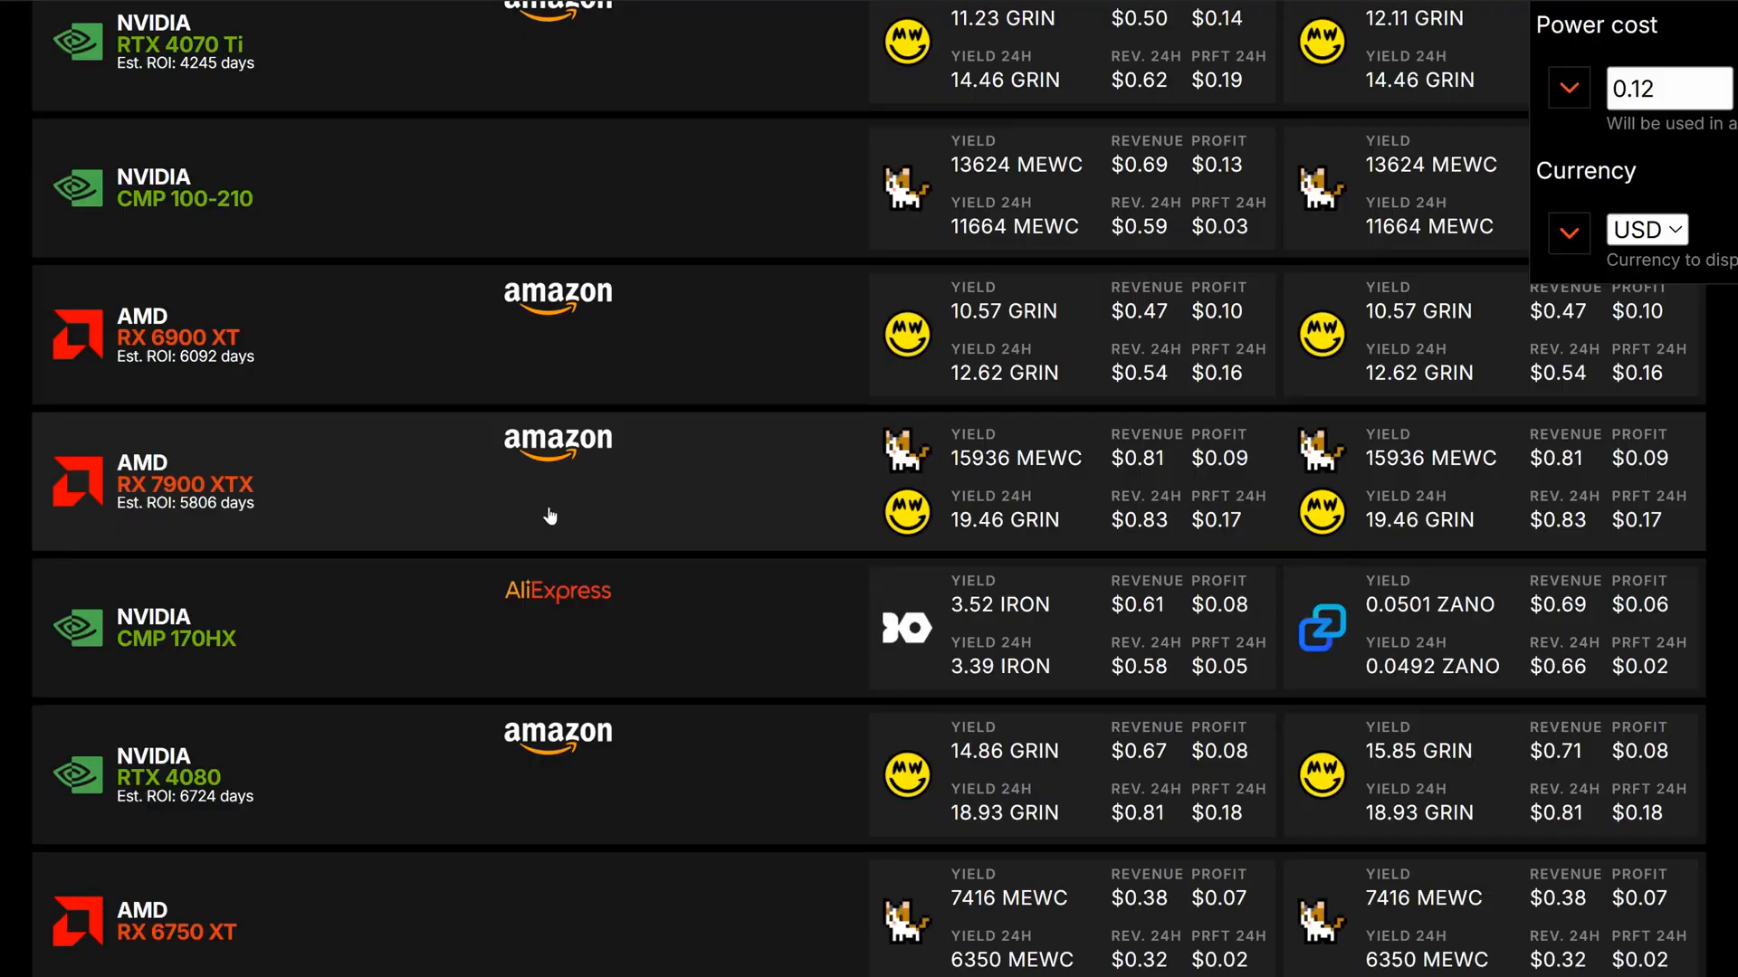
scroll(down, 3)
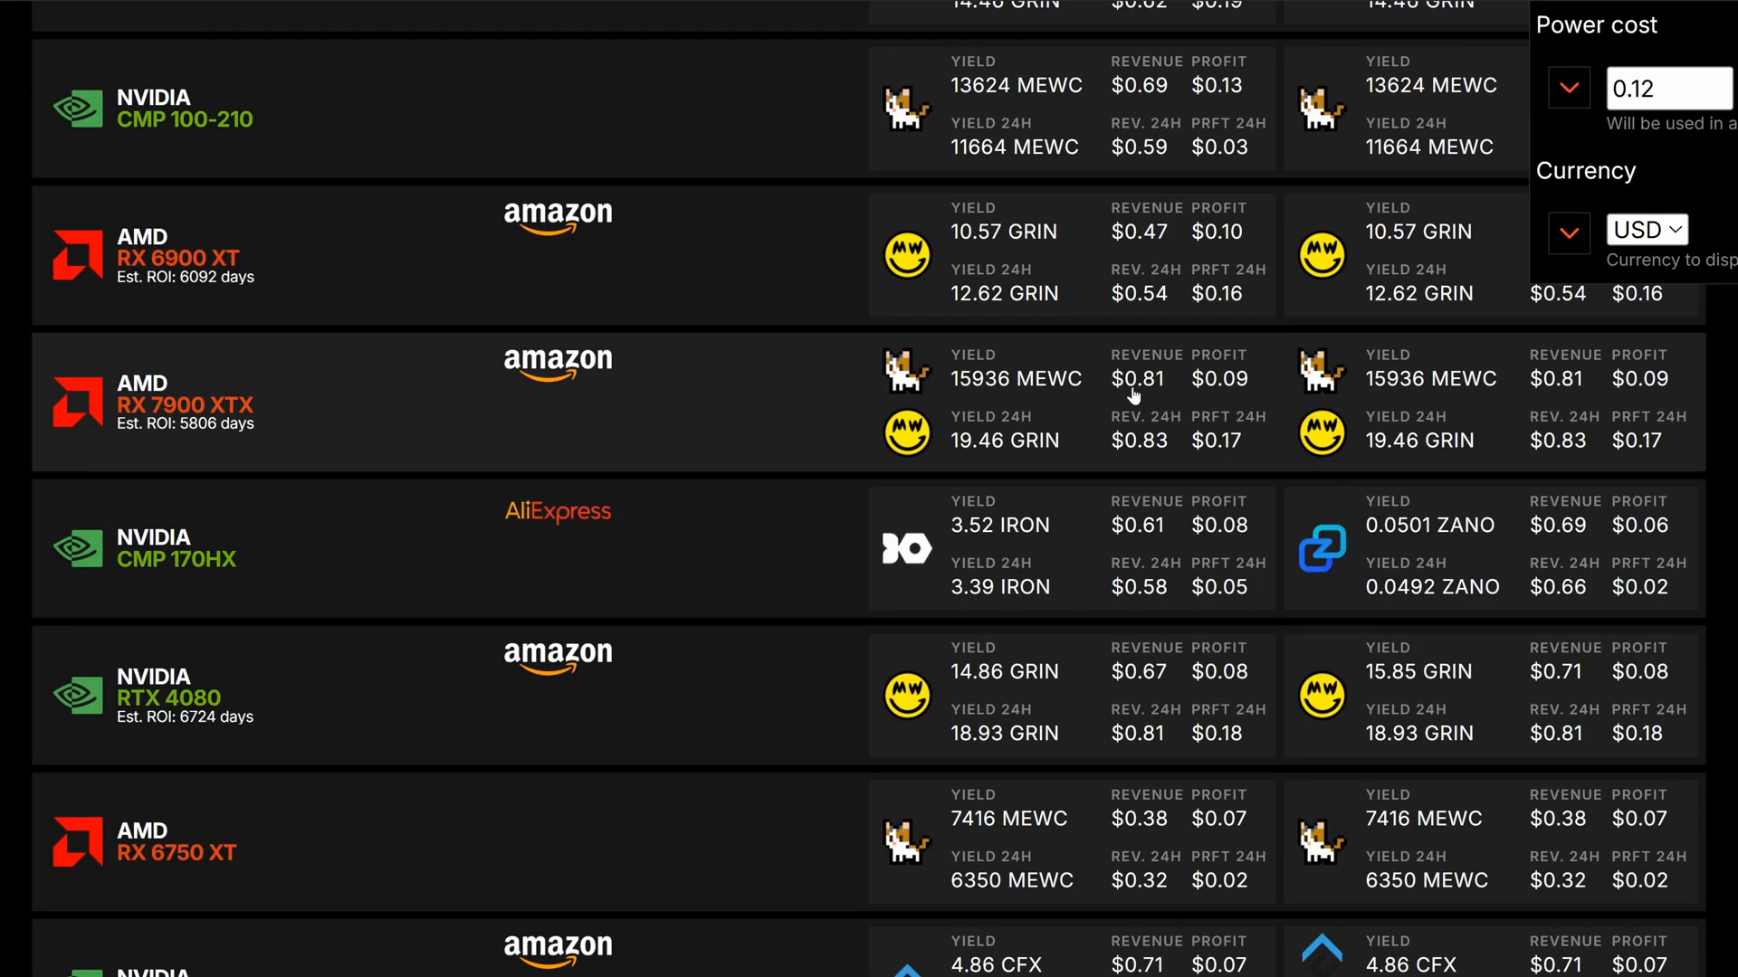
mouse_move(1154, 391)
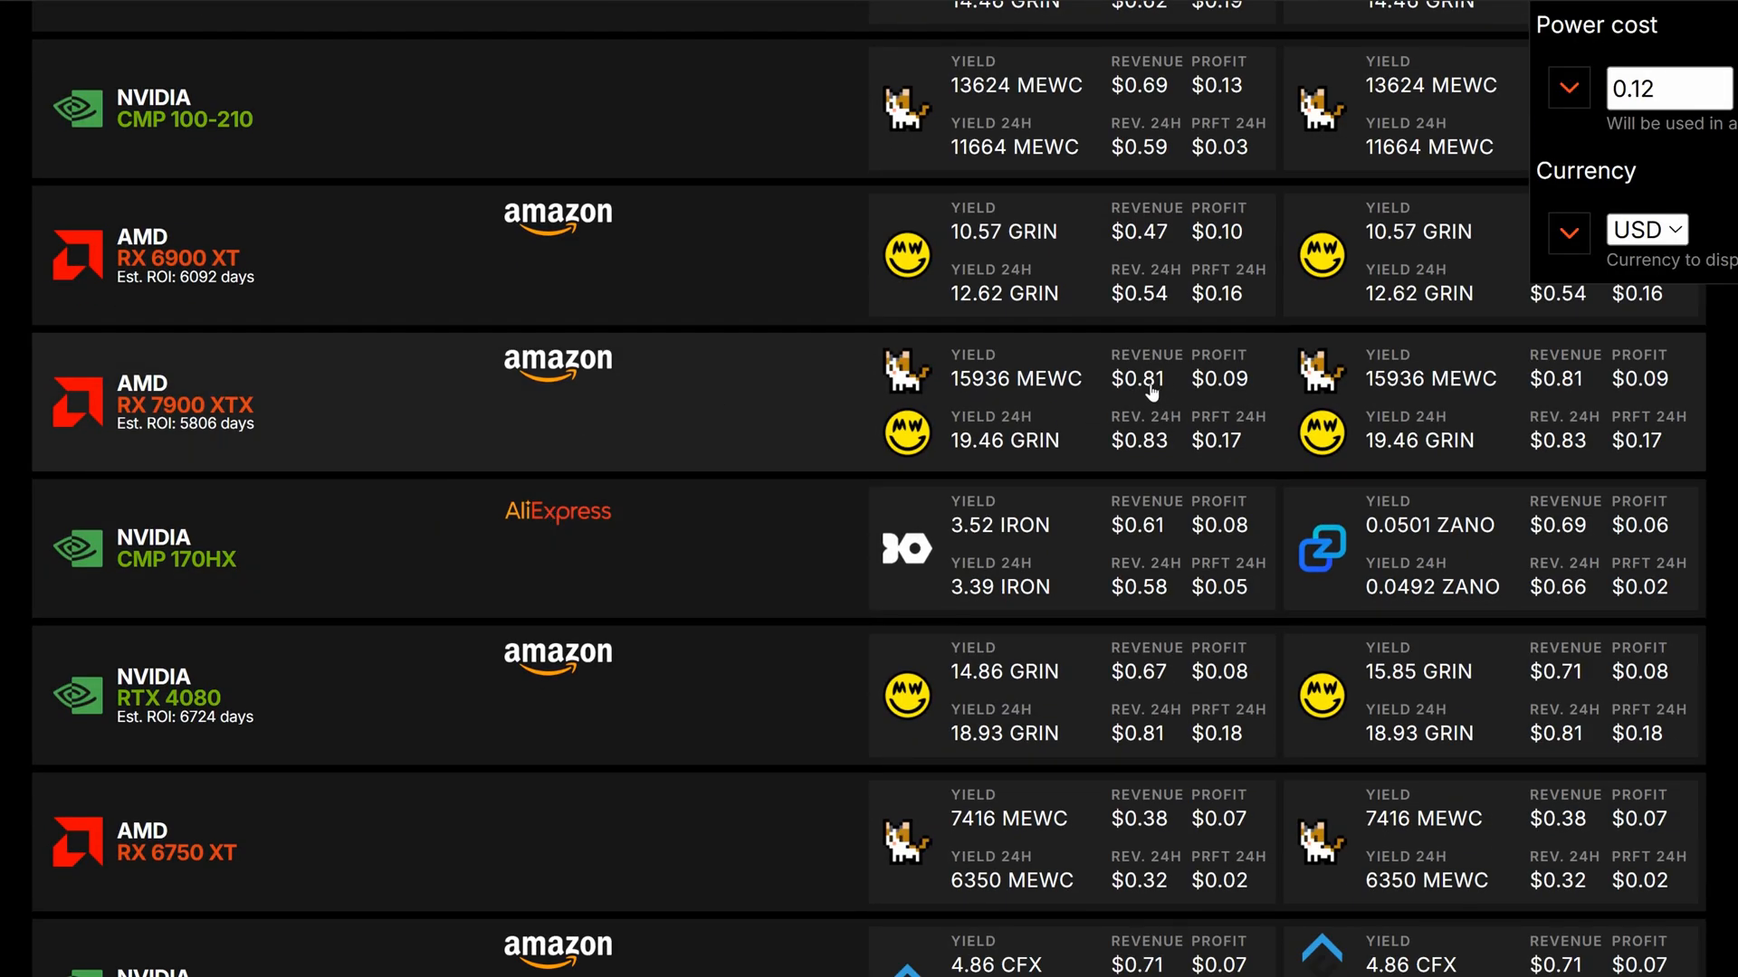
mouse_move(280, 420)
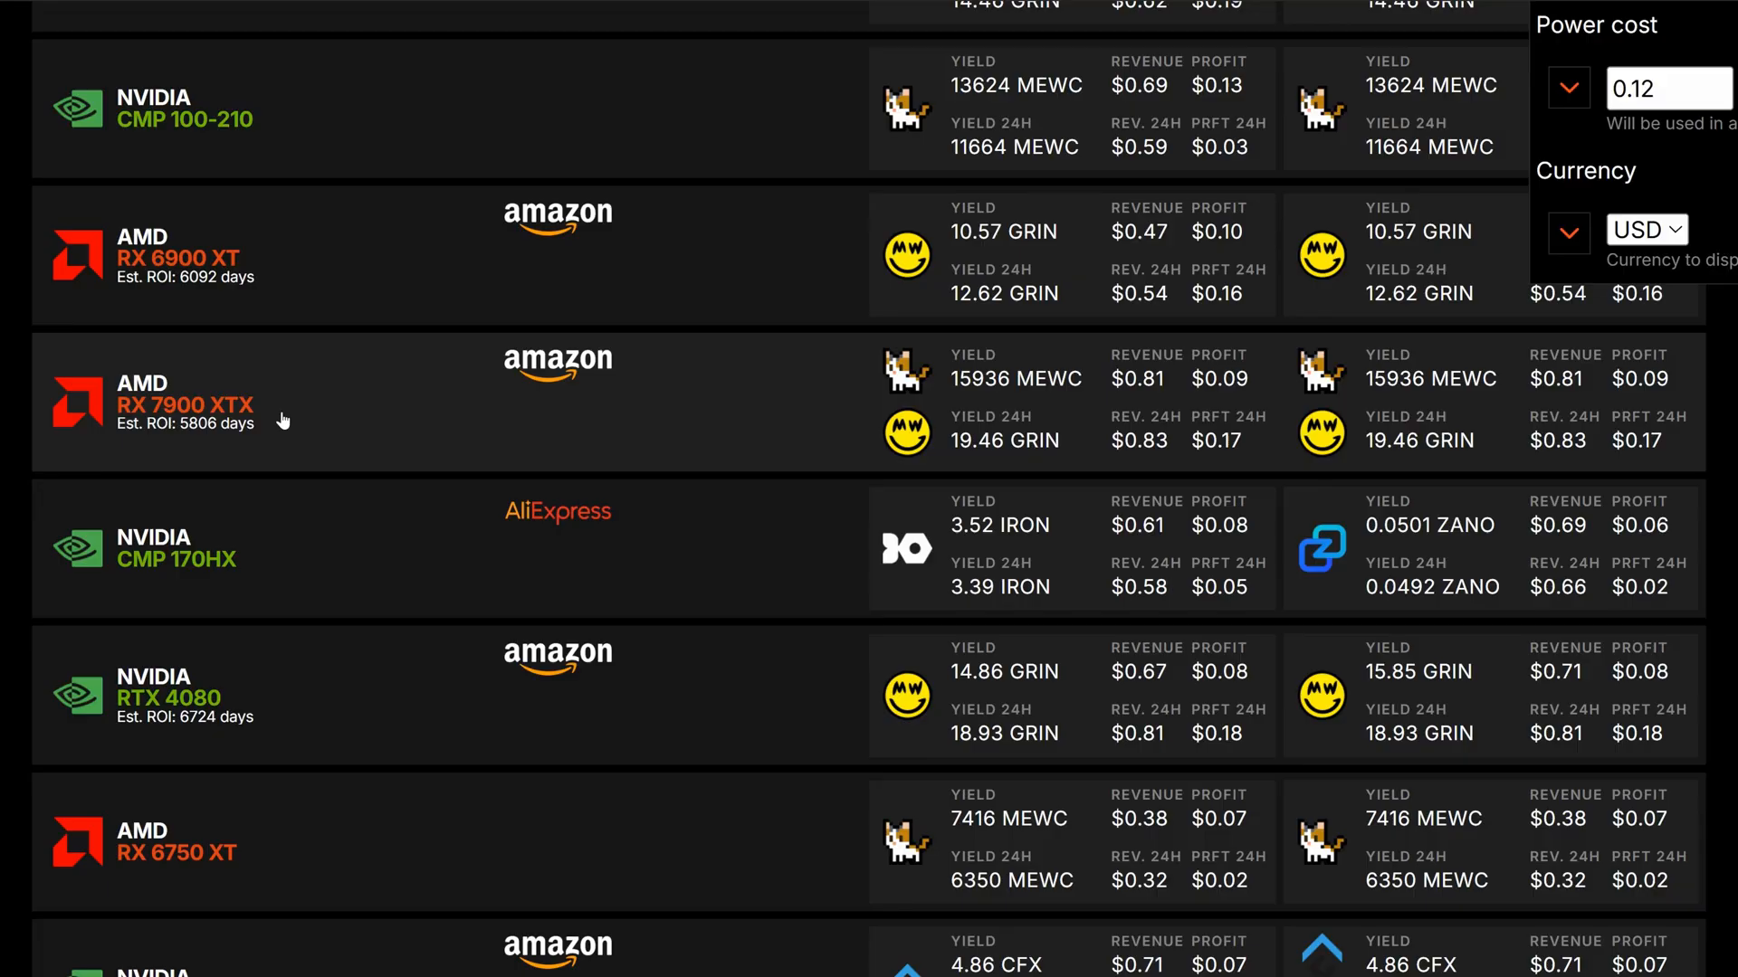
mouse_move(1180, 398)
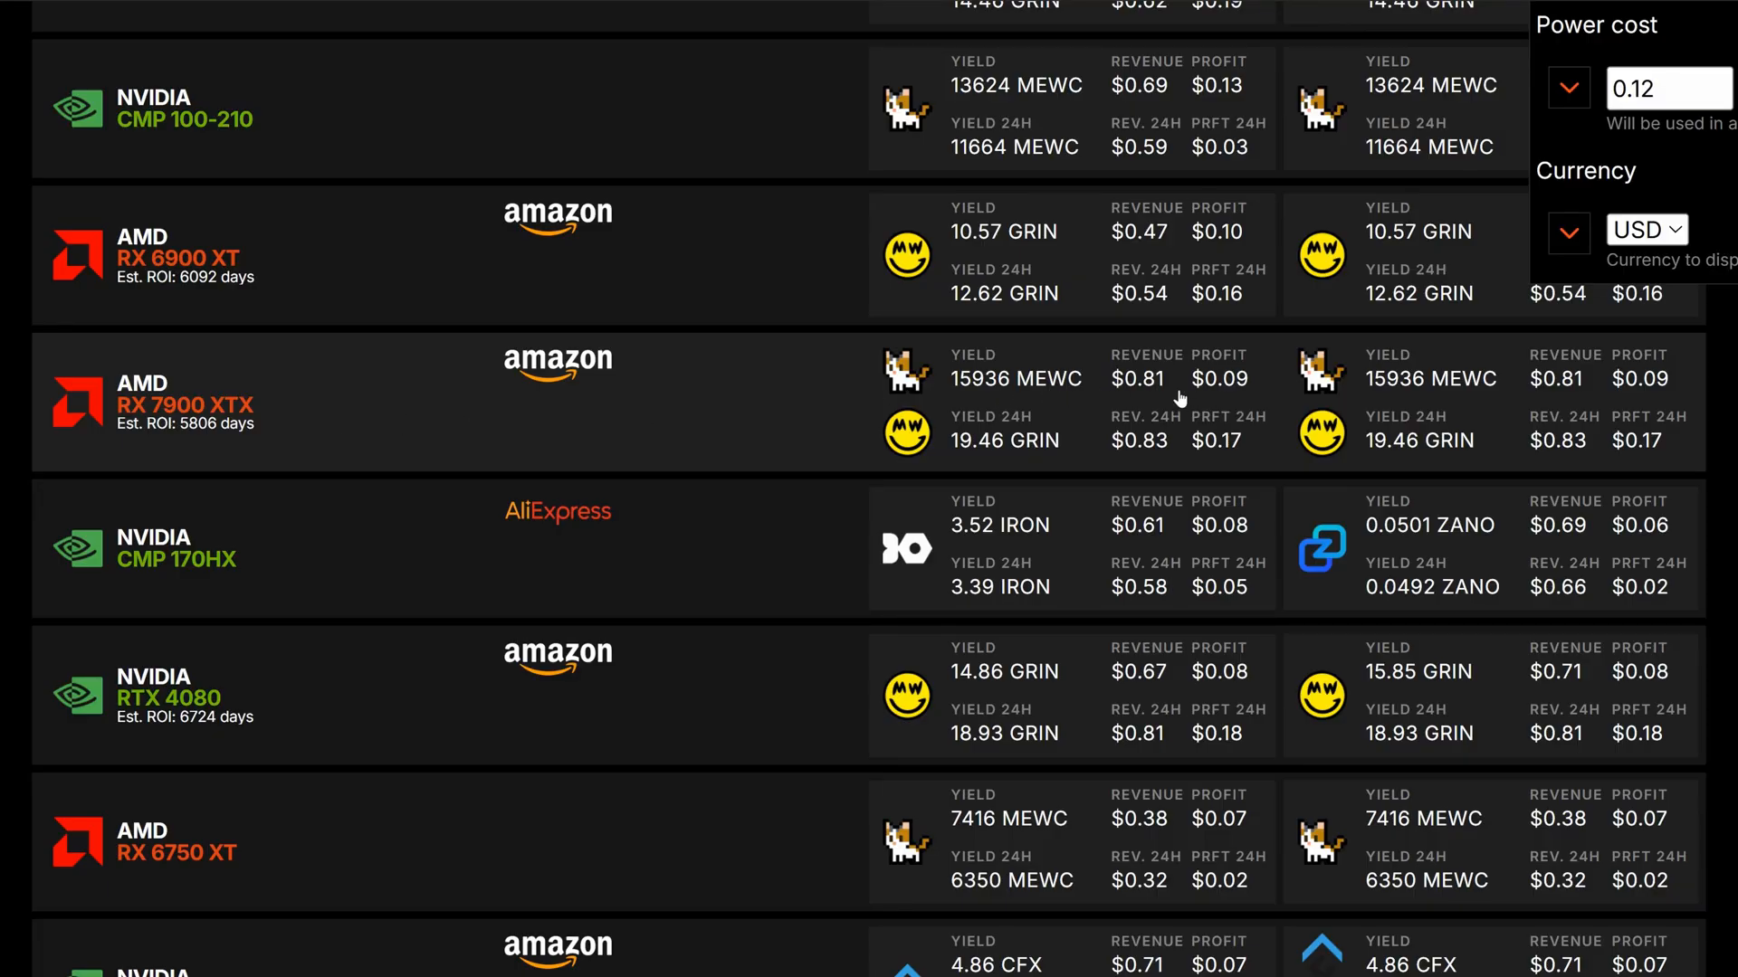
mouse_move(1242, 384)
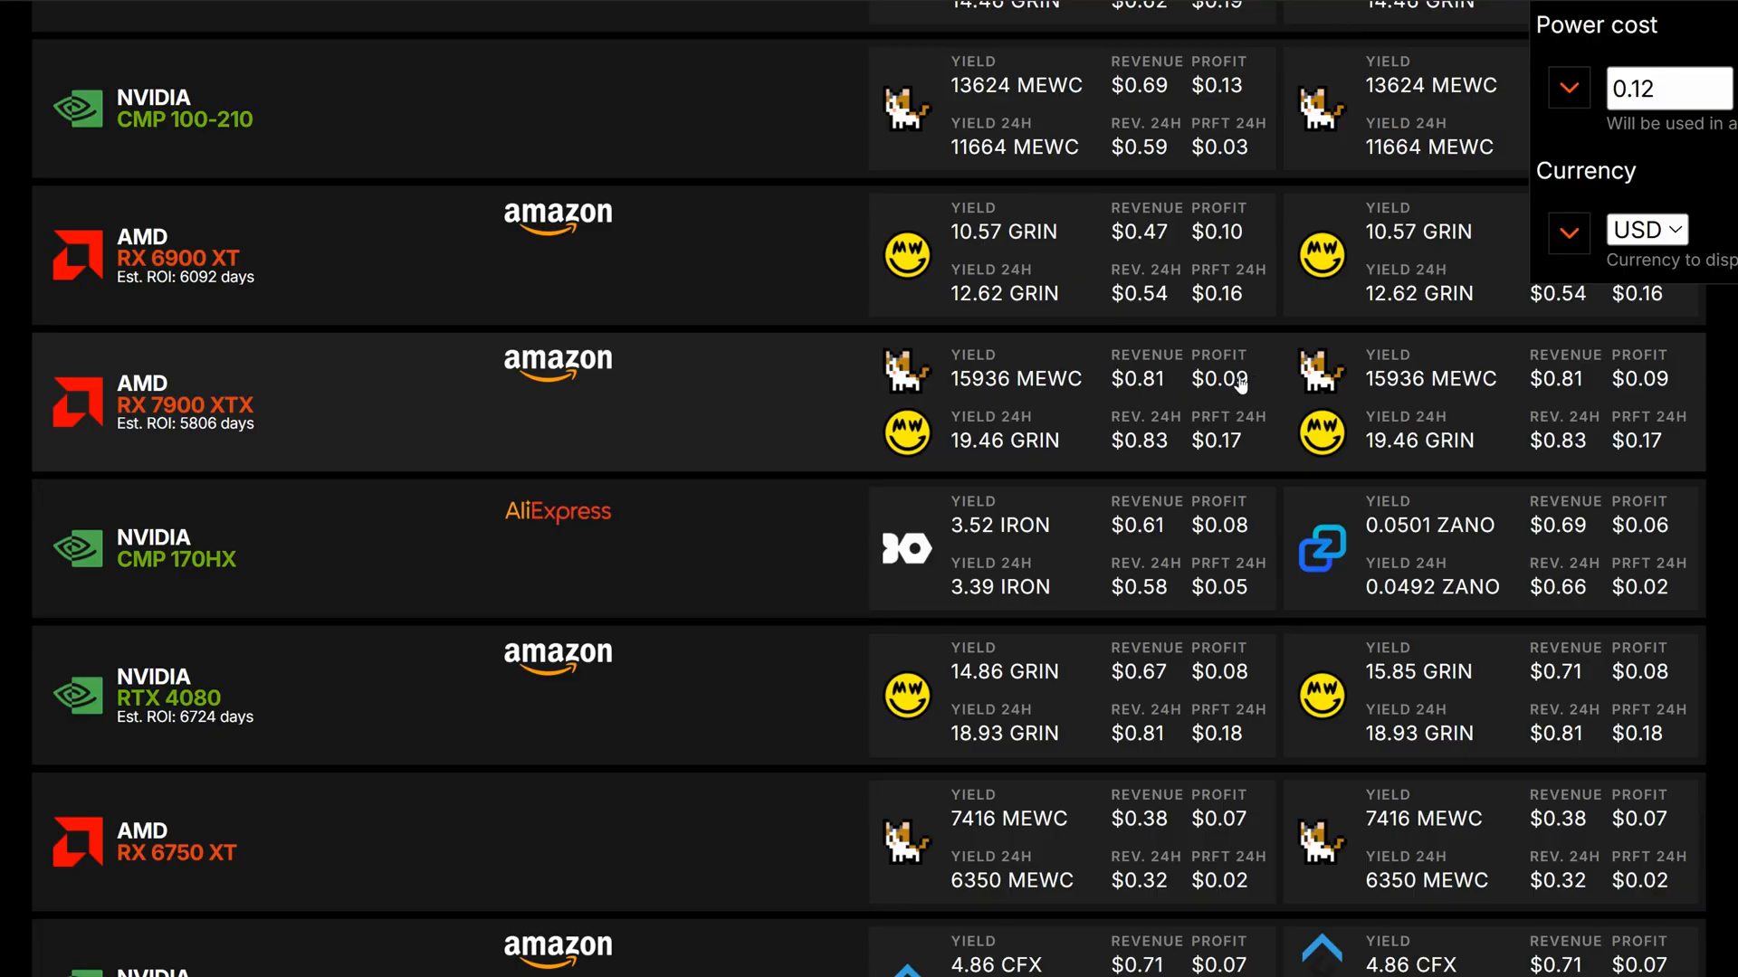
mouse_move(1184, 389)
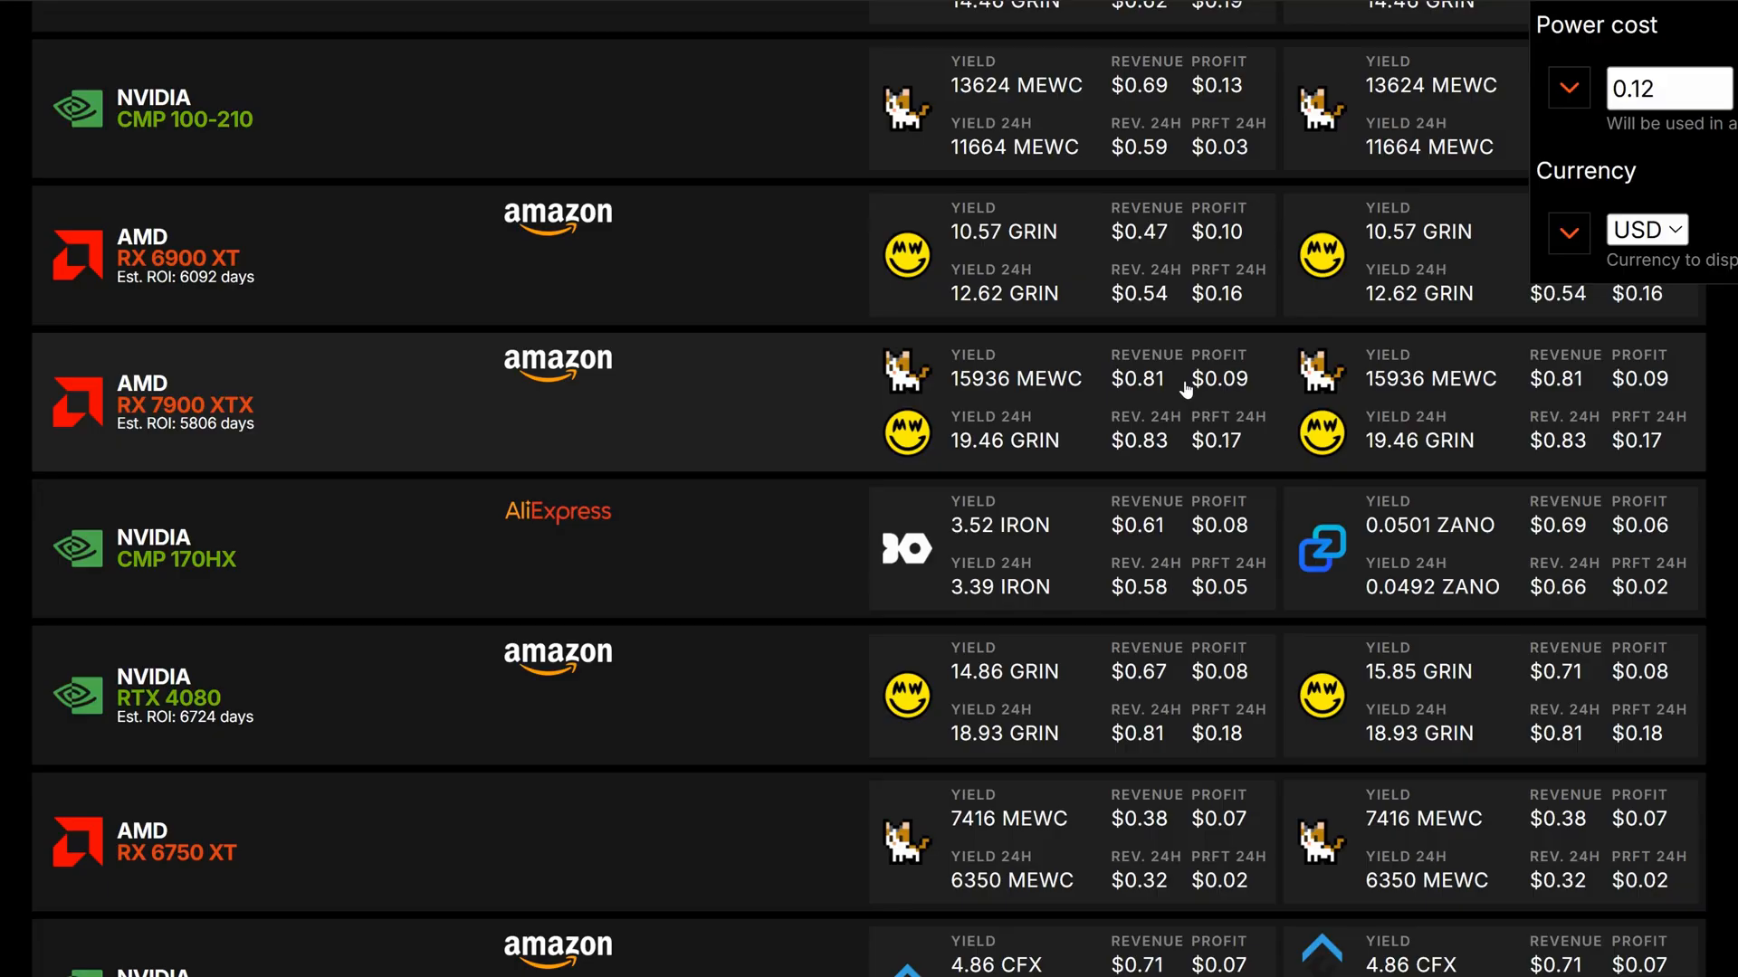
scroll(down, 3)
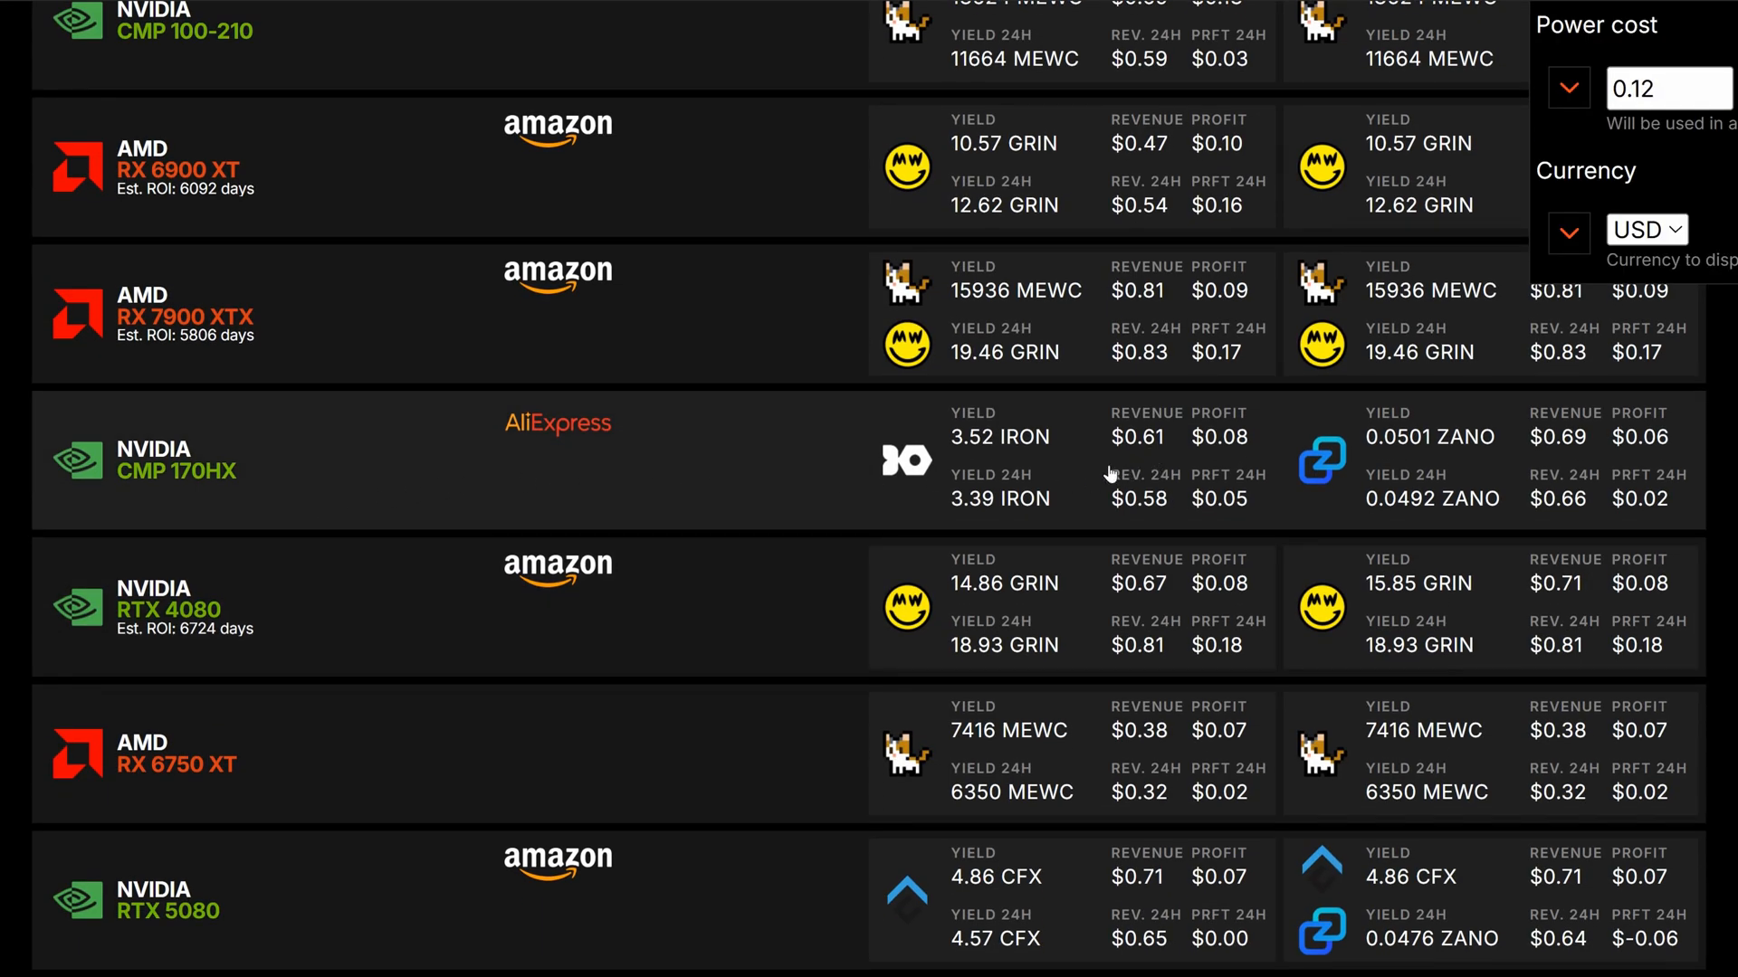
scroll(down, 3)
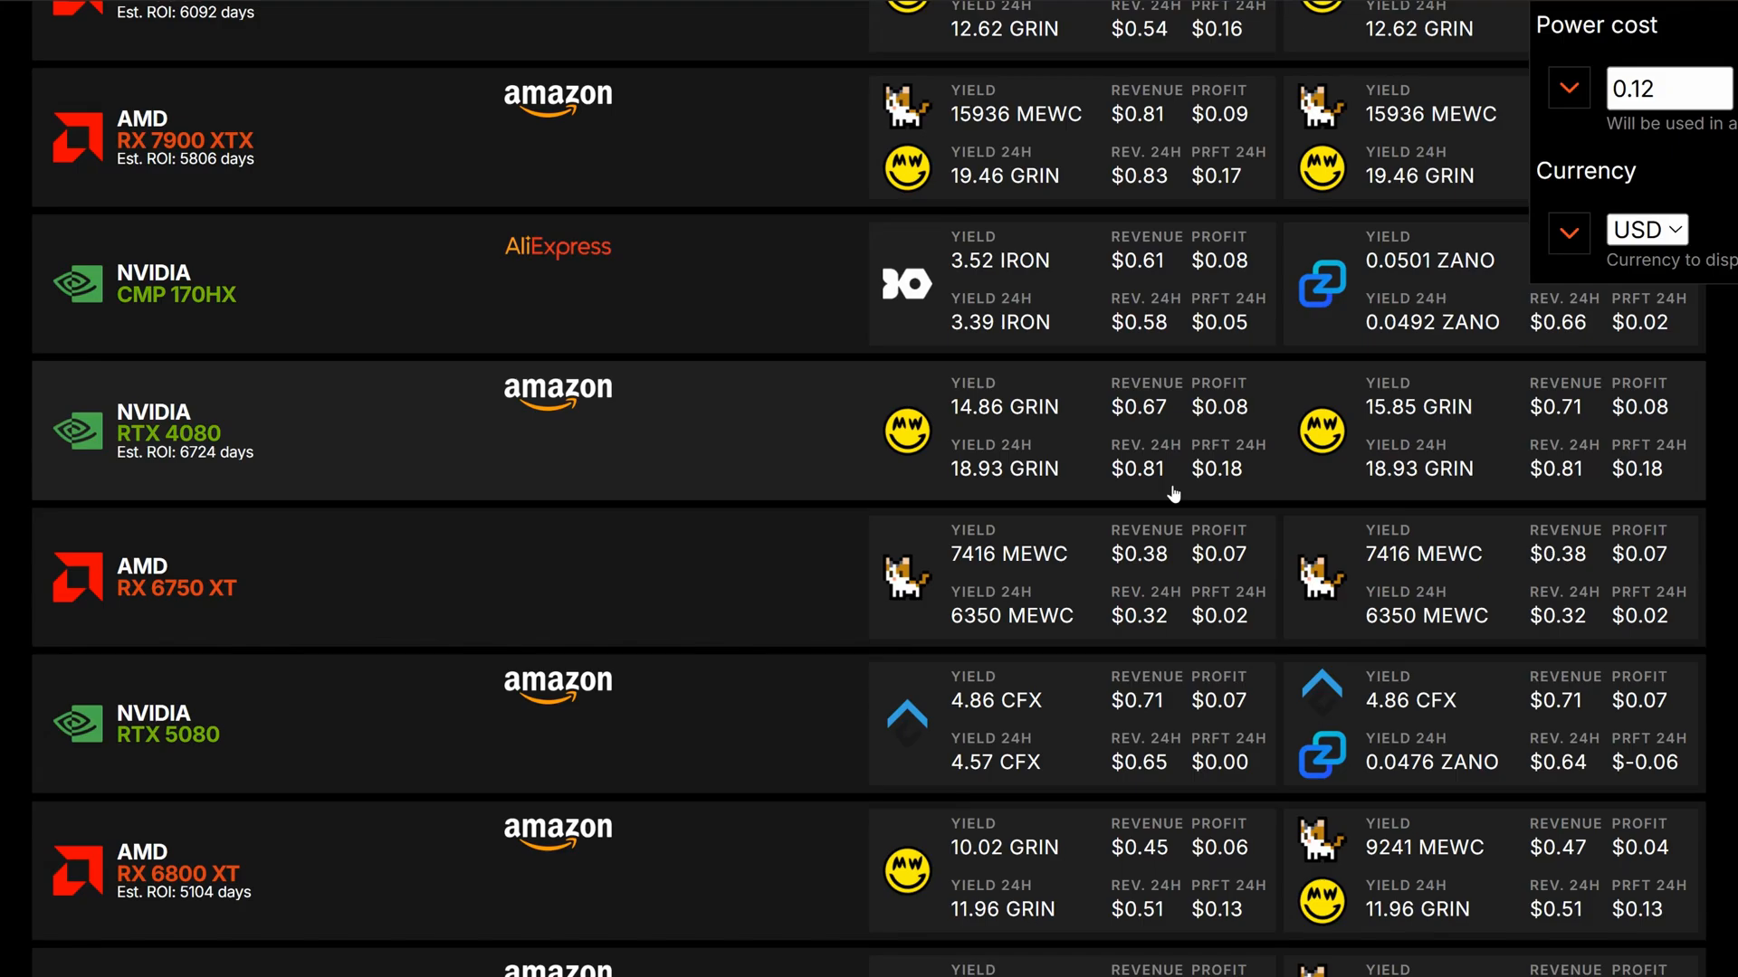
scroll(down, 3)
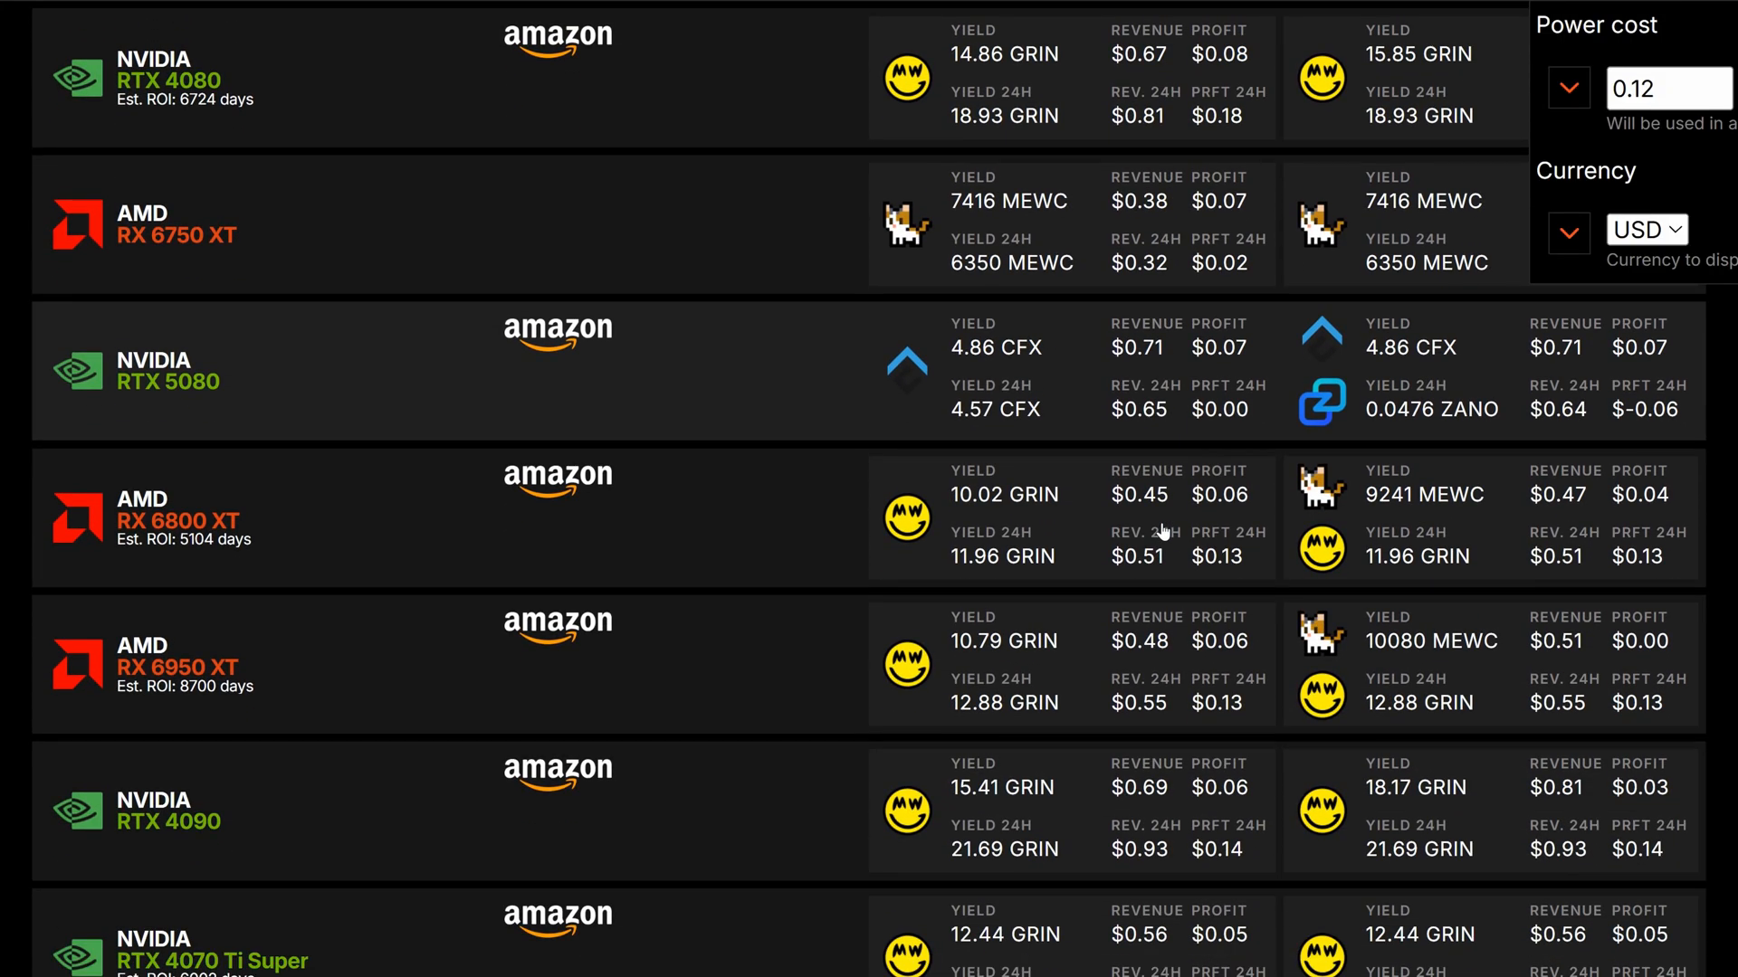
scroll(down, 3)
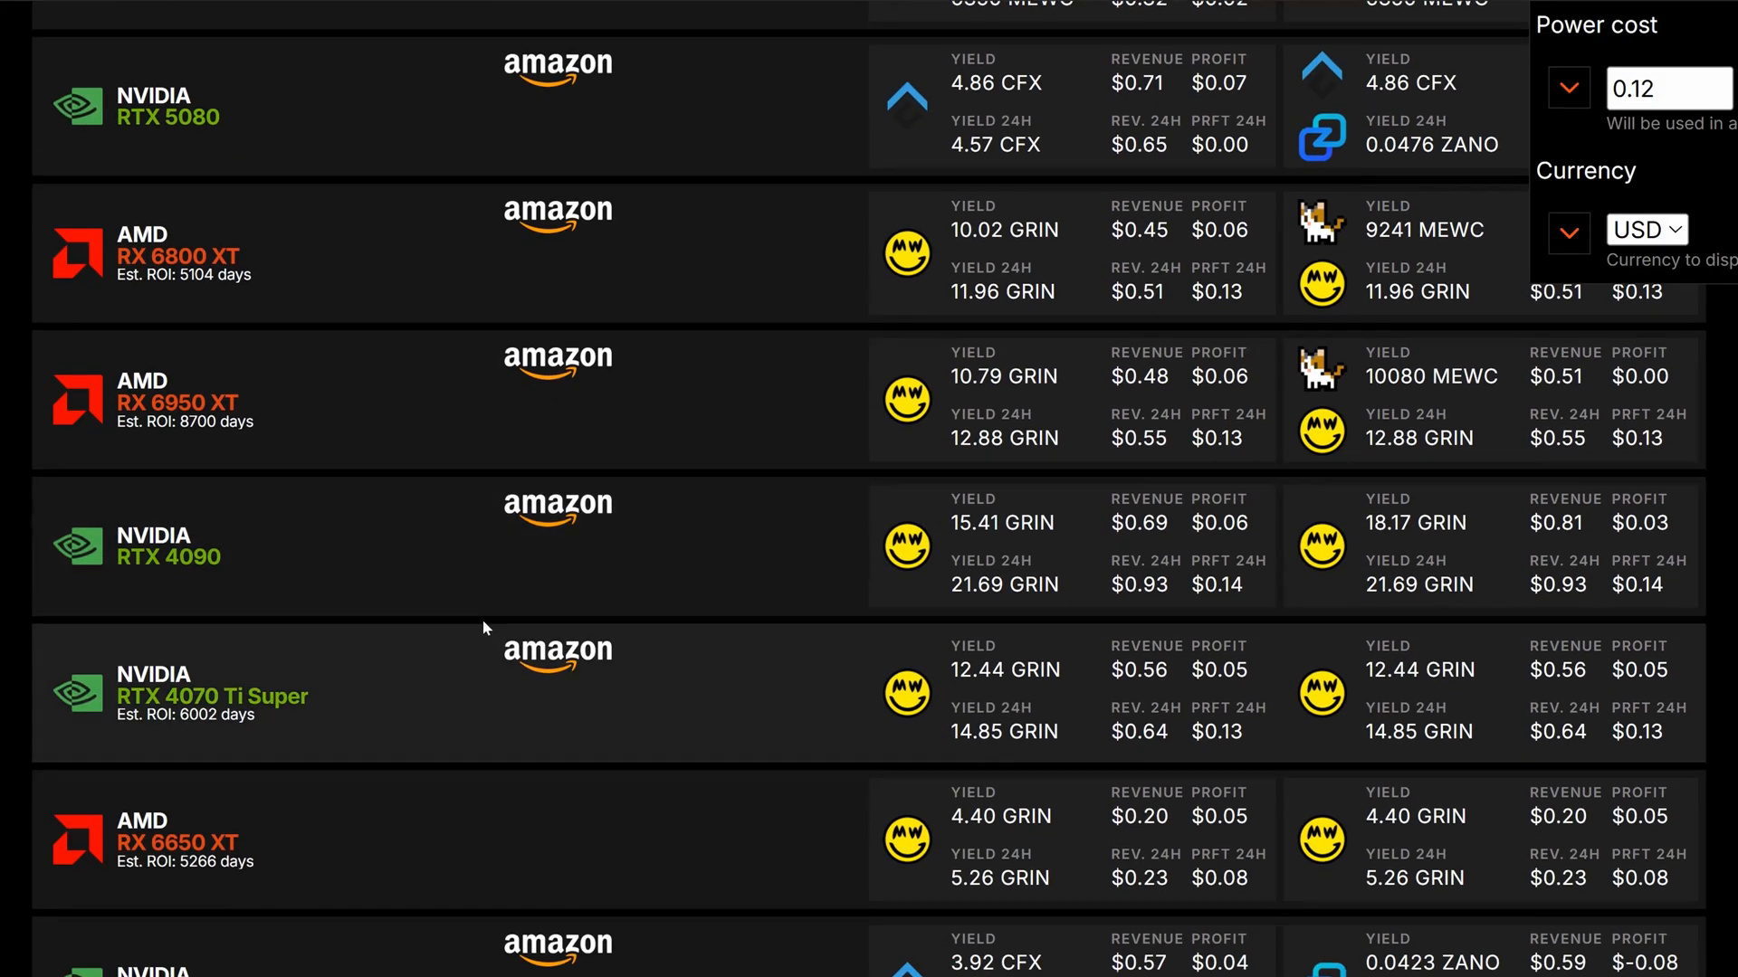
mouse_move(1171, 692)
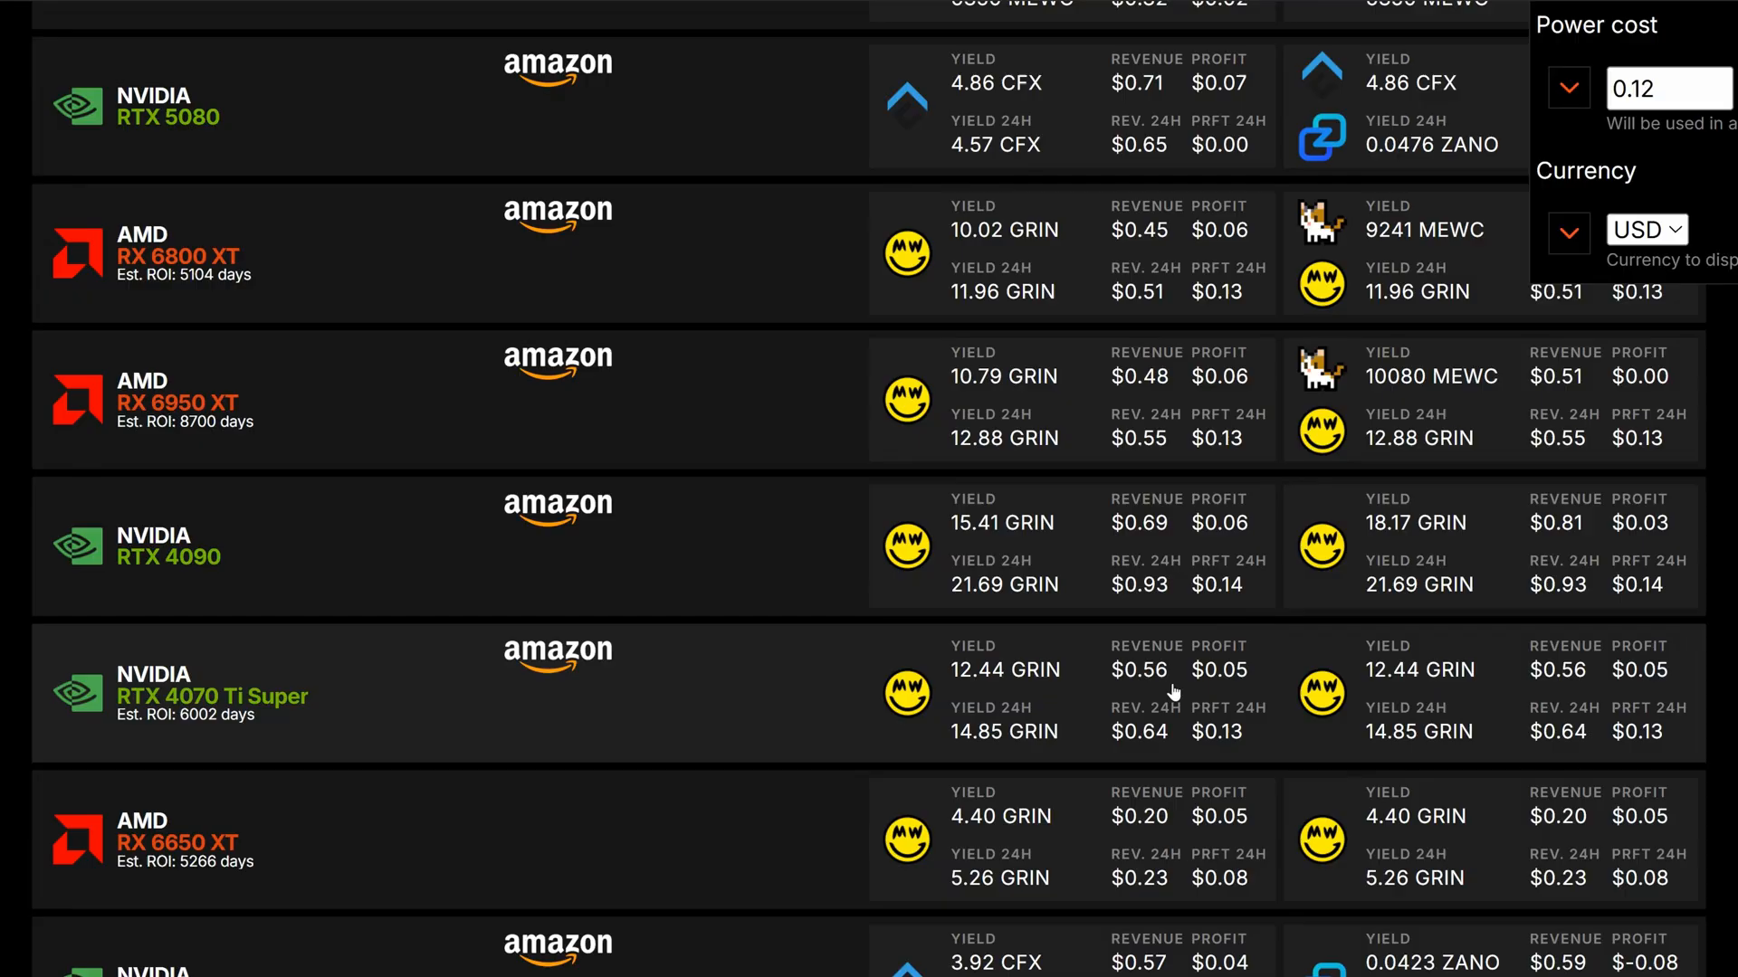
scroll(down, 3)
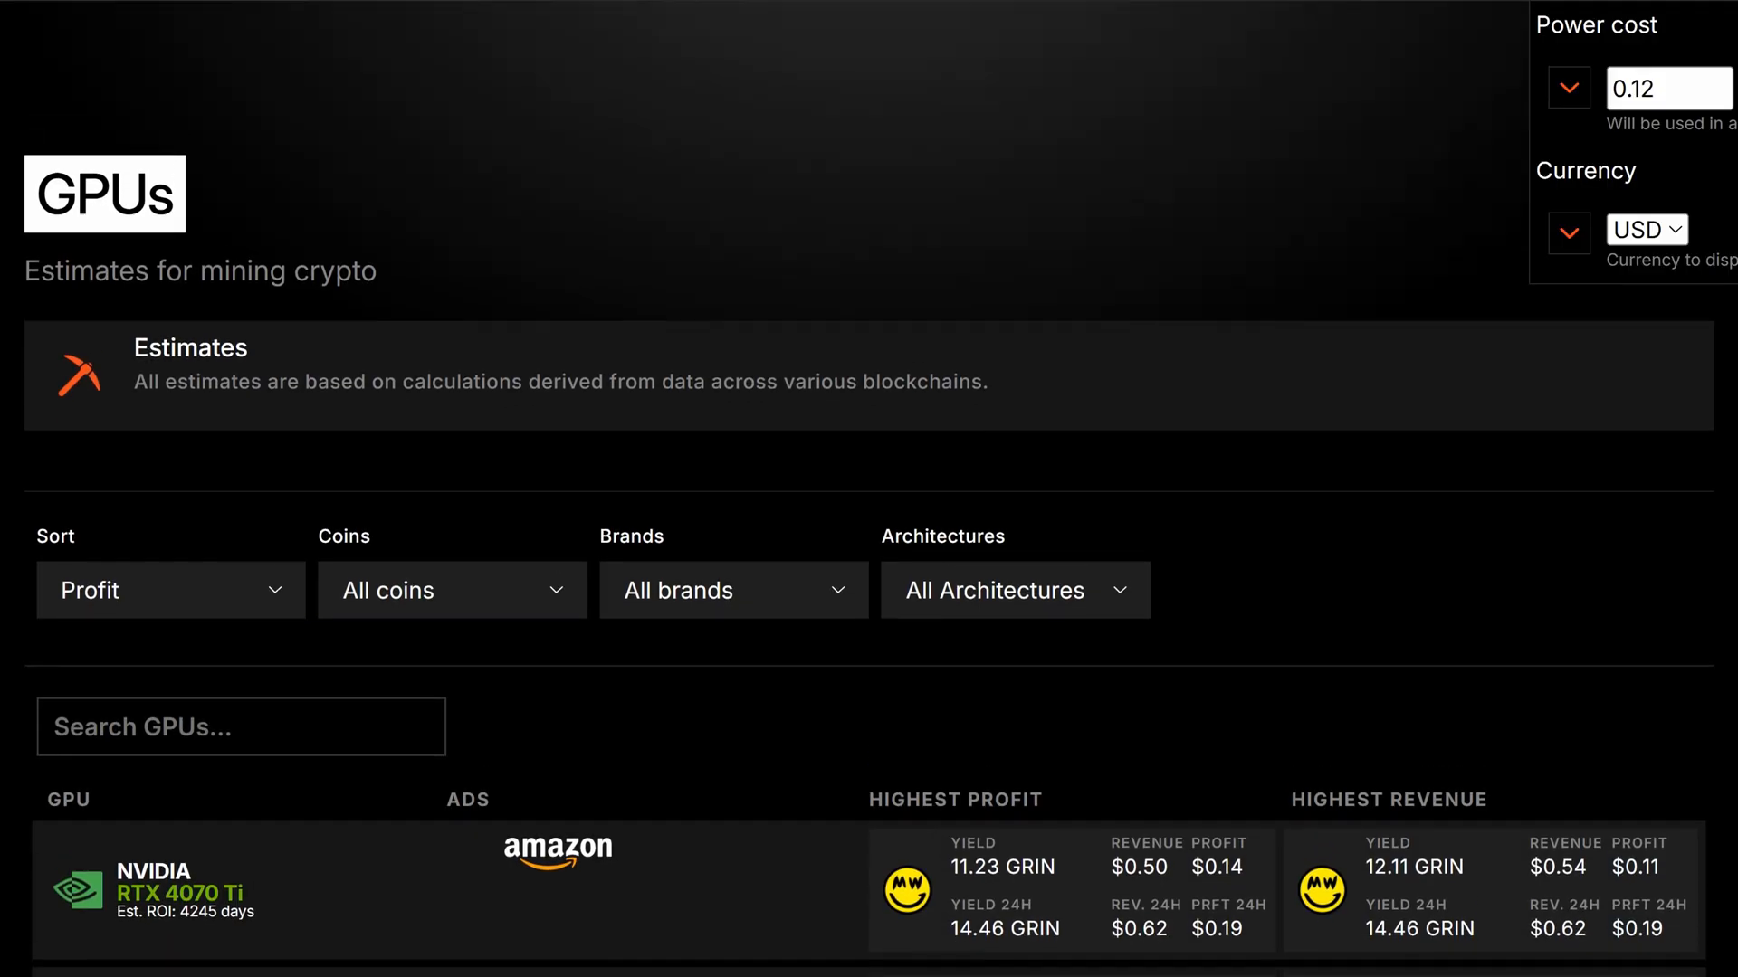
scroll(up, 3)
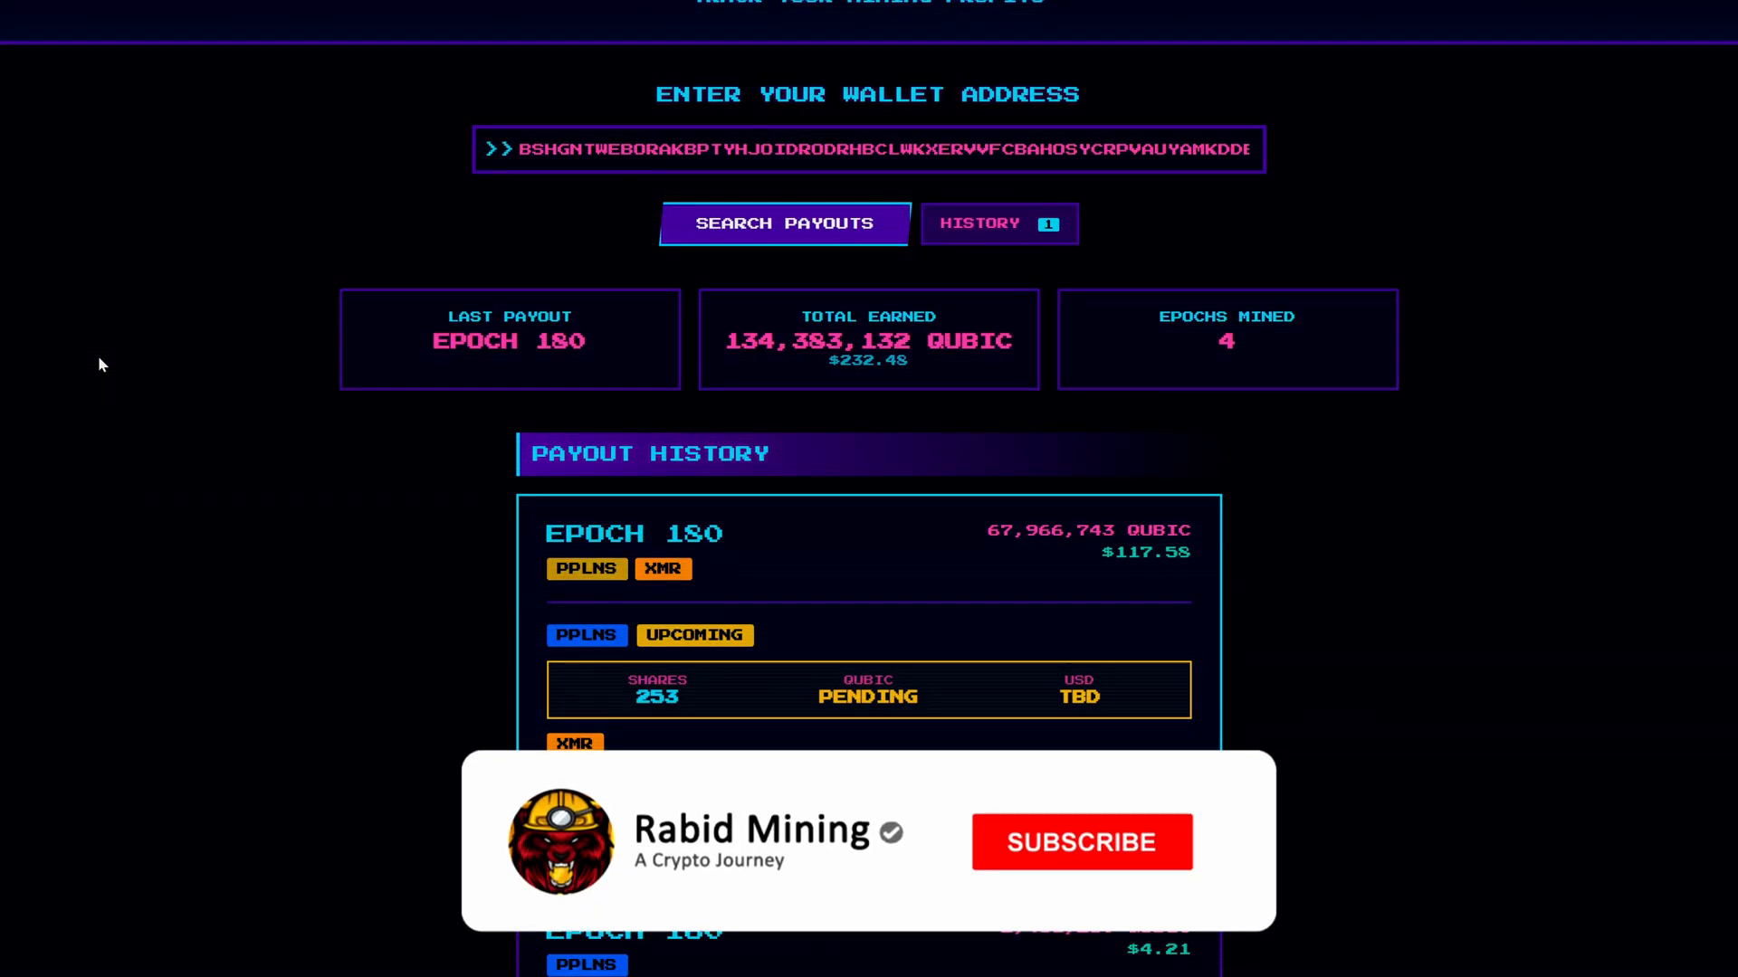
- Return to the wallet's Qubic payout history, now showing the epoch 160 entry
click(1081, 843)
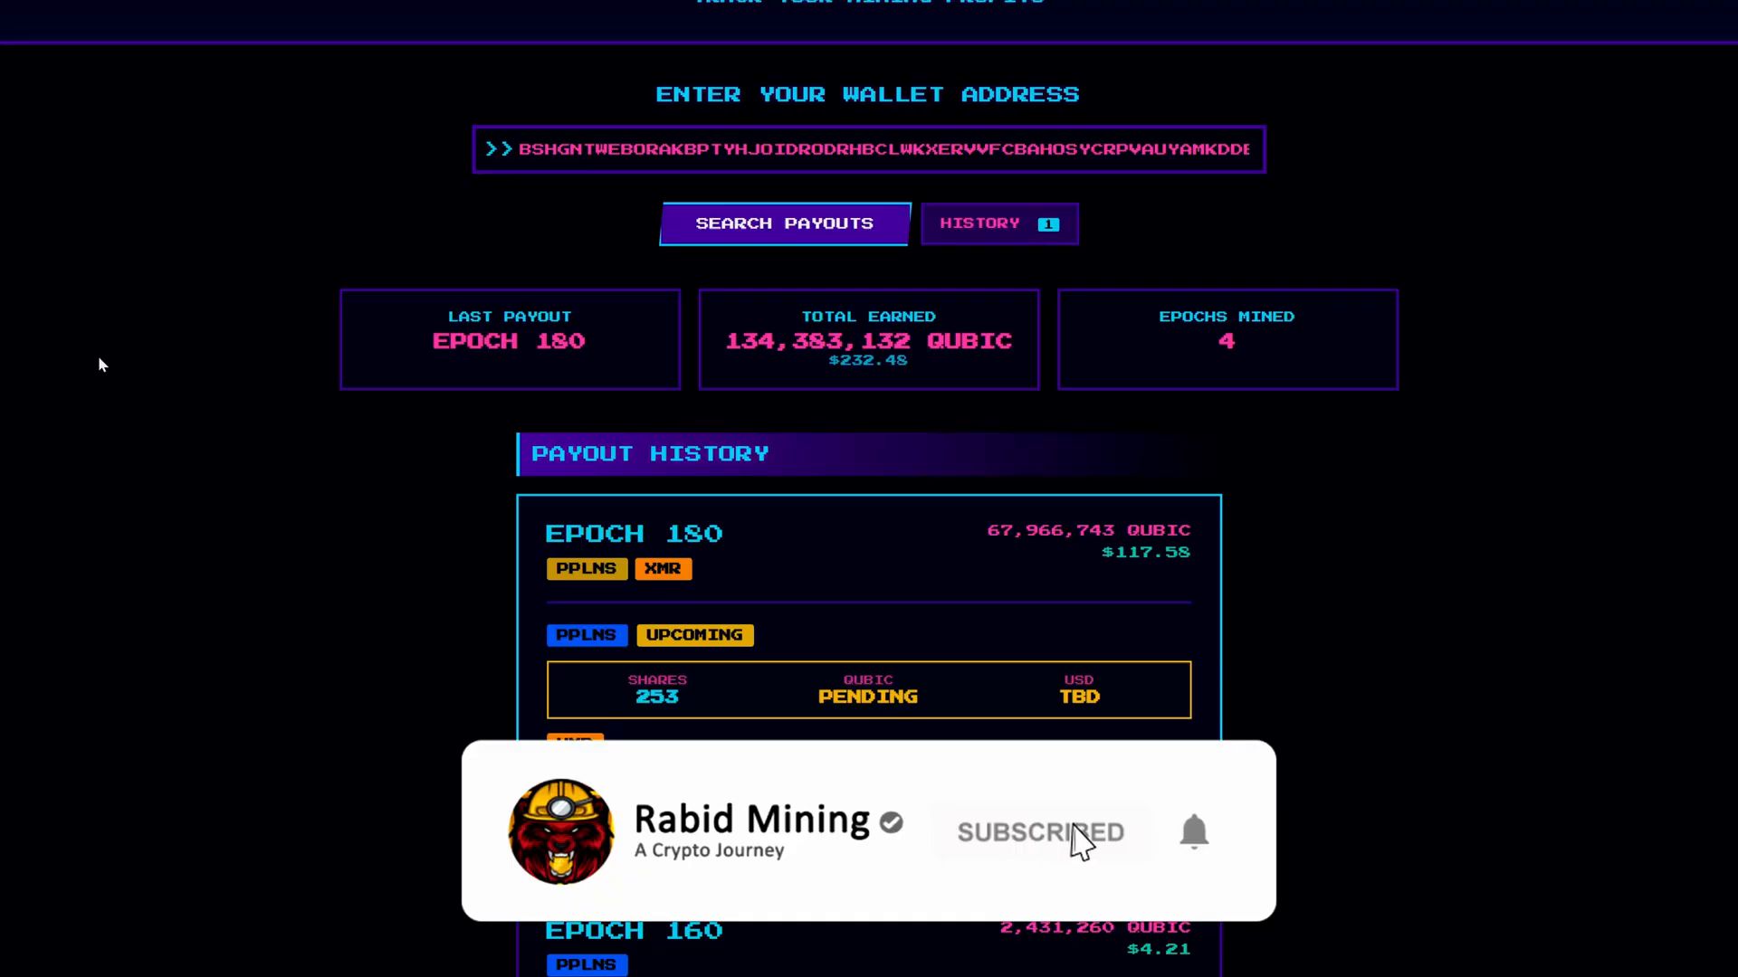